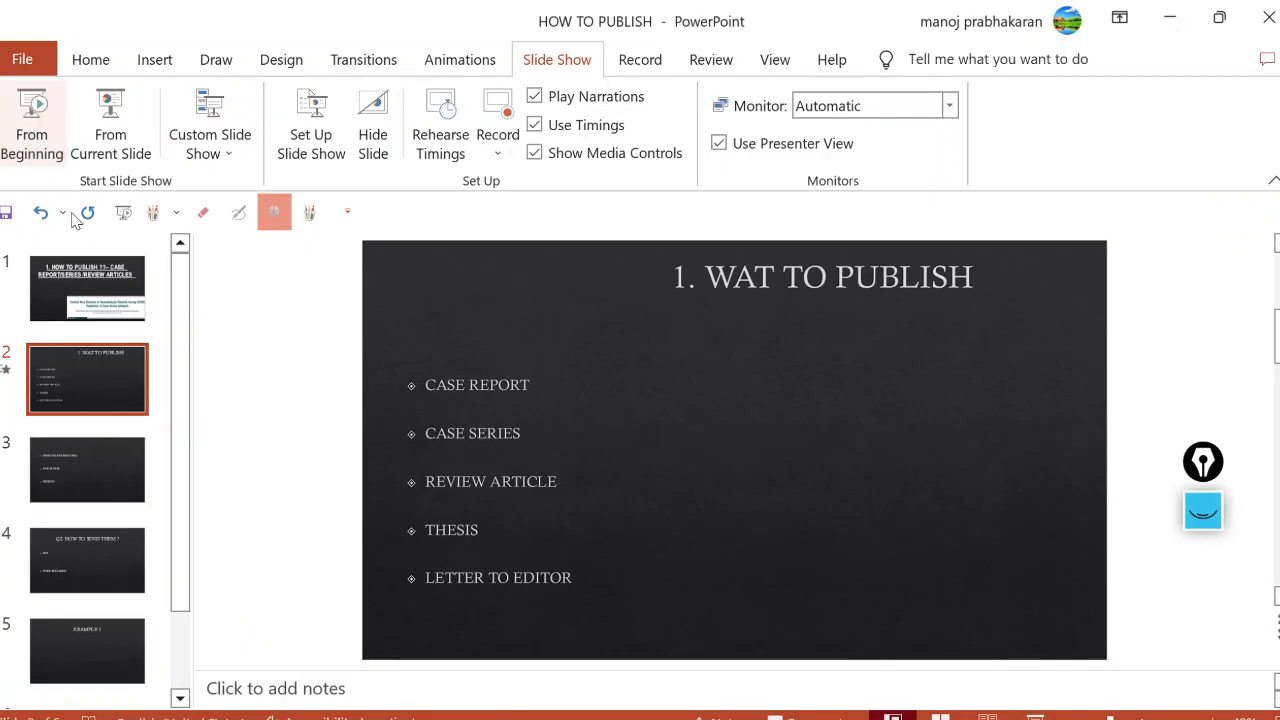
Start the HOW TO PUBLISH slide show from the beginning
click(32, 103)
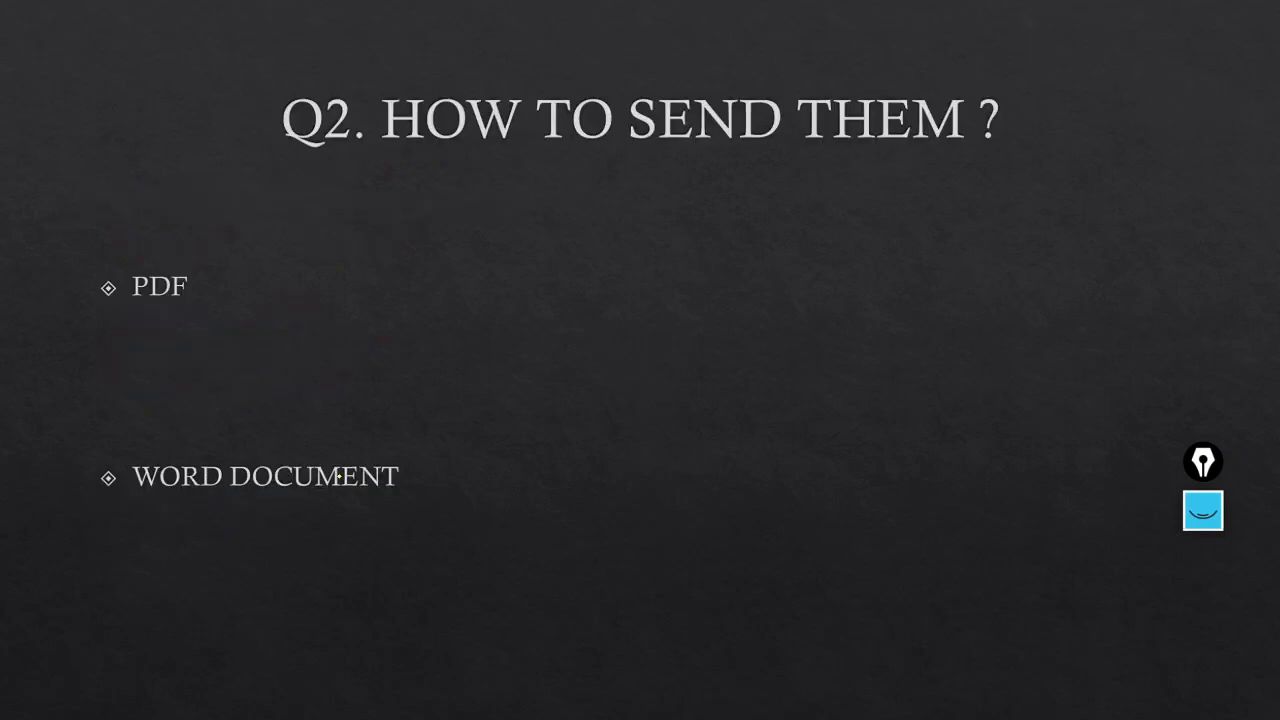
End the slide show on the EXAMPLE 1 slide and minimise PowerPoint
drag(160, 270, 120, 345)
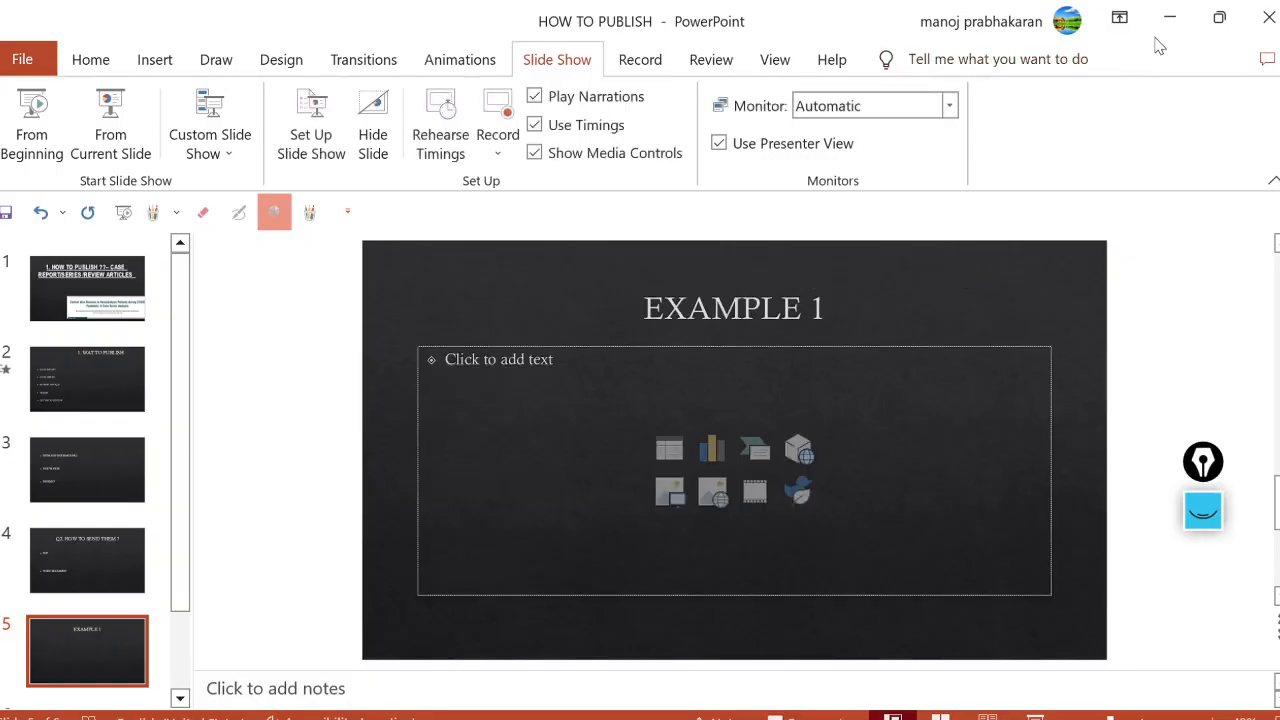
click(1168, 18)
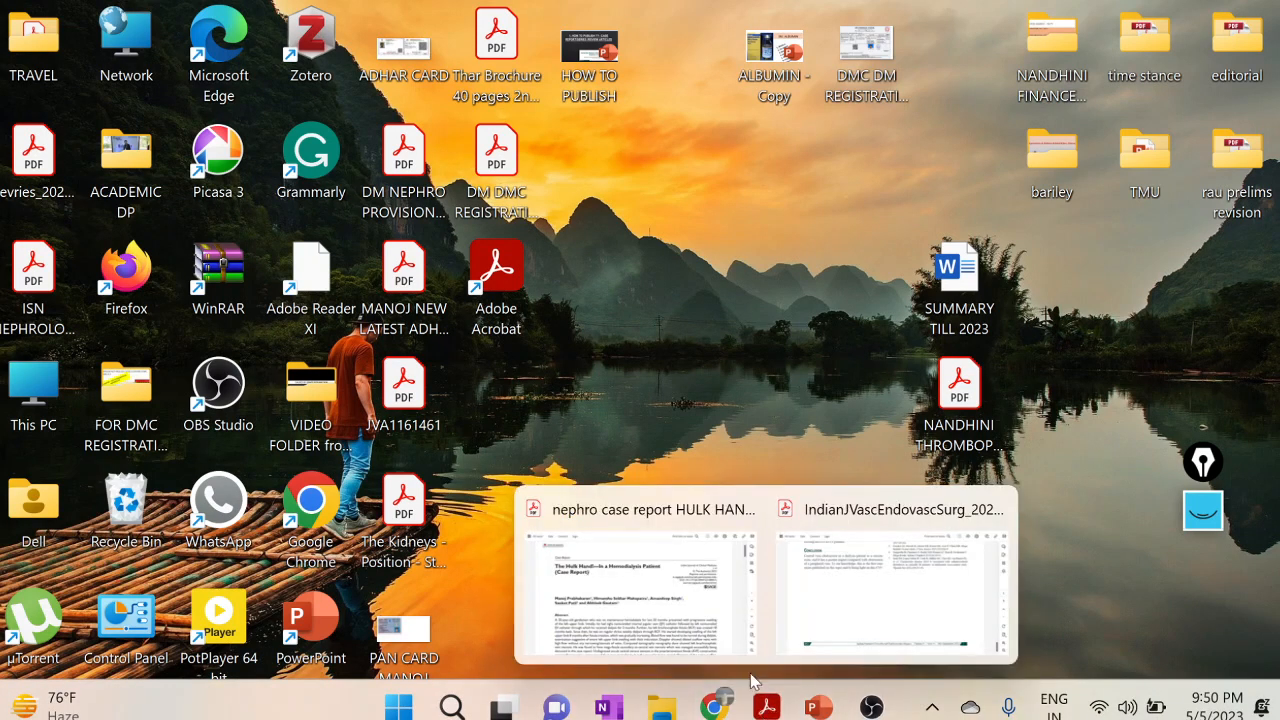
Open the IndianJVascEndovascSurg PDF and scroll through the table and discussion to the References
click(890, 590)
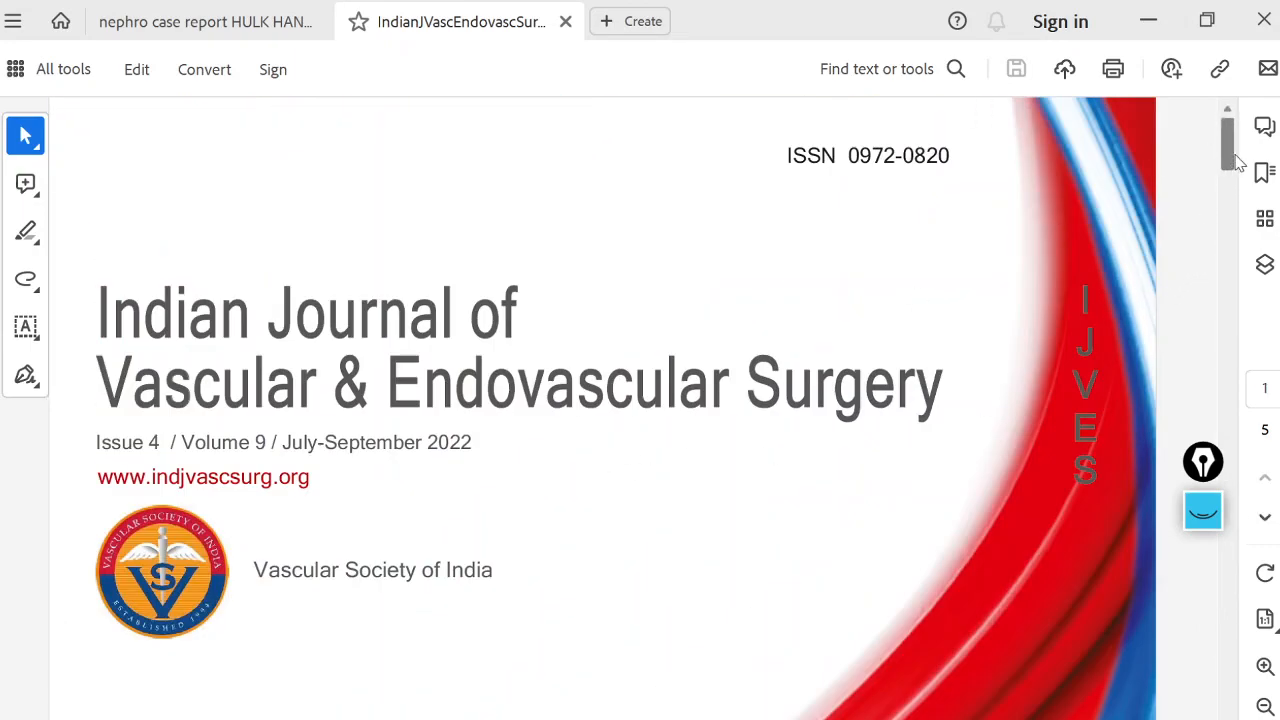
scroll(down, 3)
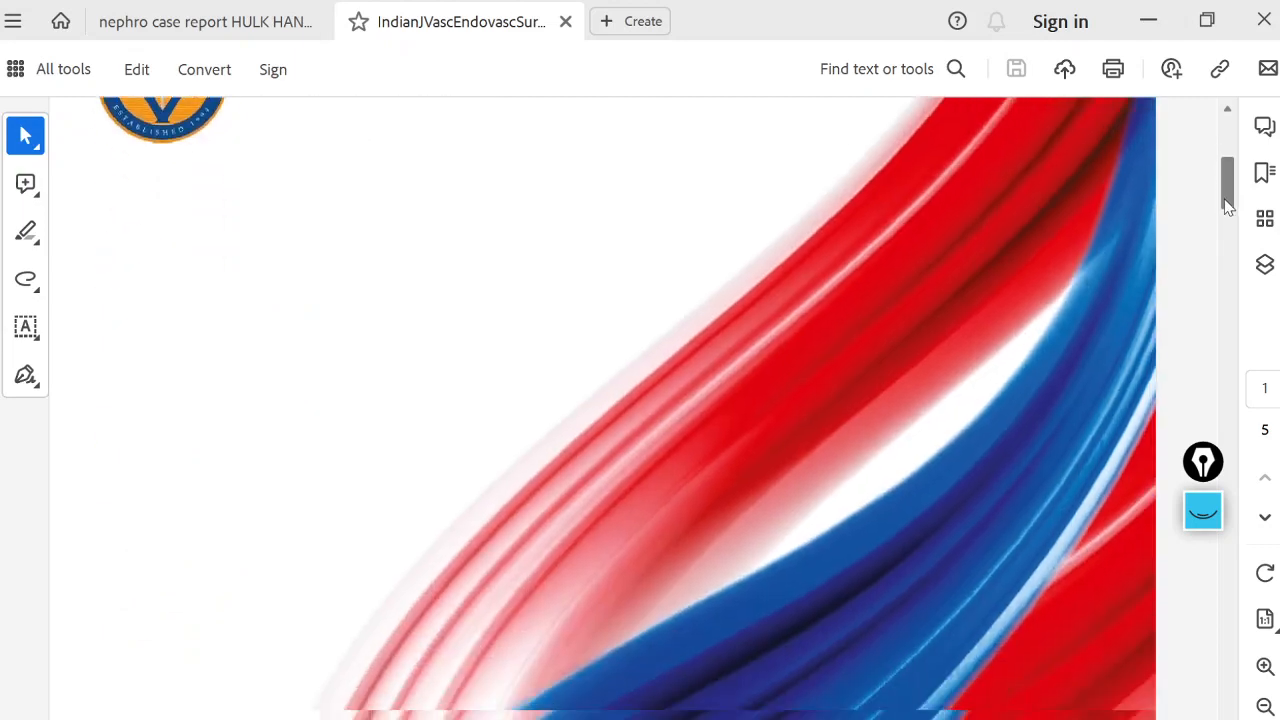
scroll(down, 3)
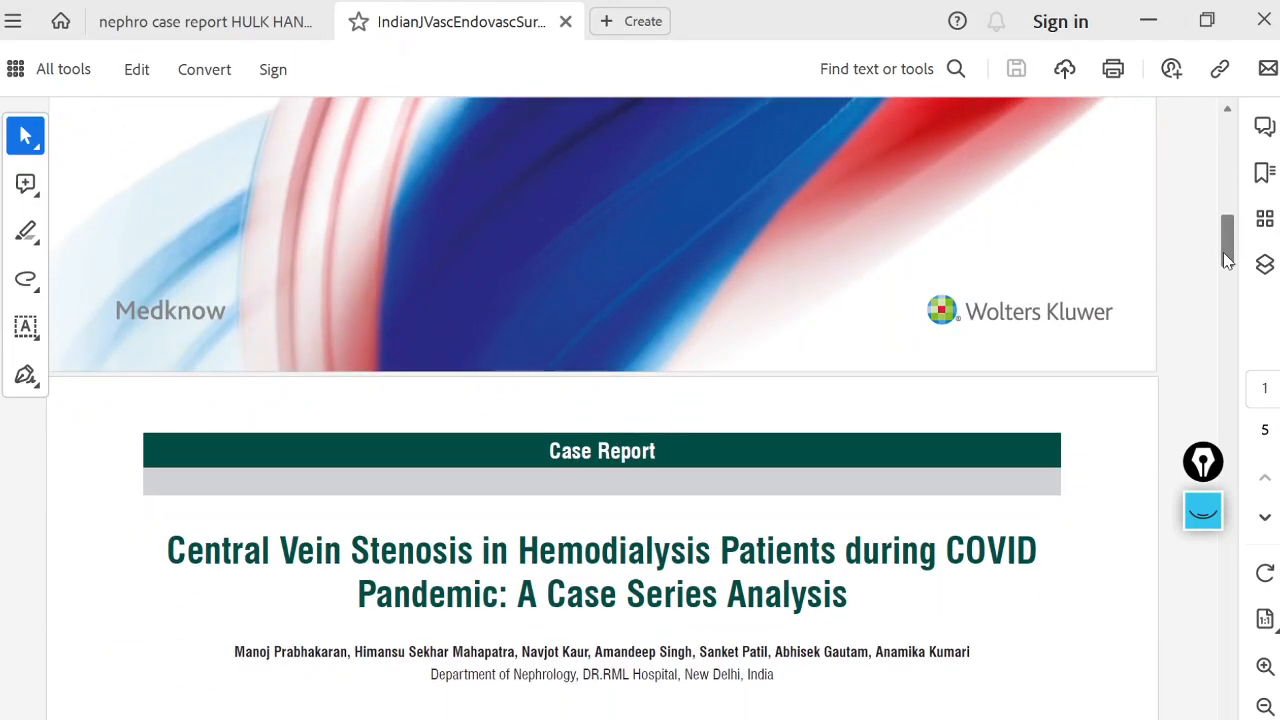
scroll(down, 3)
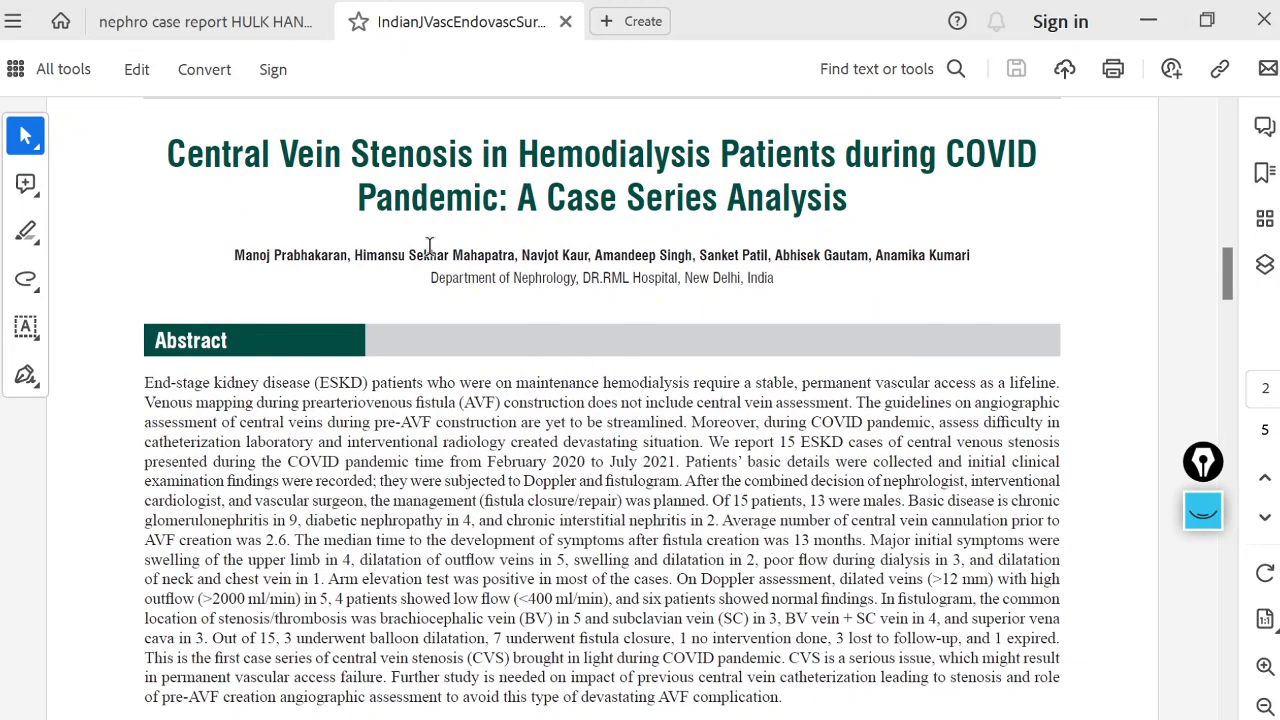
mouse_move(575, 210)
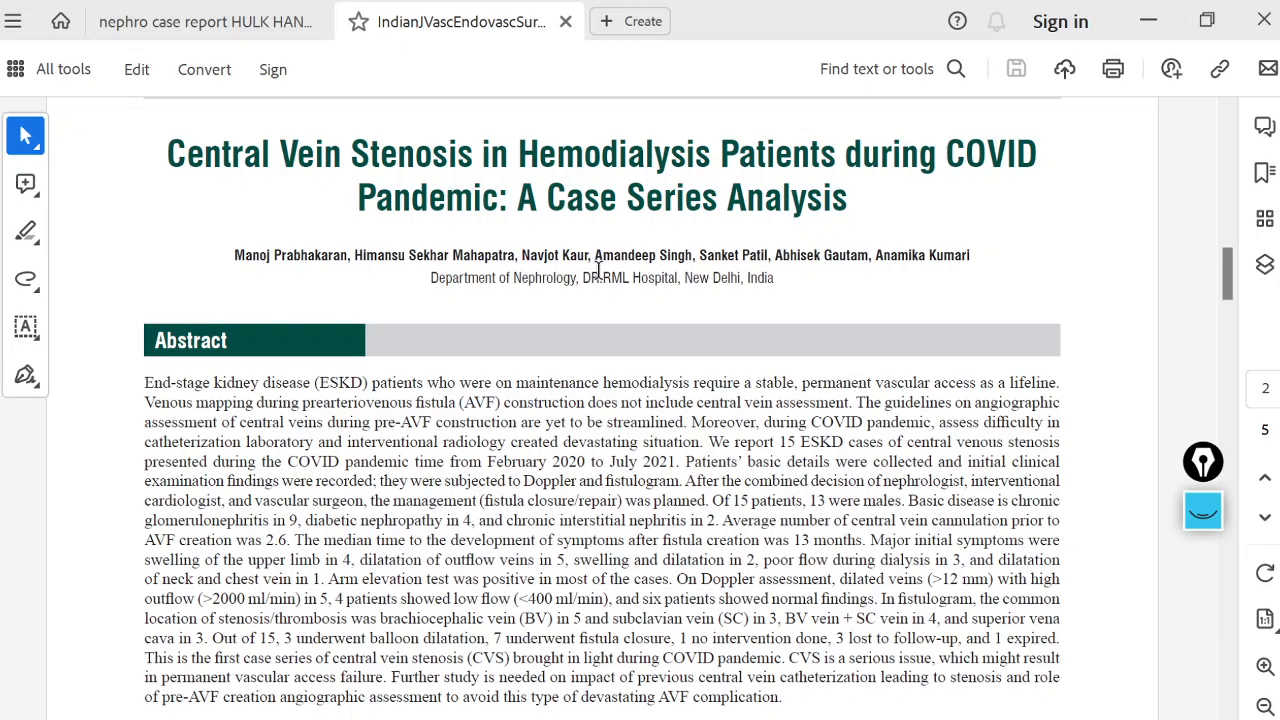
scroll(down, 3)
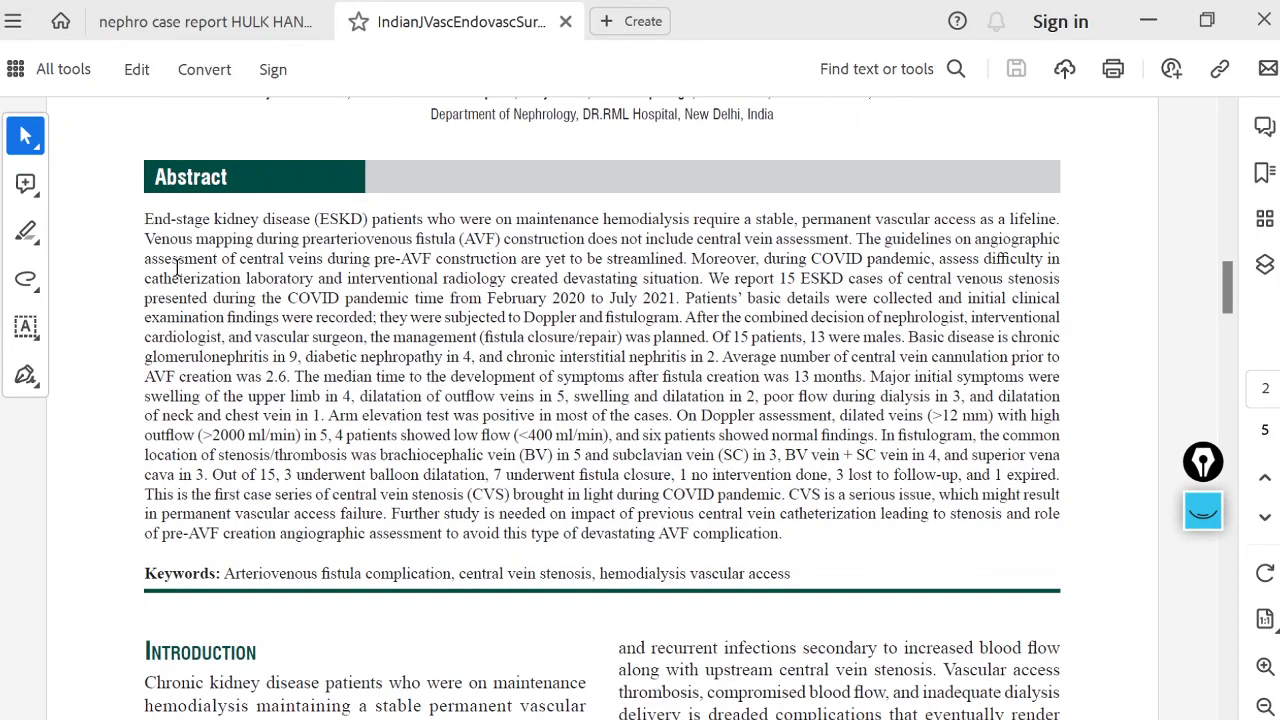
mouse_move(420, 362)
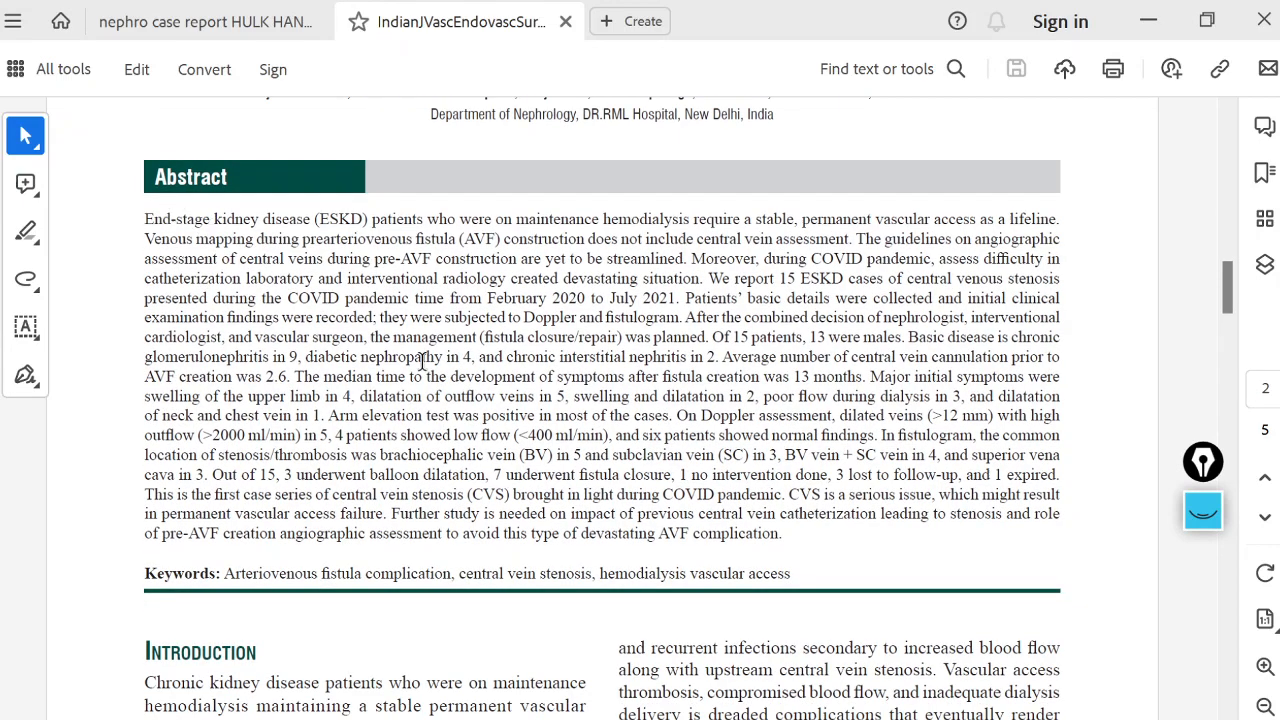
scroll(down, 3)
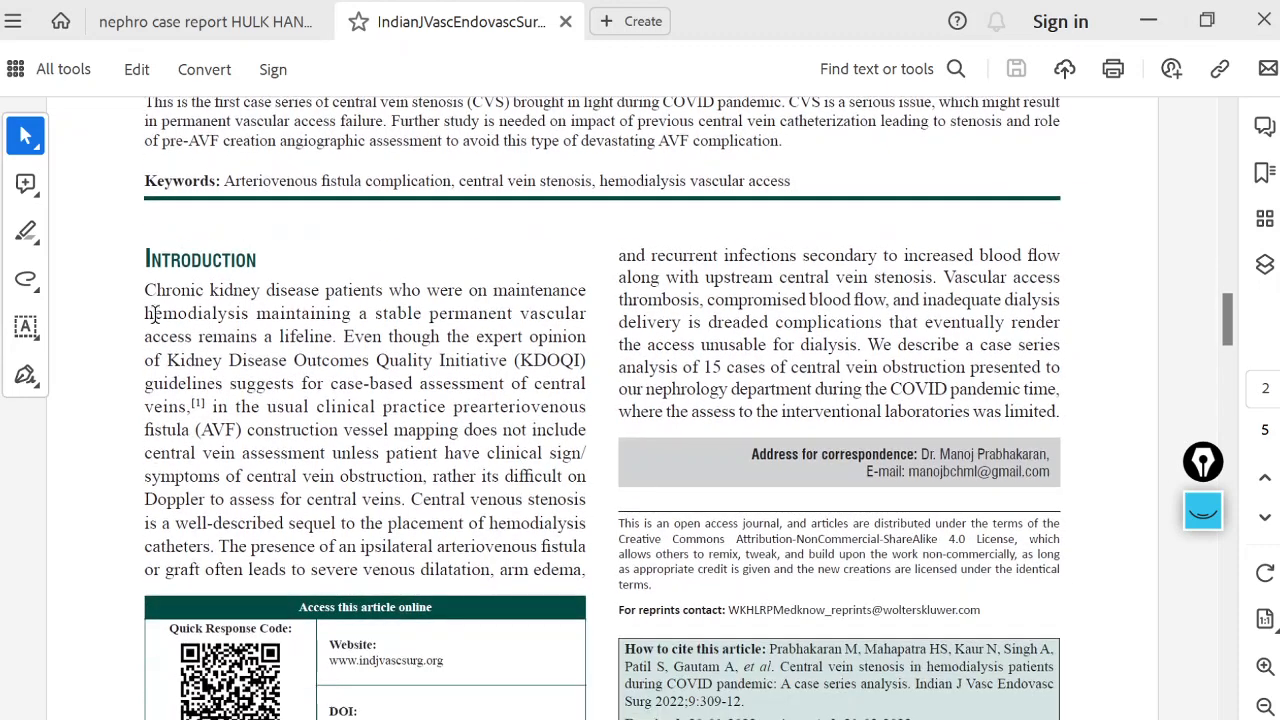
scroll(down, 3)
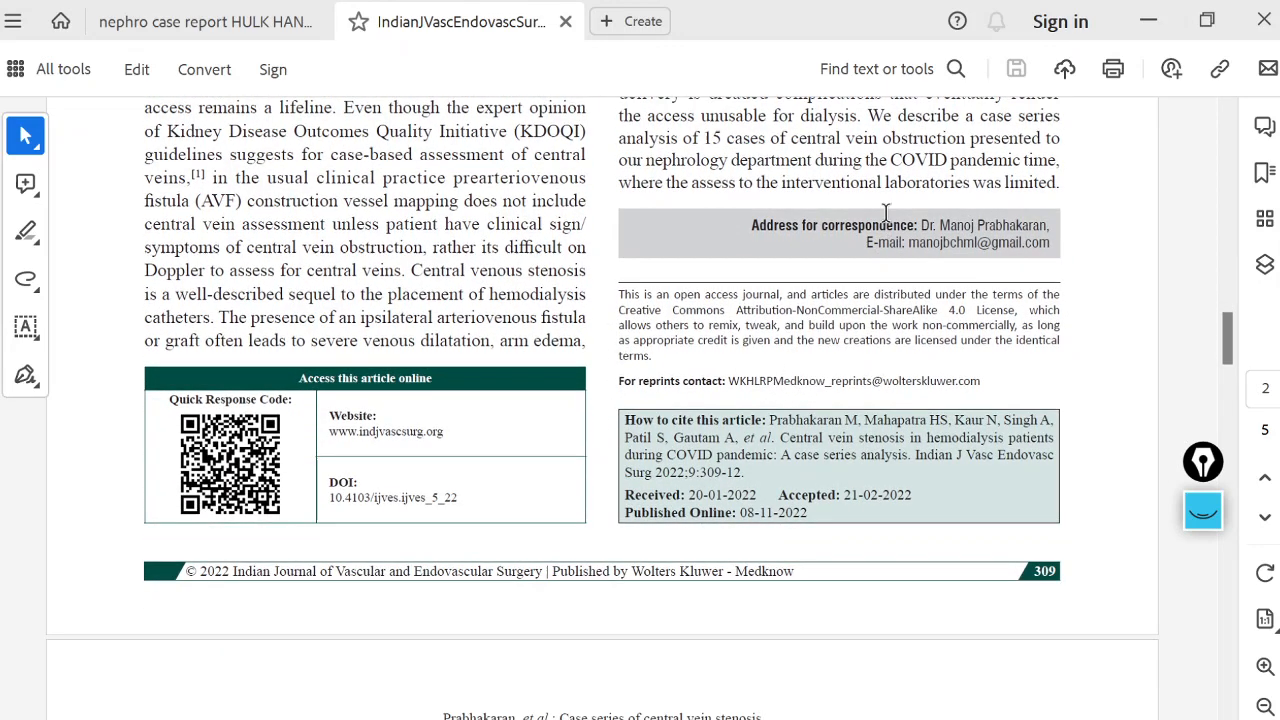
mouse_move(740, 257)
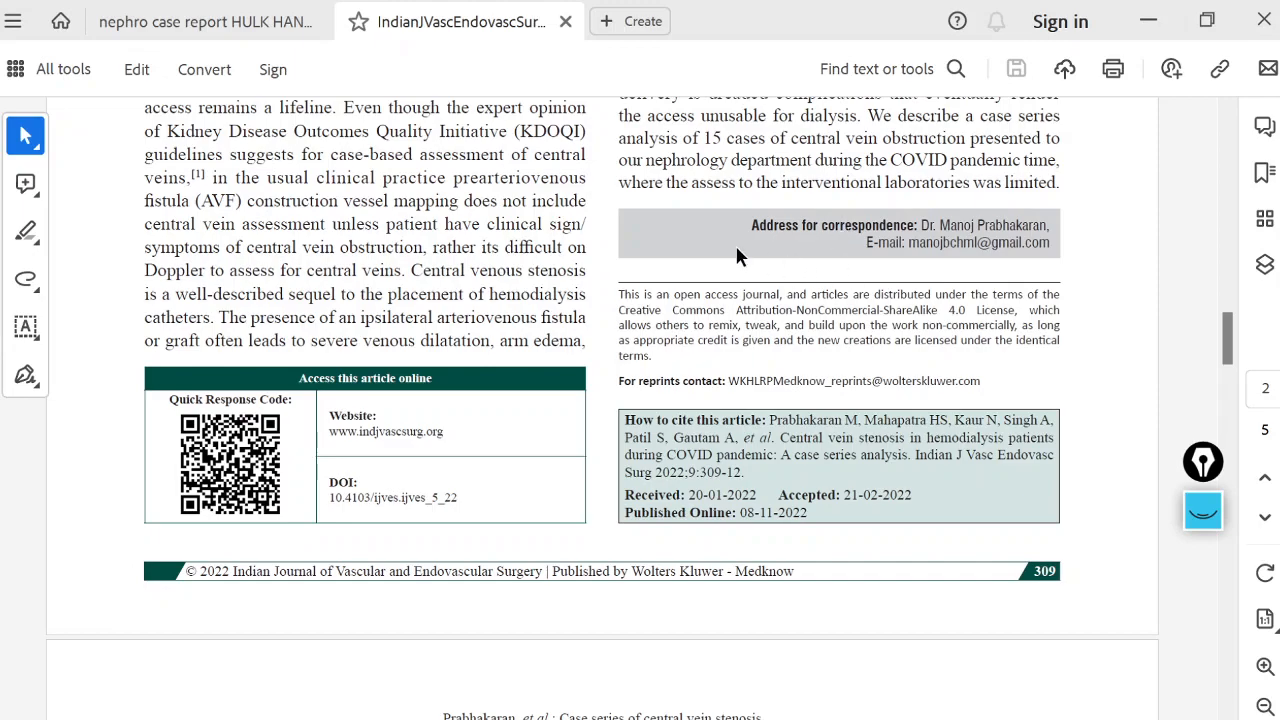
scroll(down, 3)
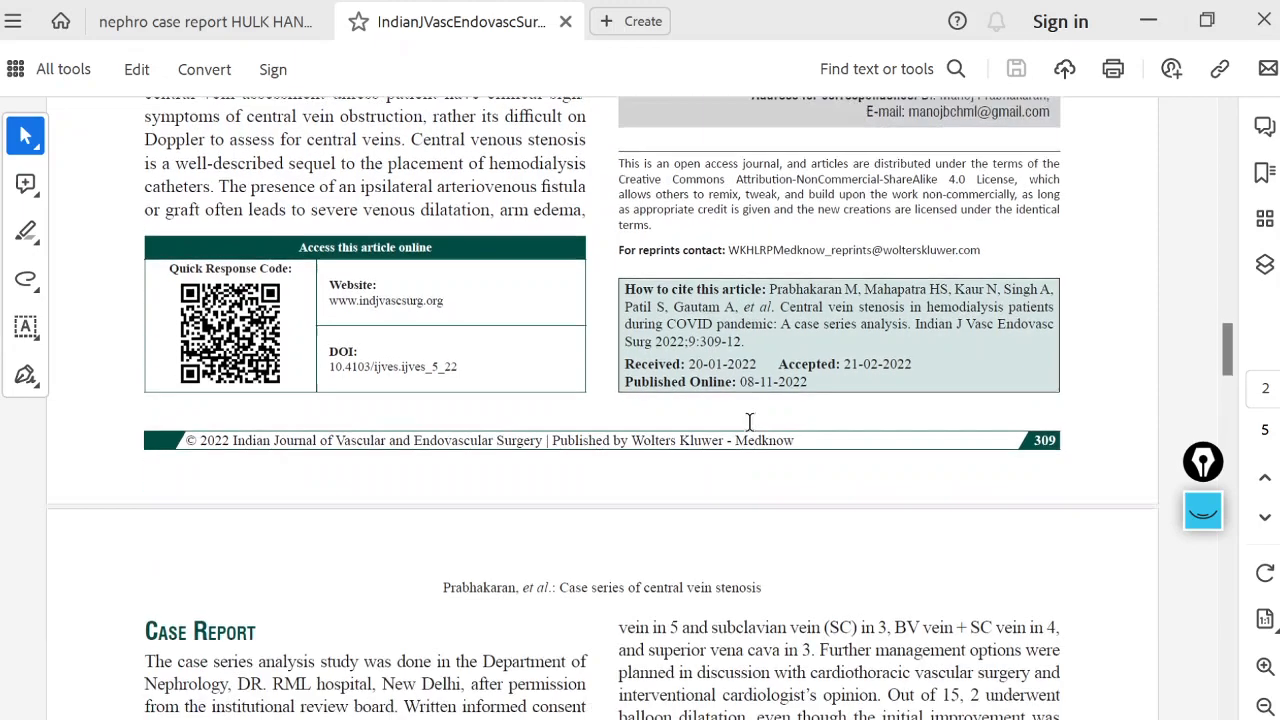
scroll(down, 3)
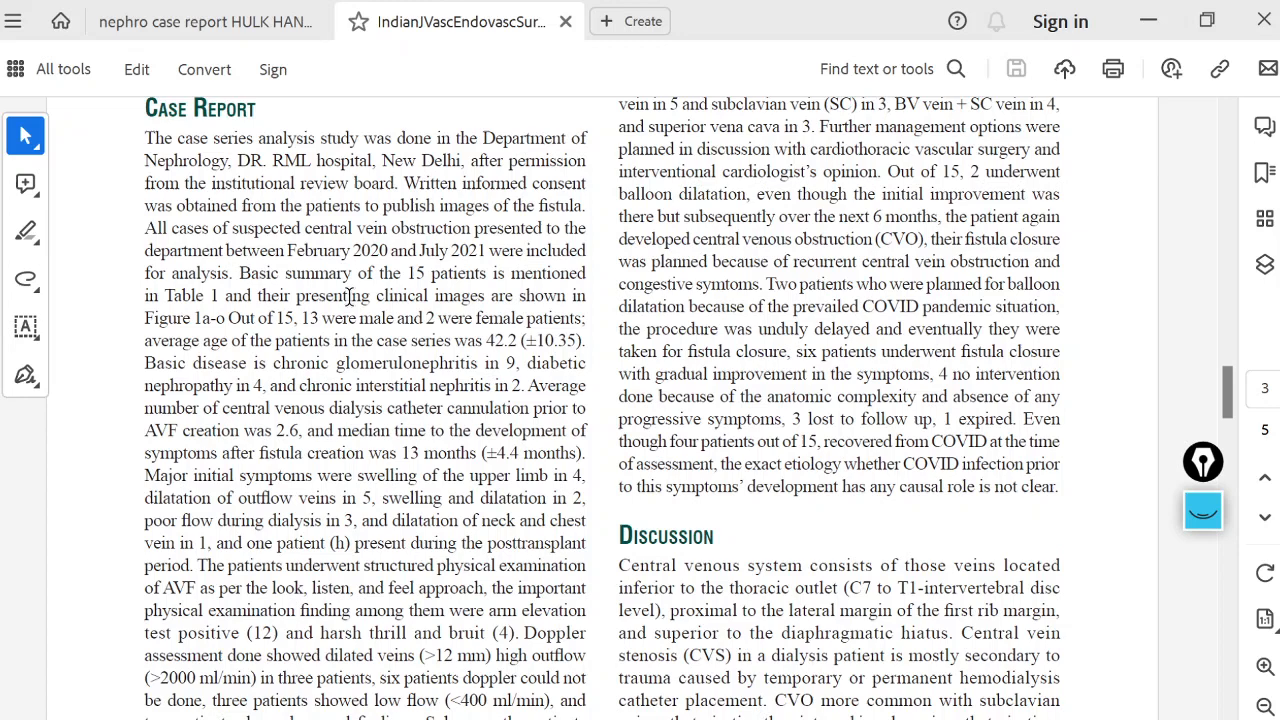
scroll(down, 3)
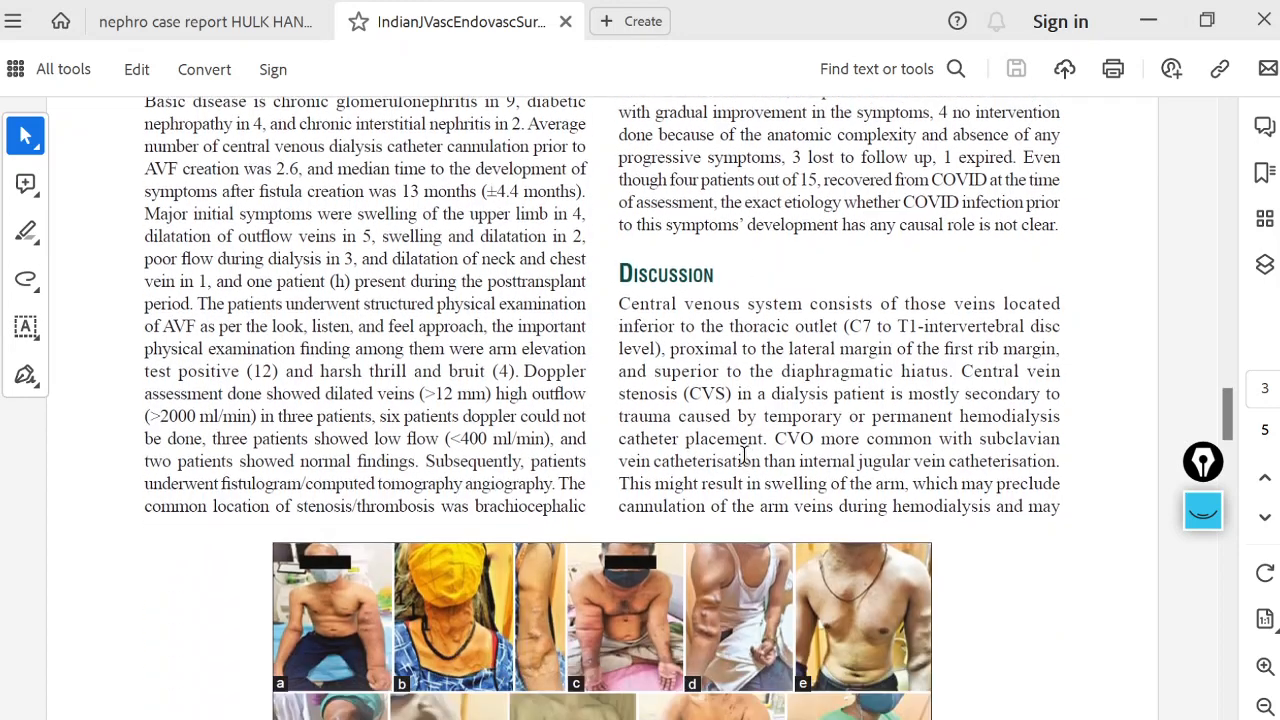
scroll(down, 3)
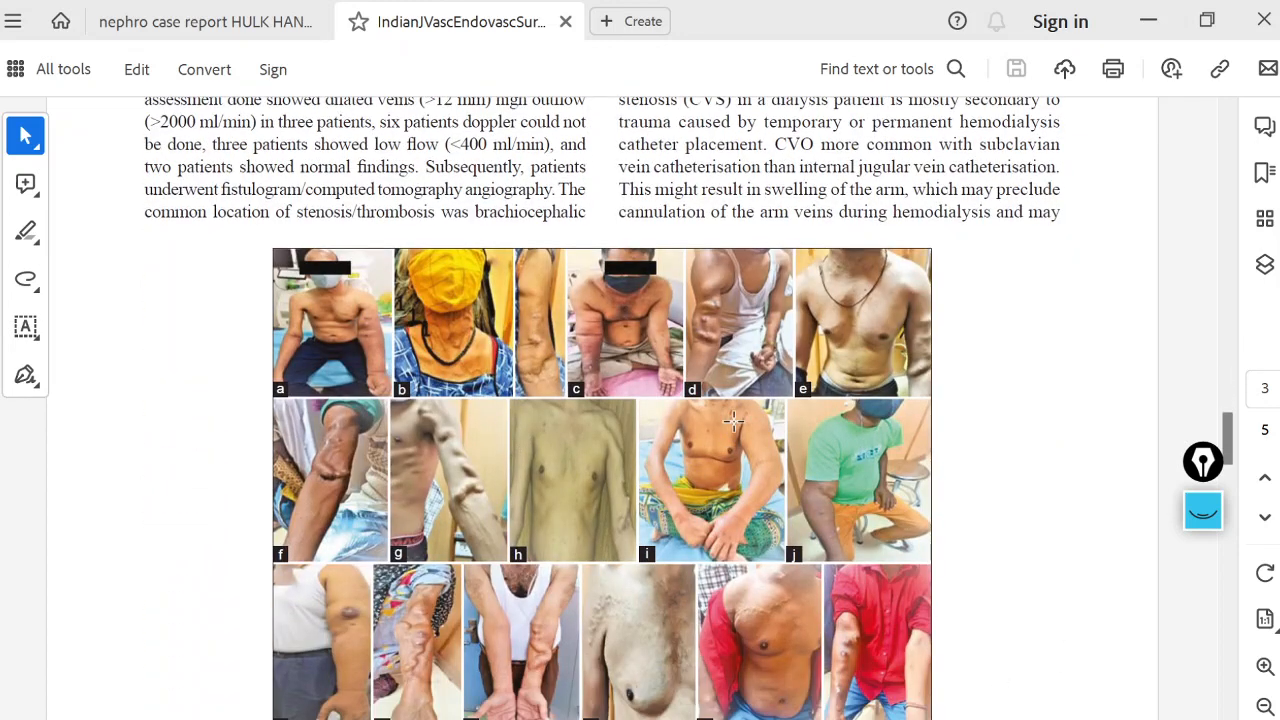
scroll(down, 3)
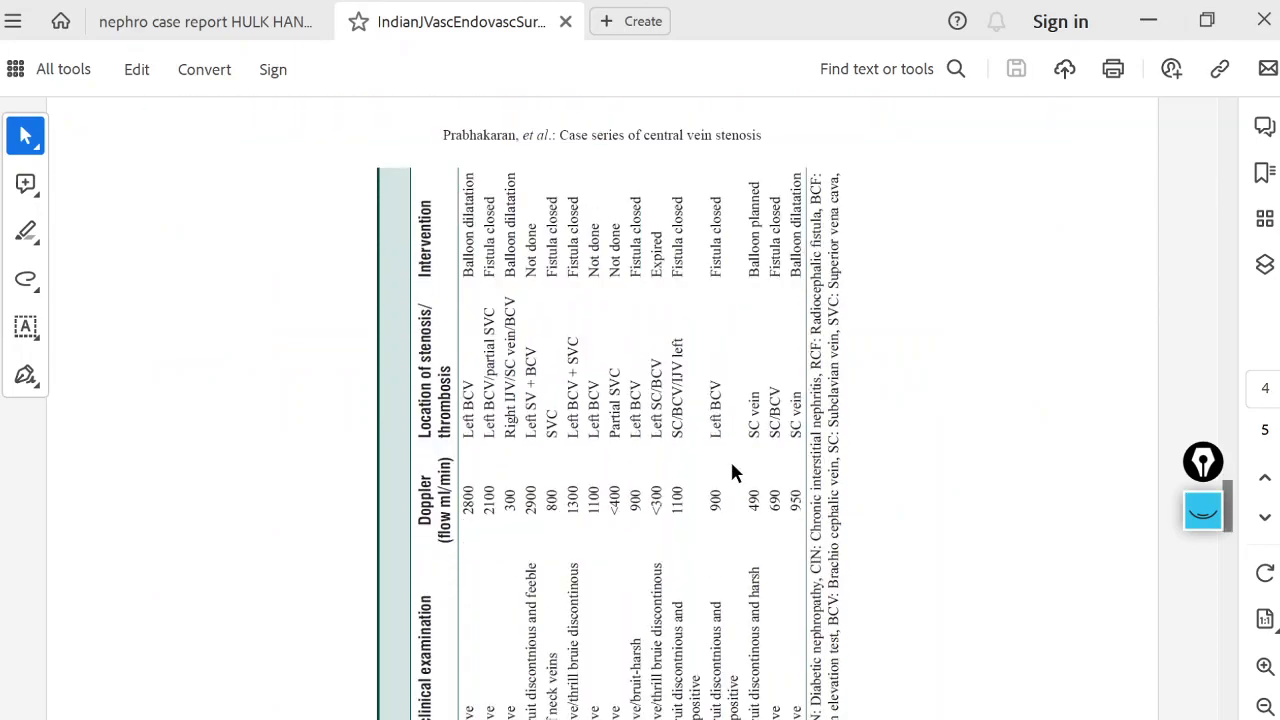
scroll(down, 3)
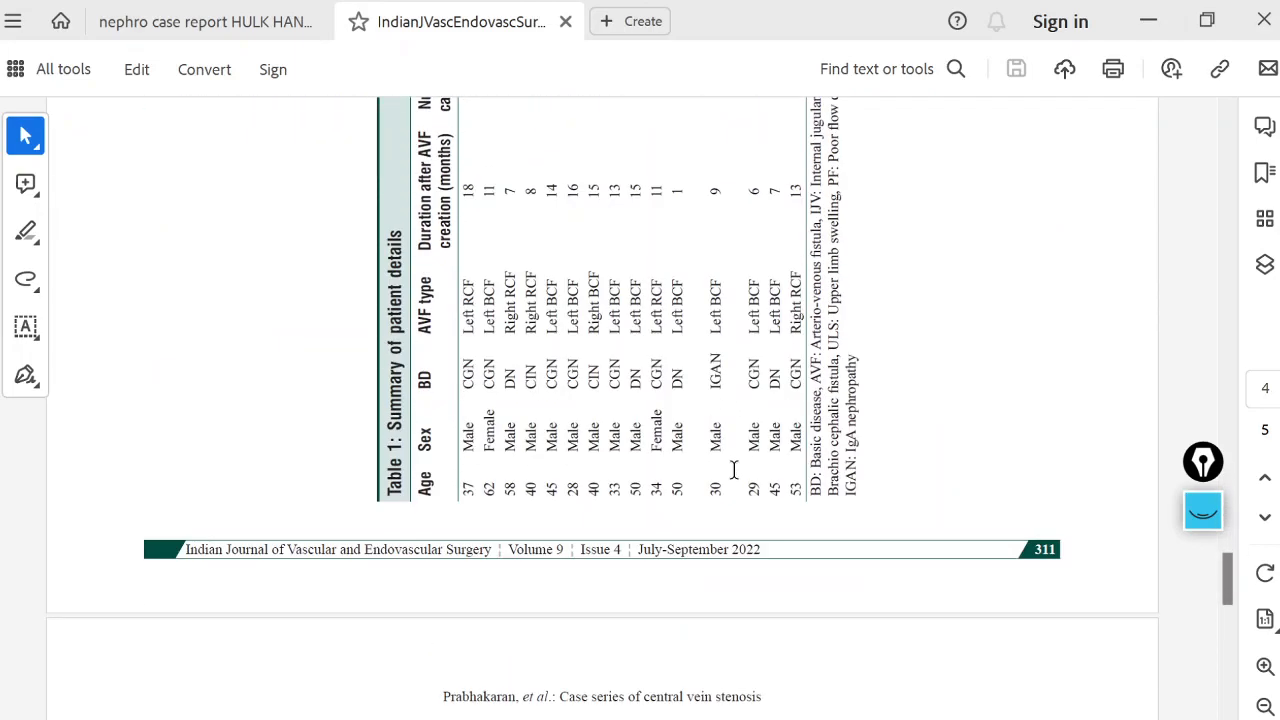
scroll(down, 3)
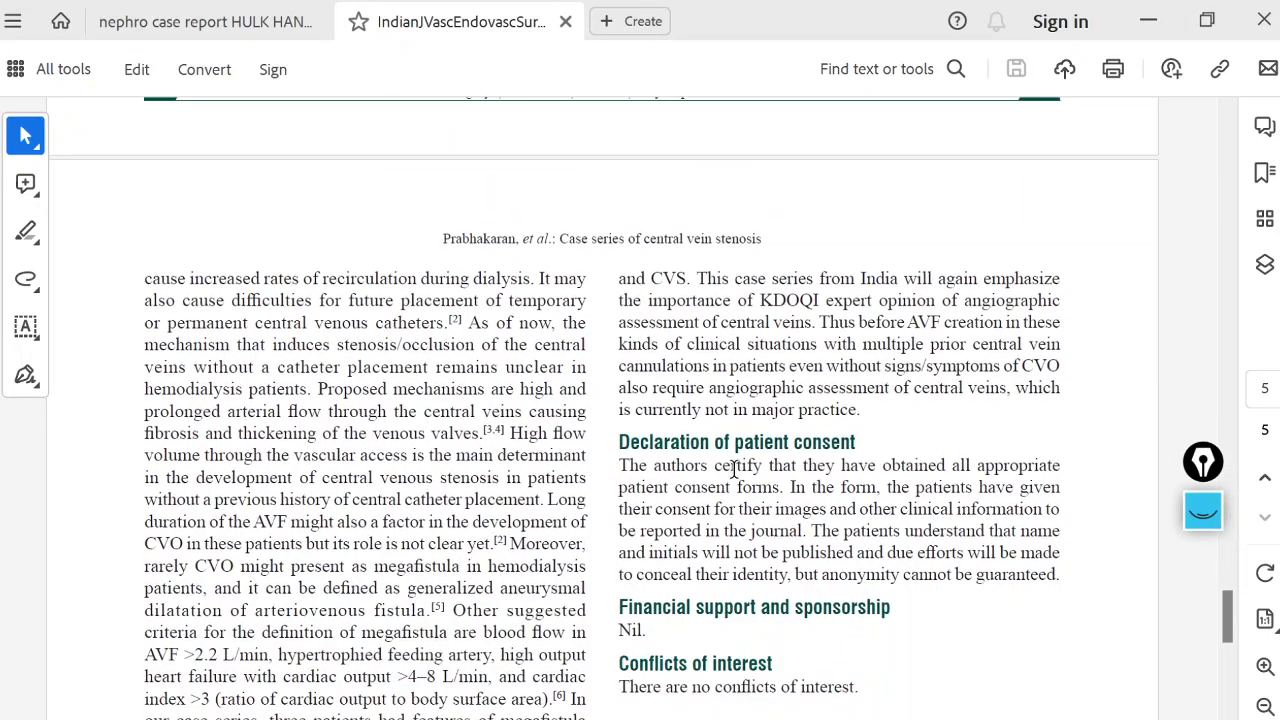
scroll(down, 3)
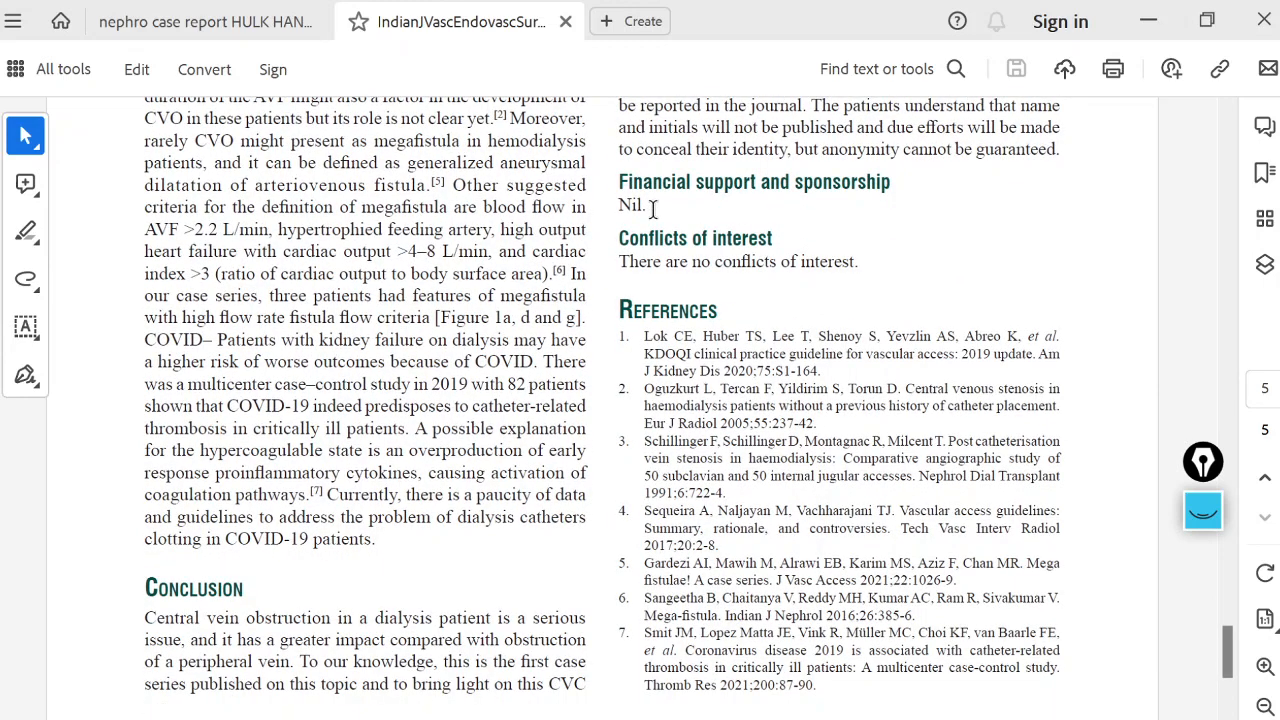
scroll(down, 3)
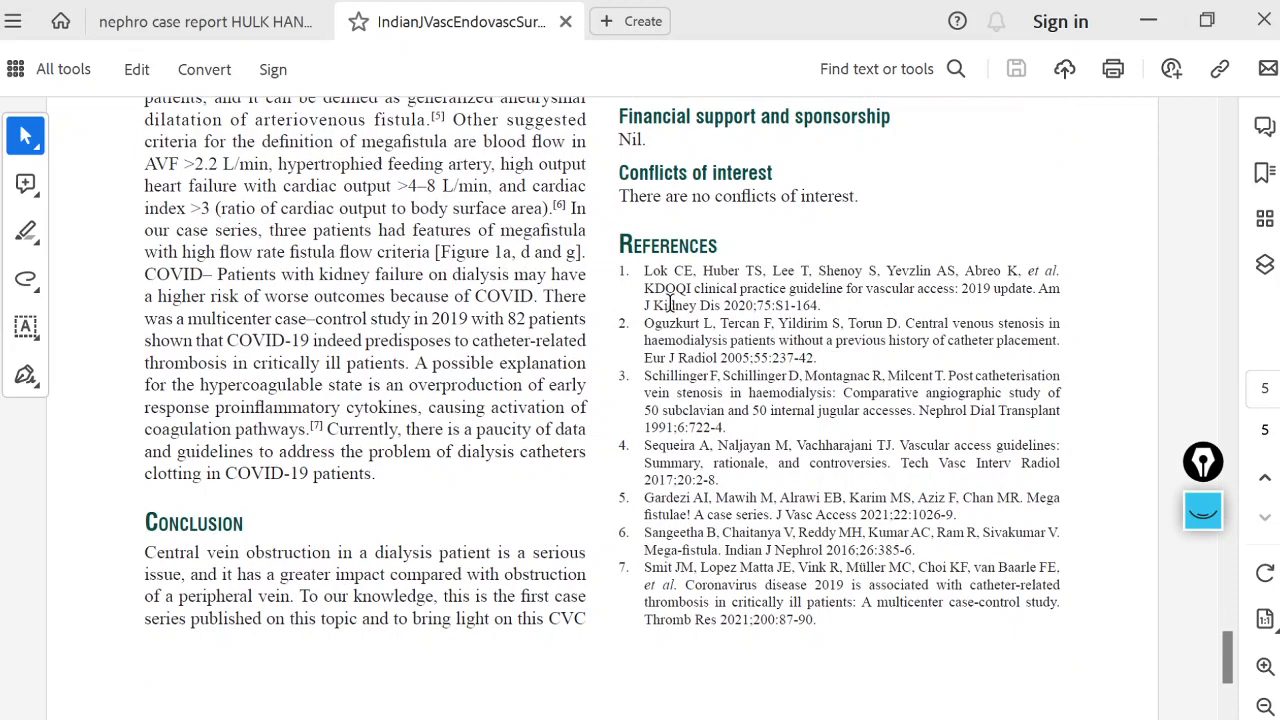
scroll(down, 3)
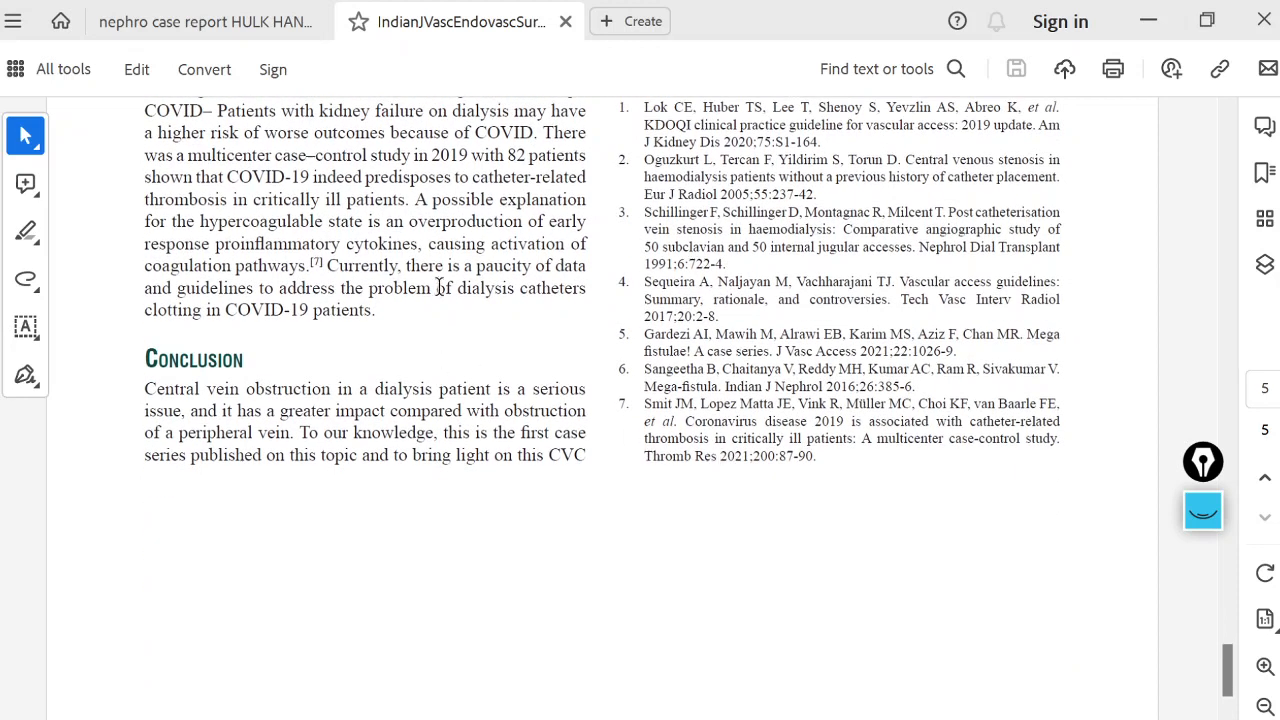
mouse_move(1033, 312)
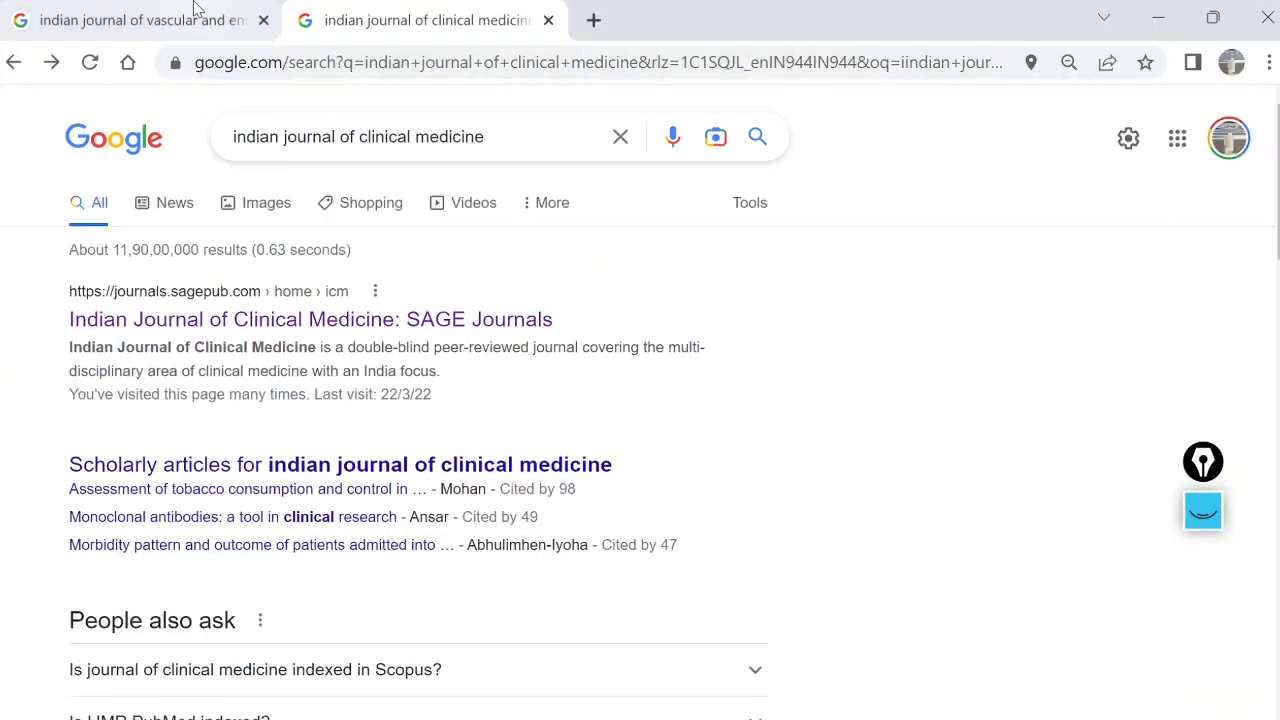
From the Google results, open the Indian Journal of Vascular & Endovascular Surgery site
click(140, 20)
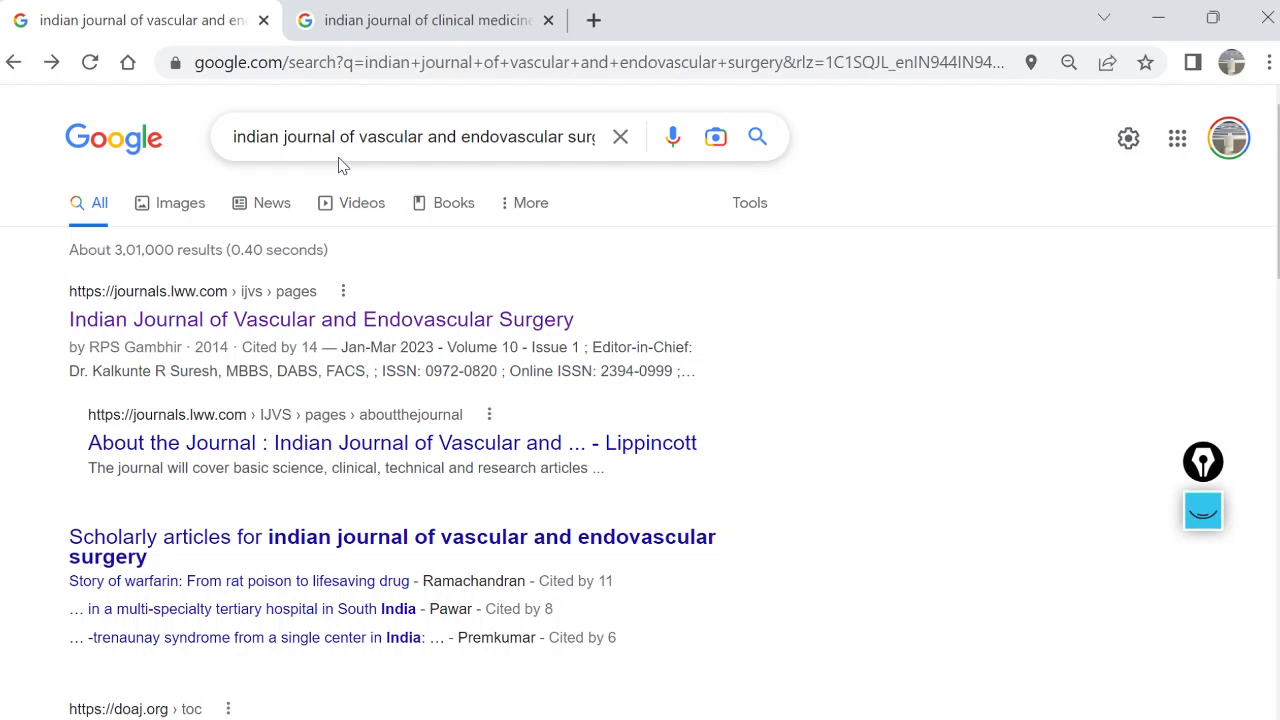
mouse_move(320, 213)
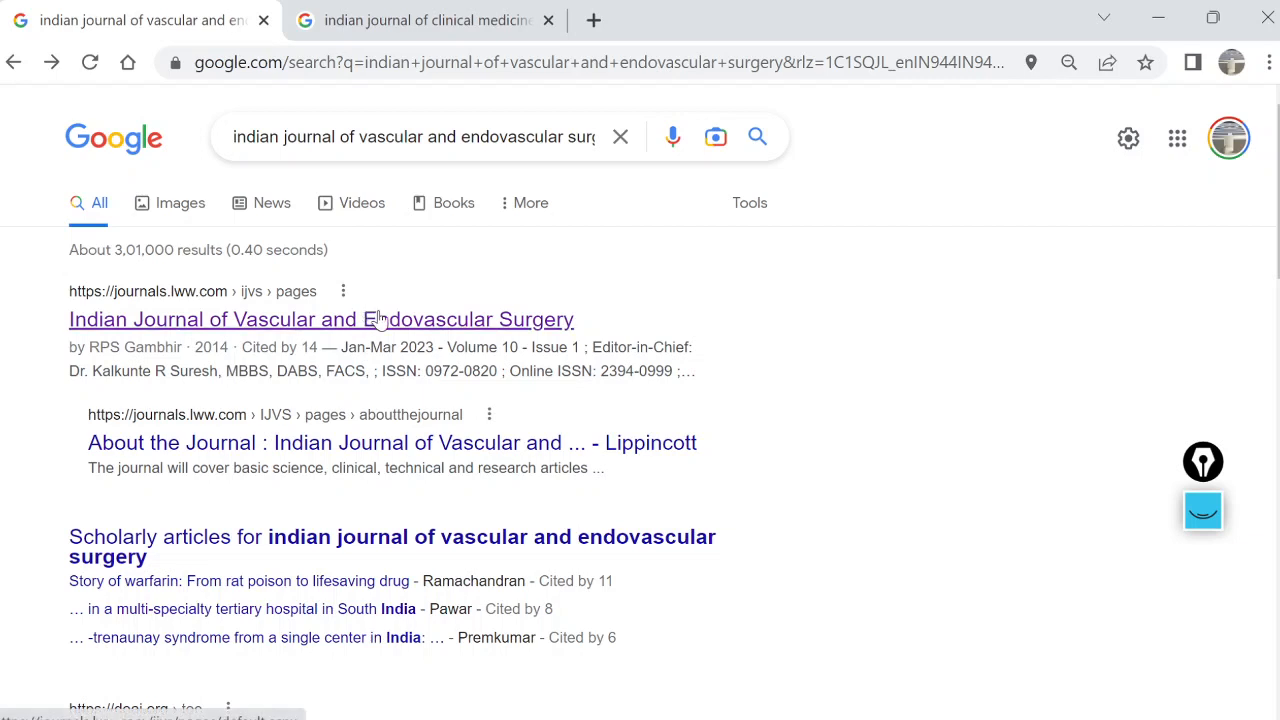
click(320, 319)
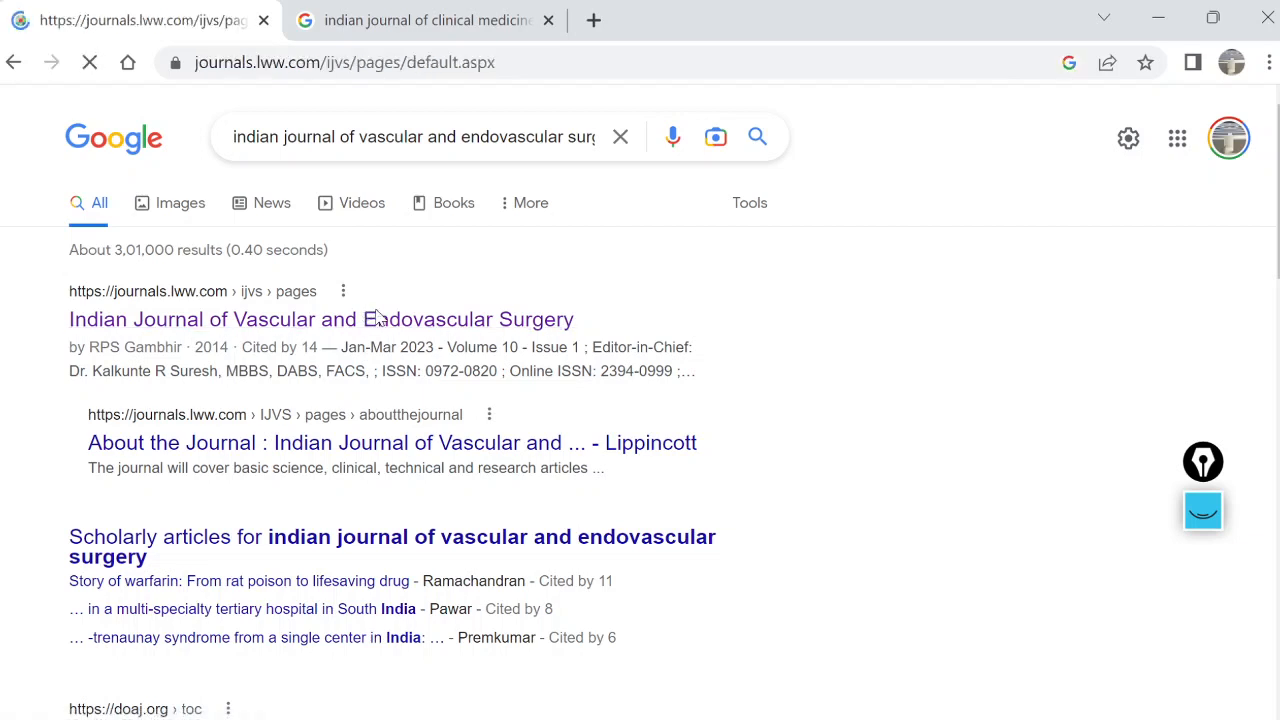
click(321, 319)
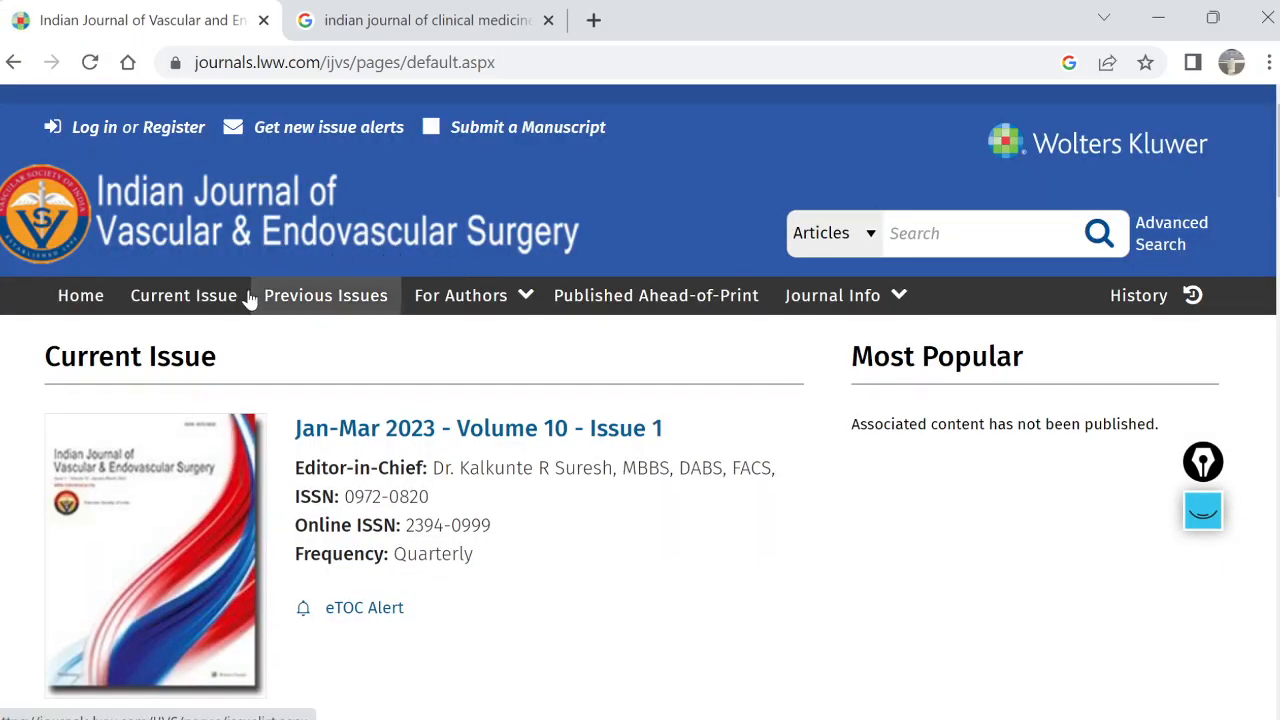
mouse_move(625, 230)
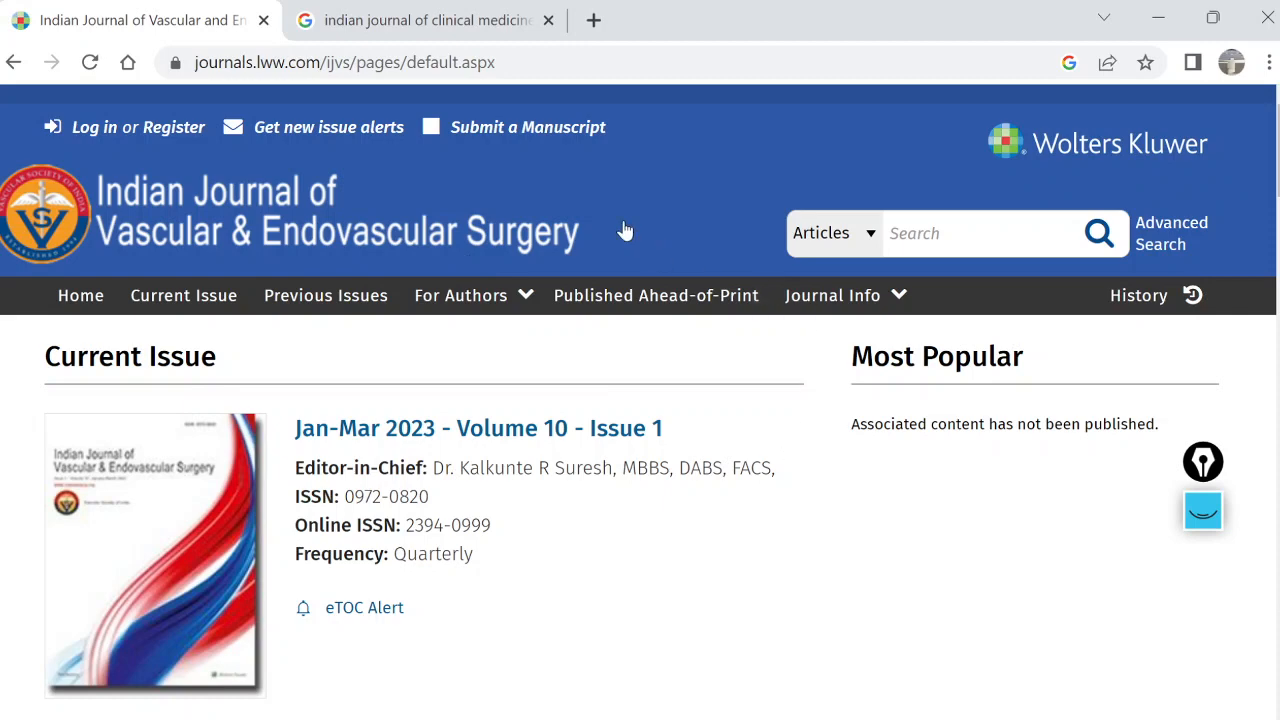
mouse_move(510, 195)
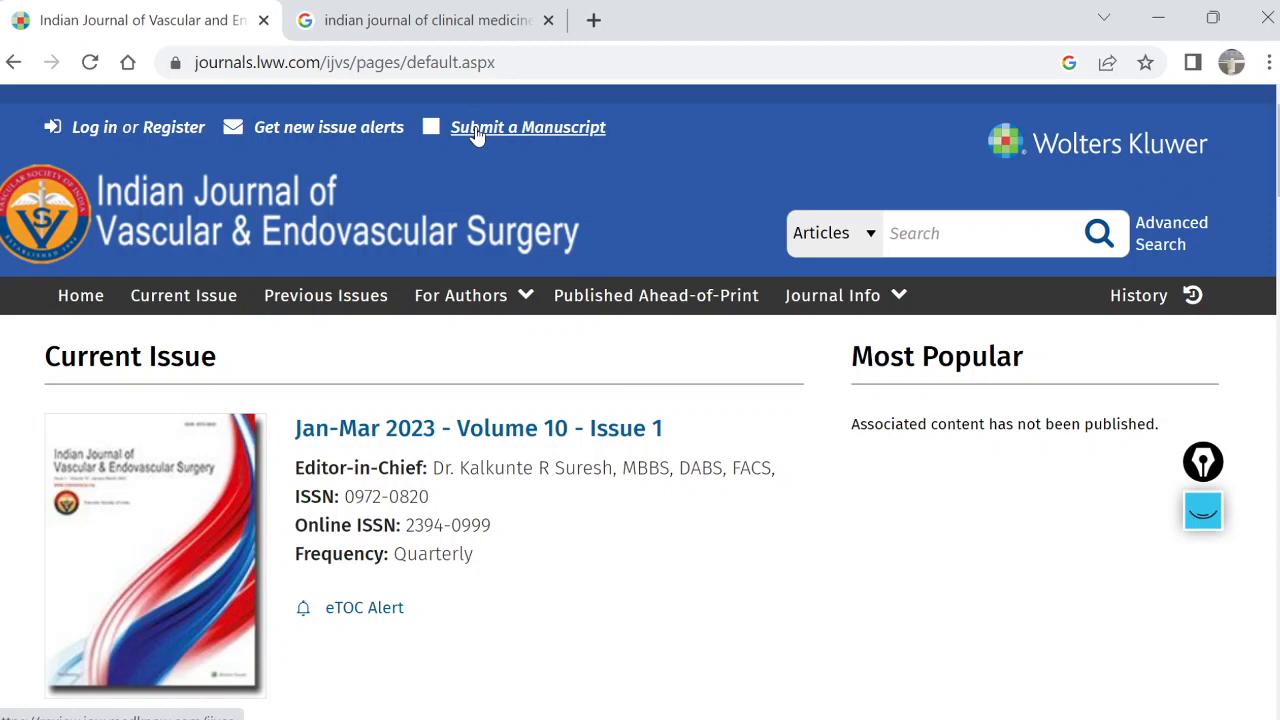
Log in with the Author role and start a new manuscript submission
click(528, 127)
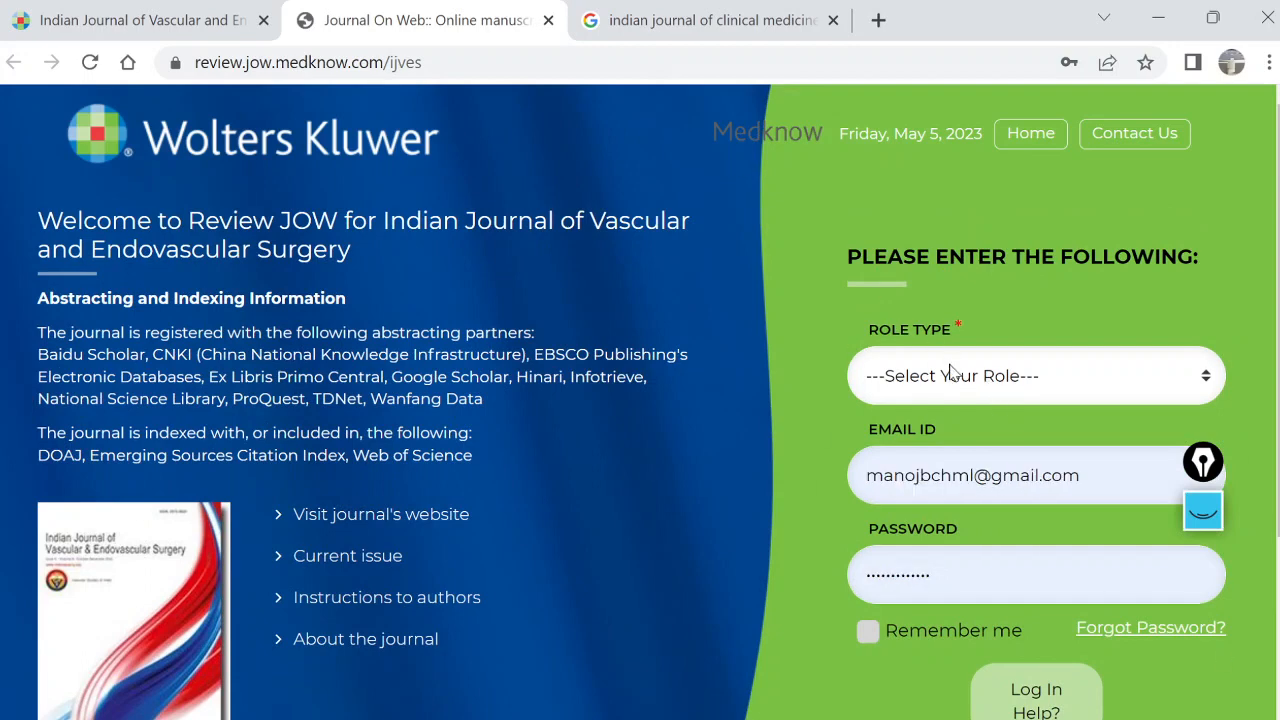
click(1035, 375)
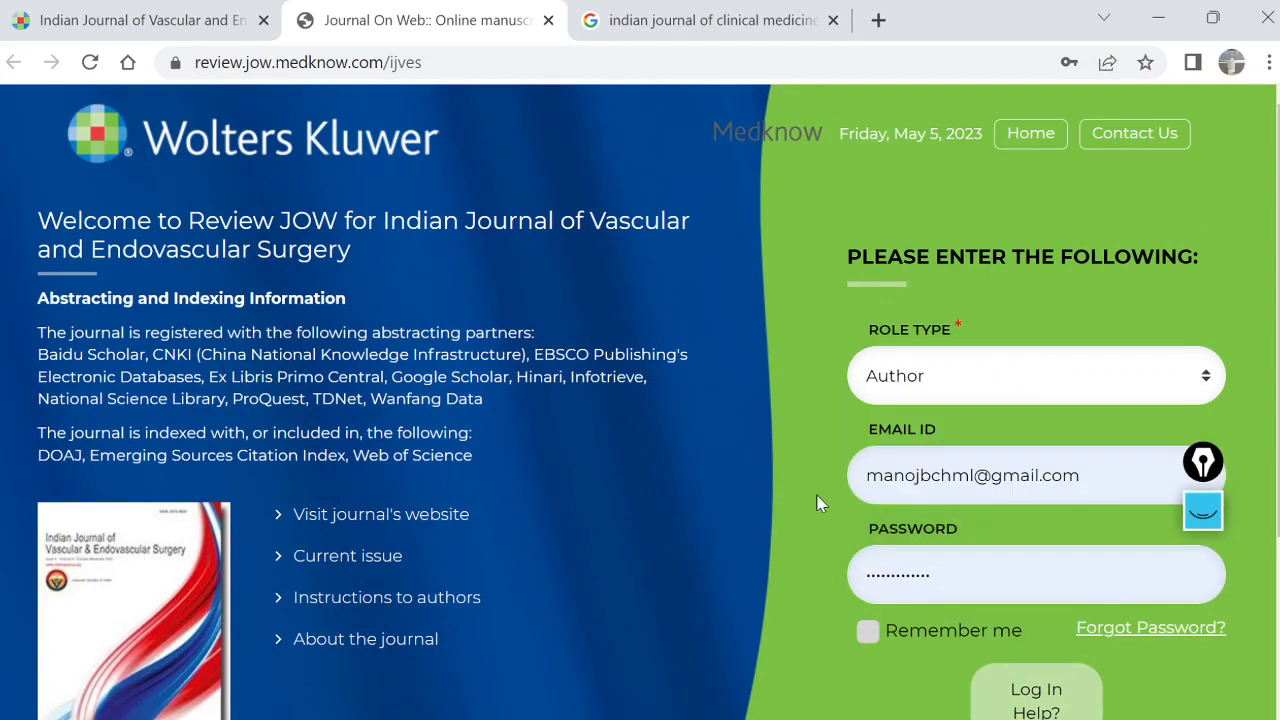
scroll(down, 3)
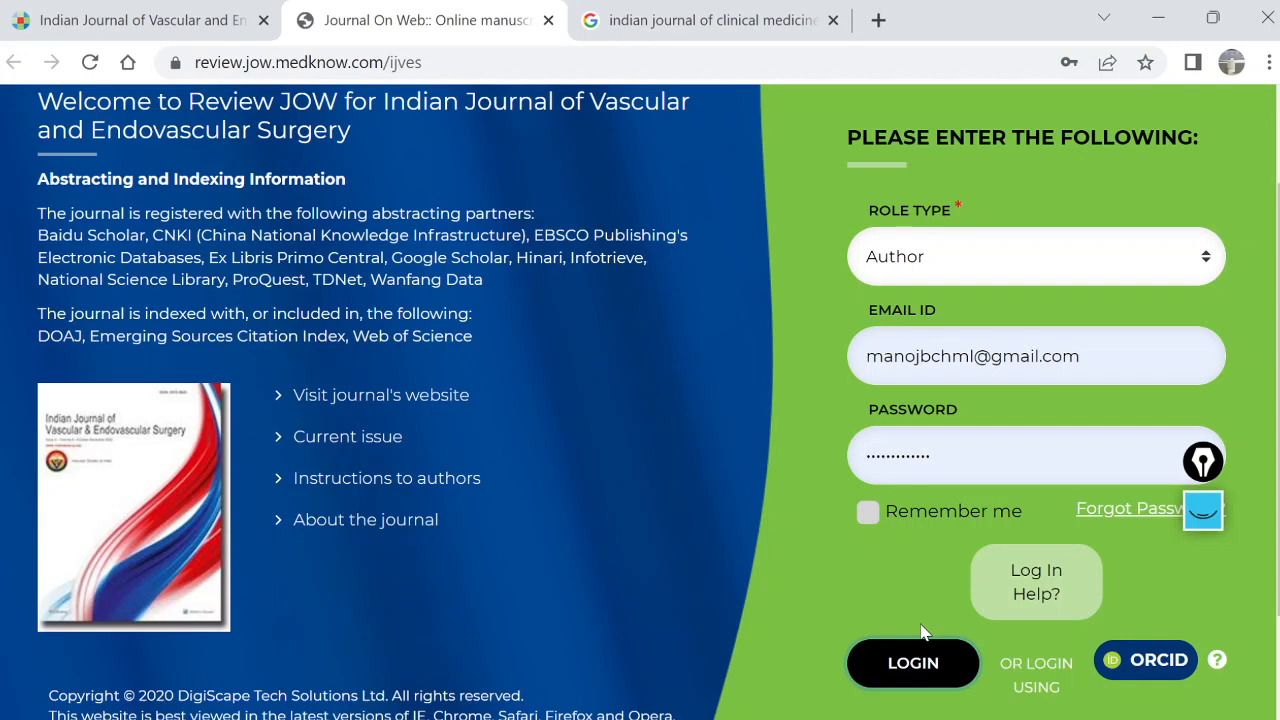
click(912, 663)
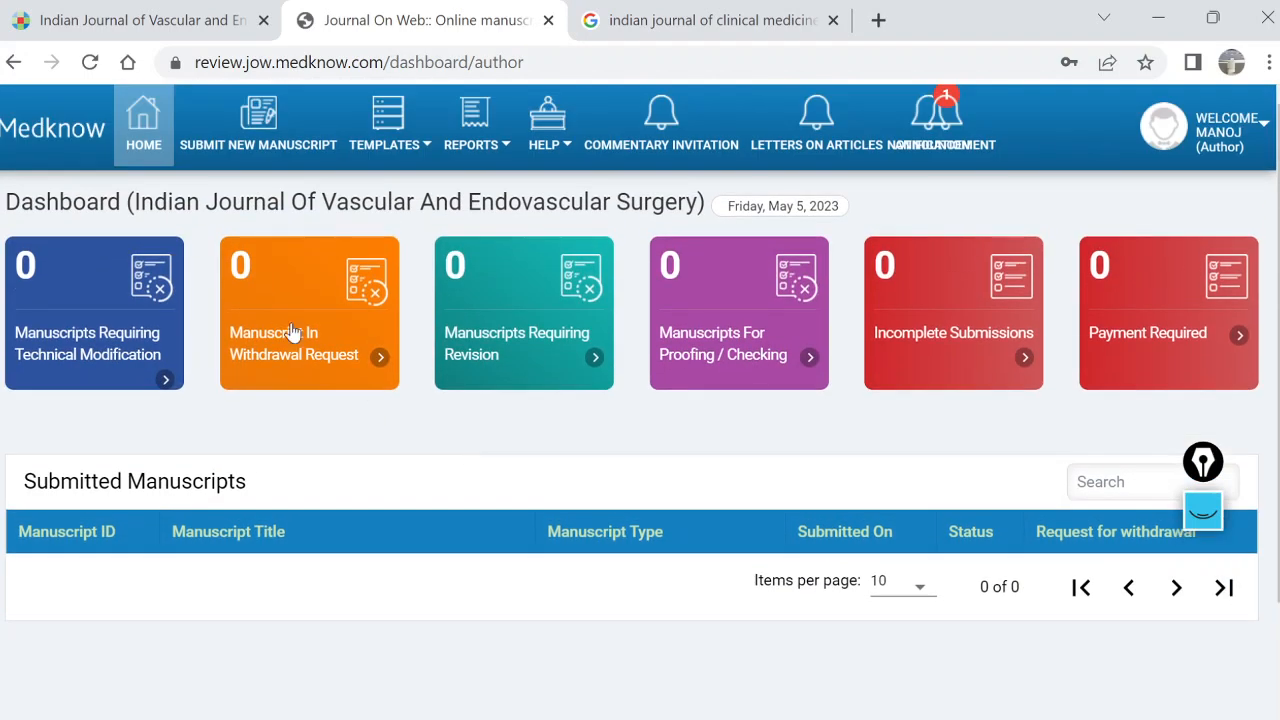
click(547, 125)
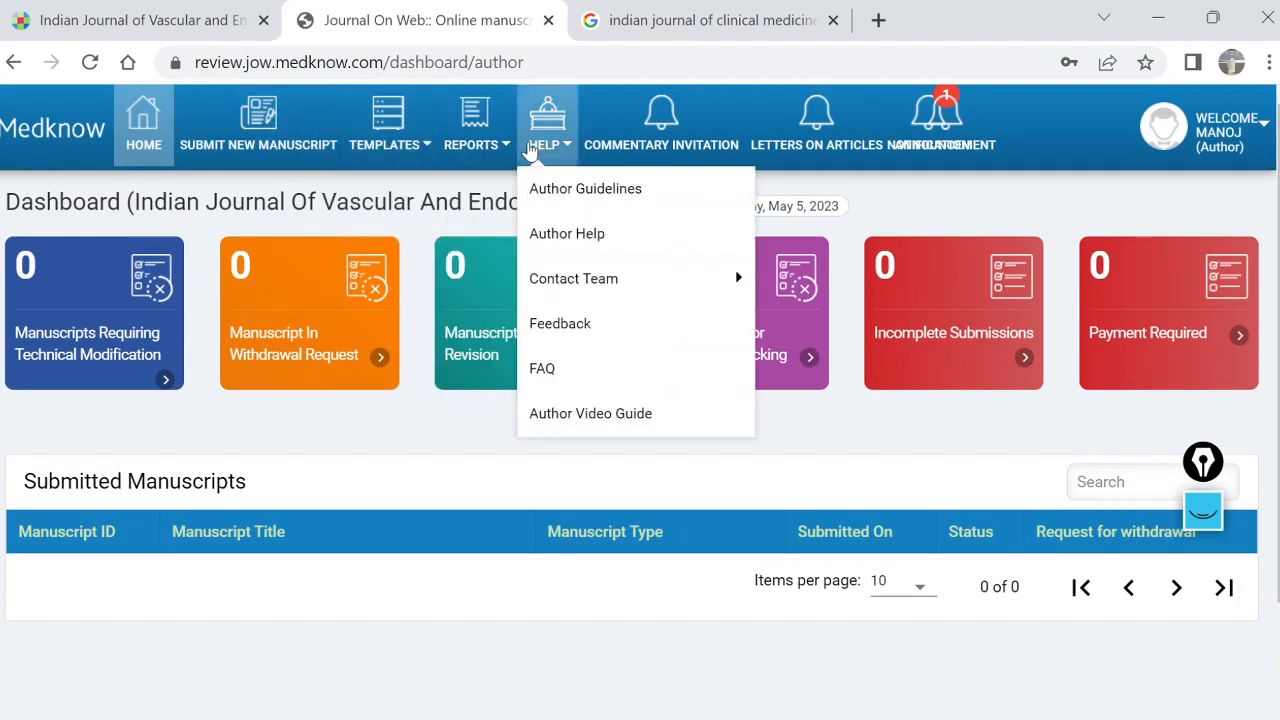
click(257, 125)
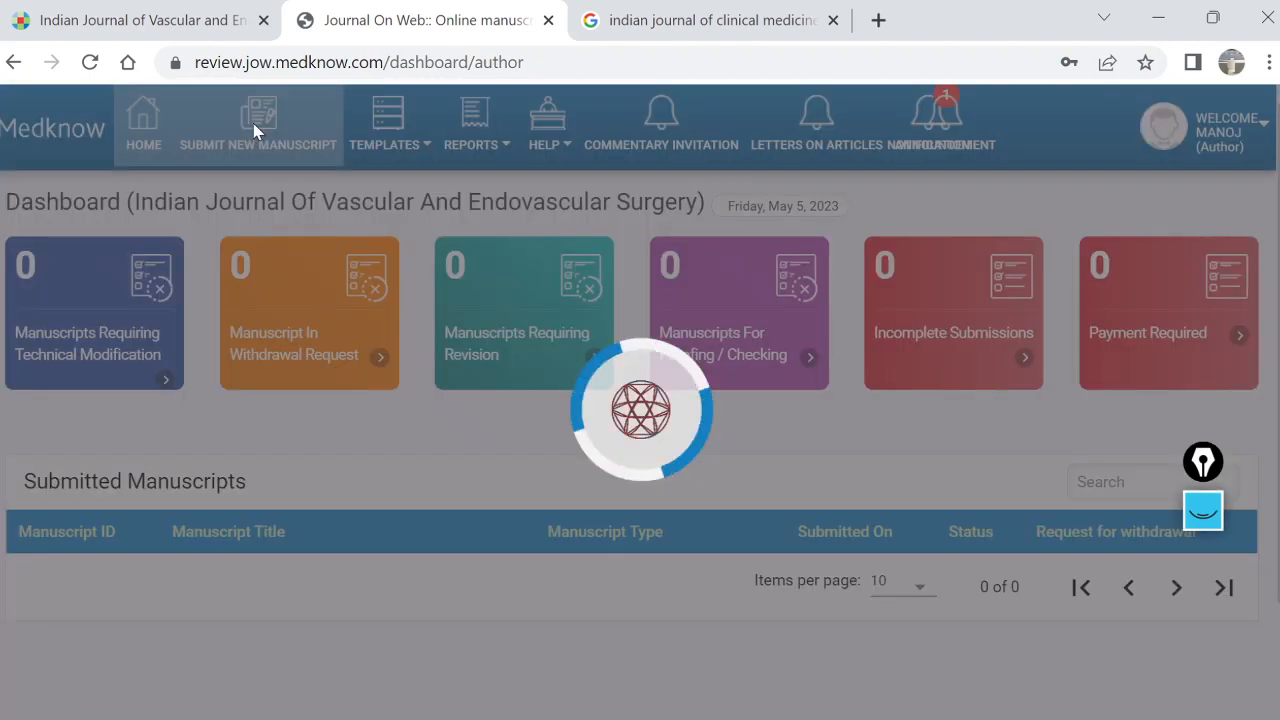
Mark Yes for author instructions read, all authors approved, and ethical standards met
click(258, 125)
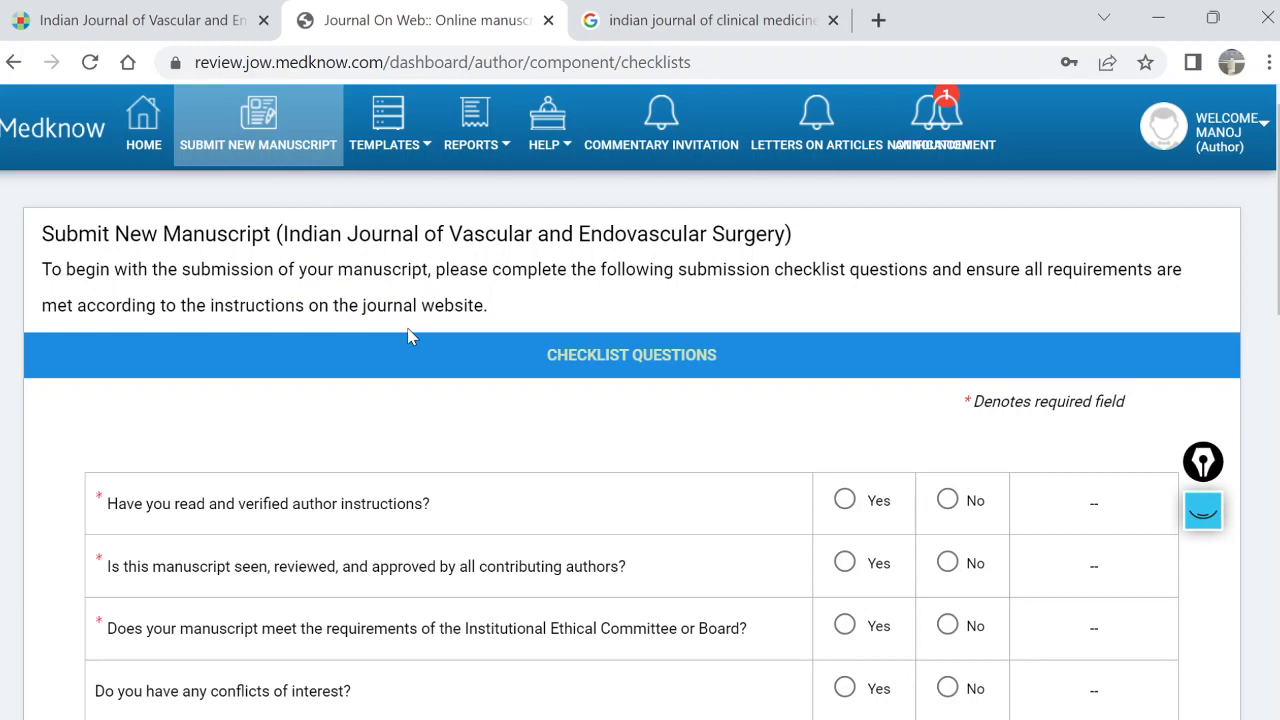
mouse_move(410, 336)
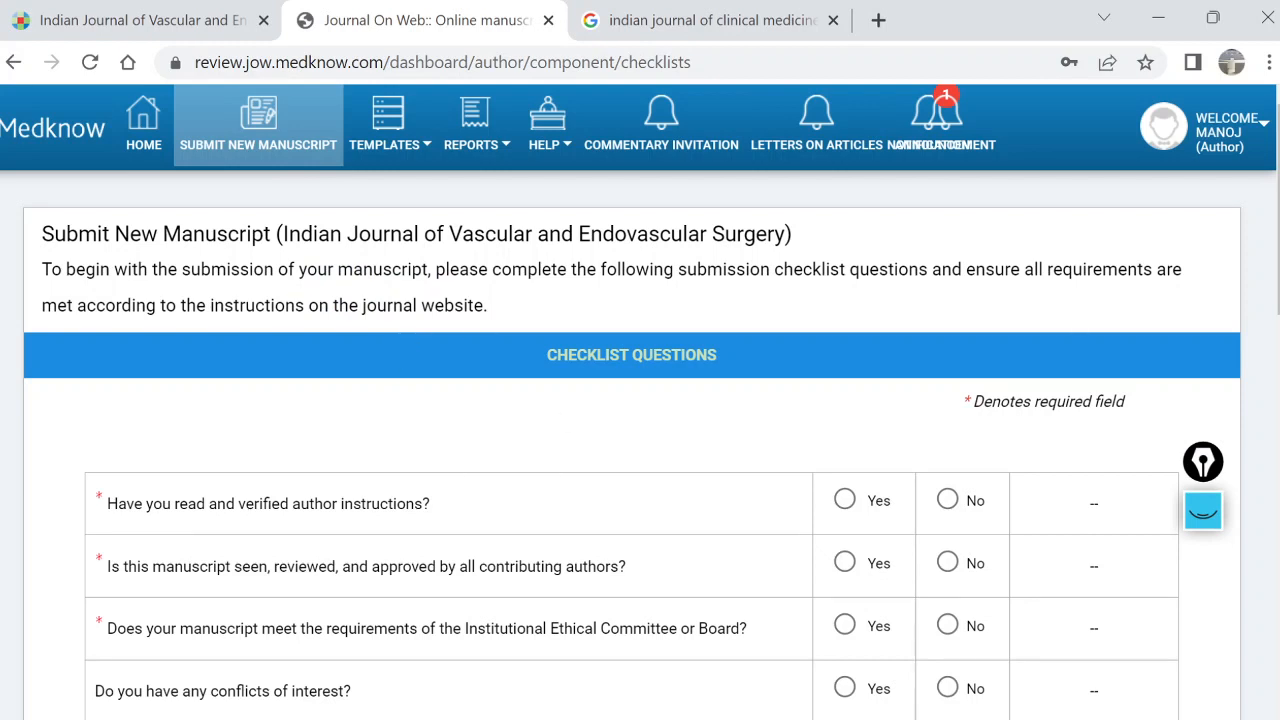
mouse_move(453, 448)
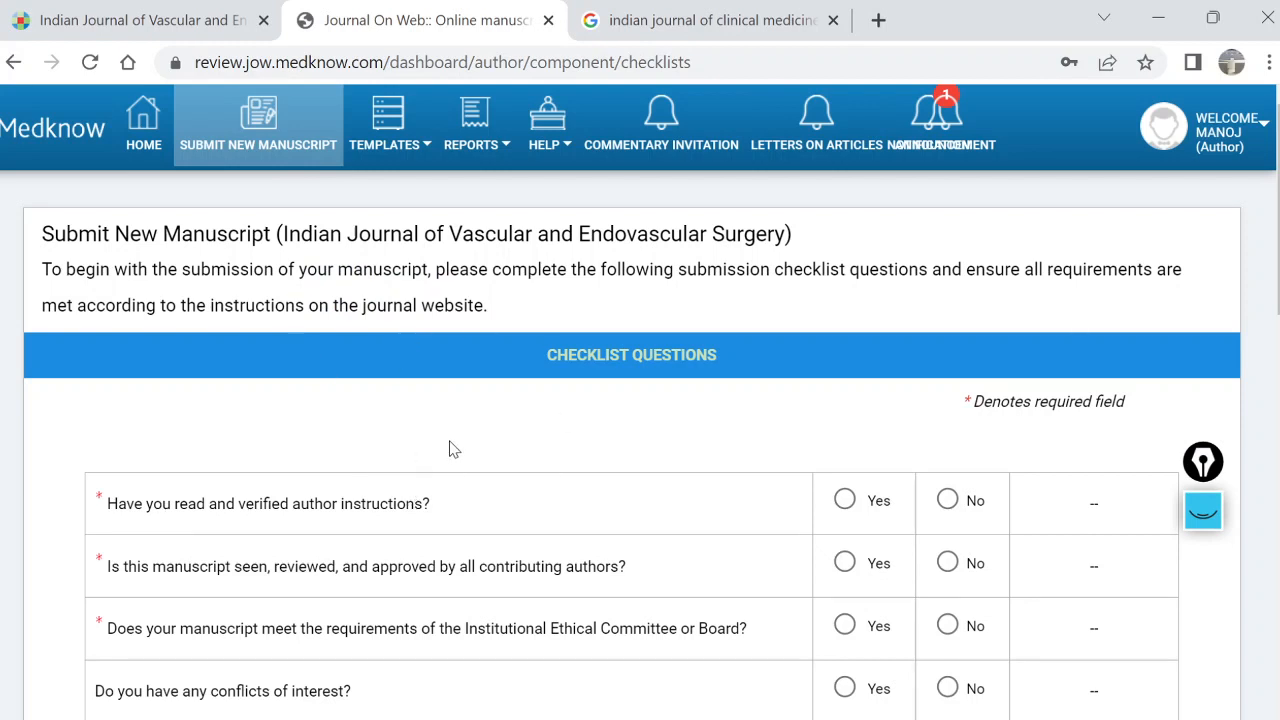
scroll(down, 3)
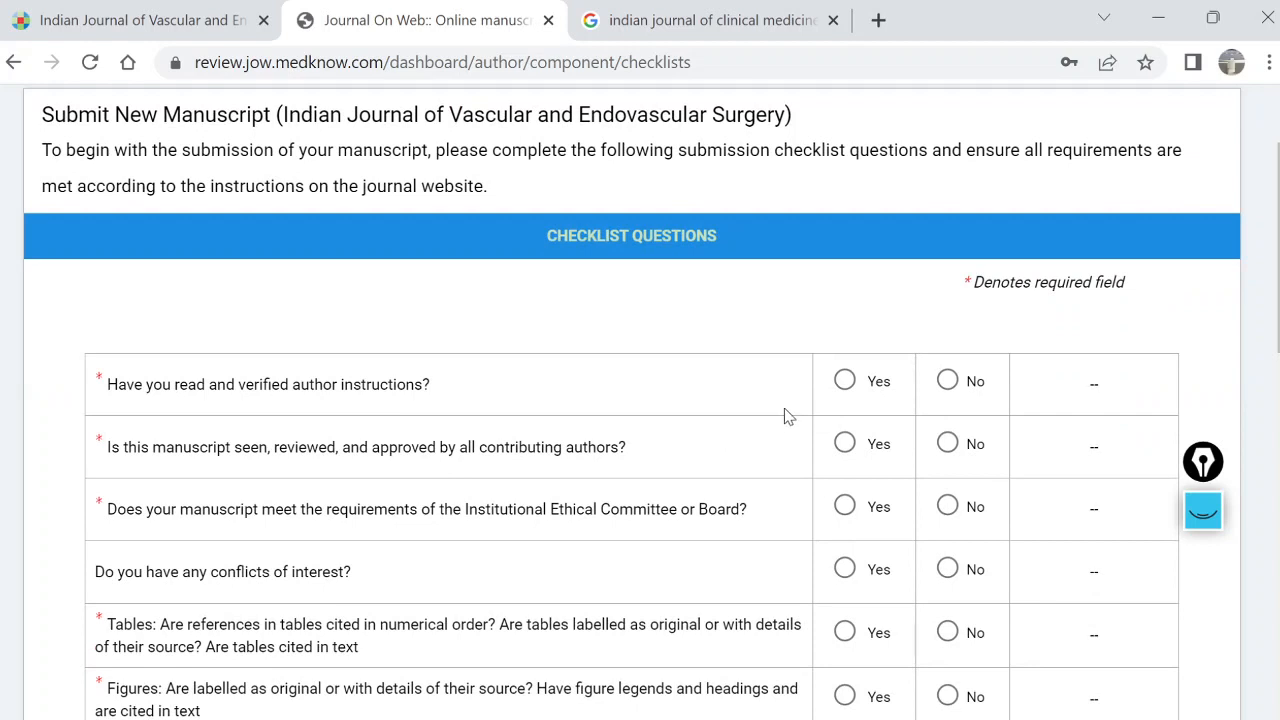
click(844, 380)
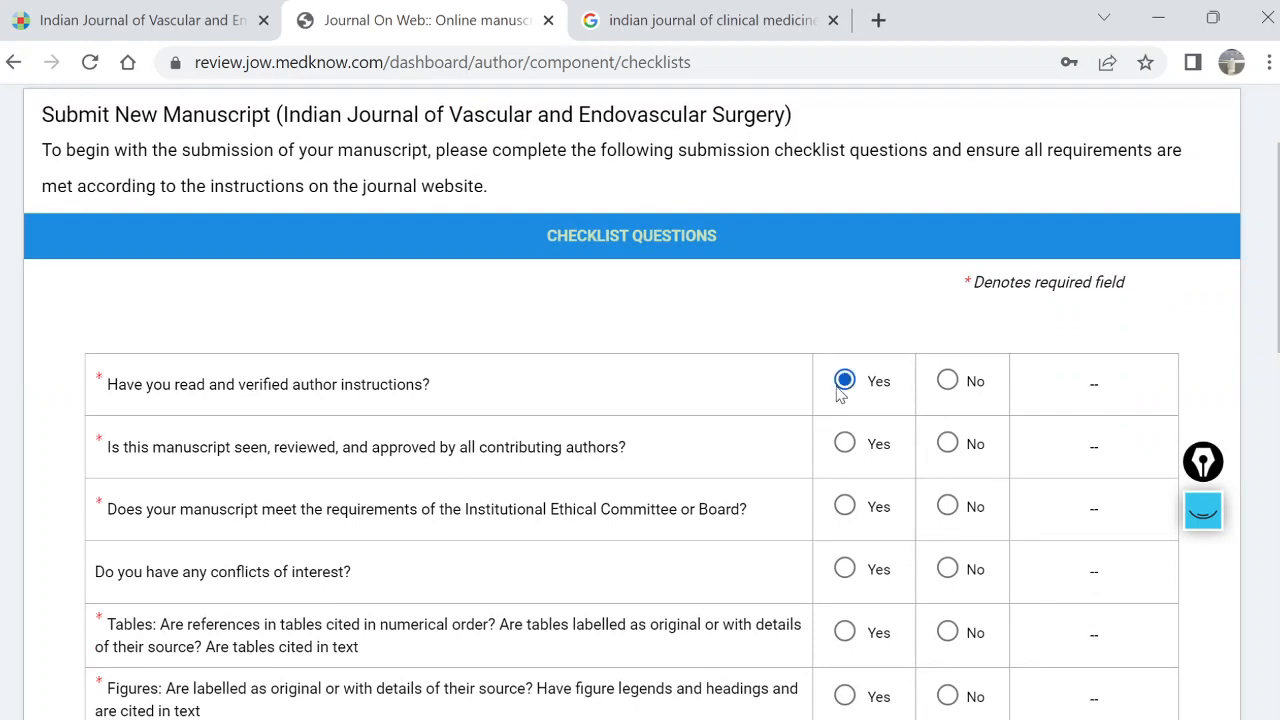
mouse_move(834, 413)
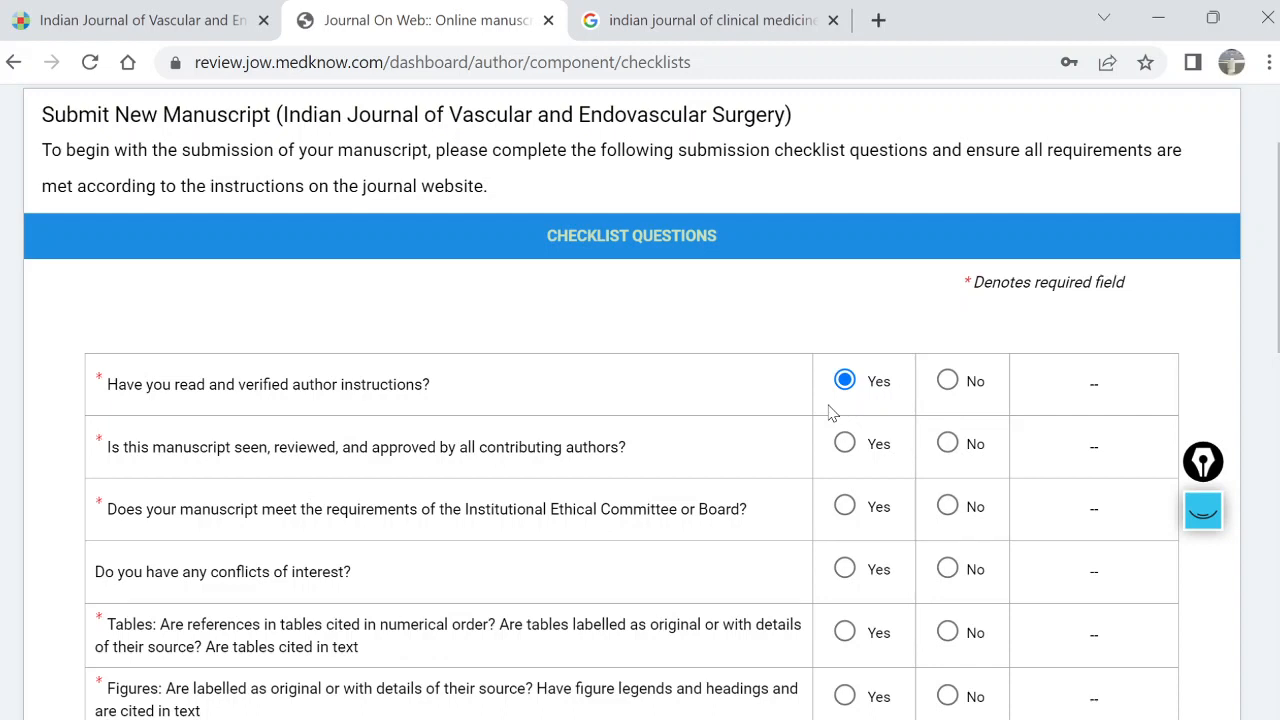
mouse_move(851, 430)
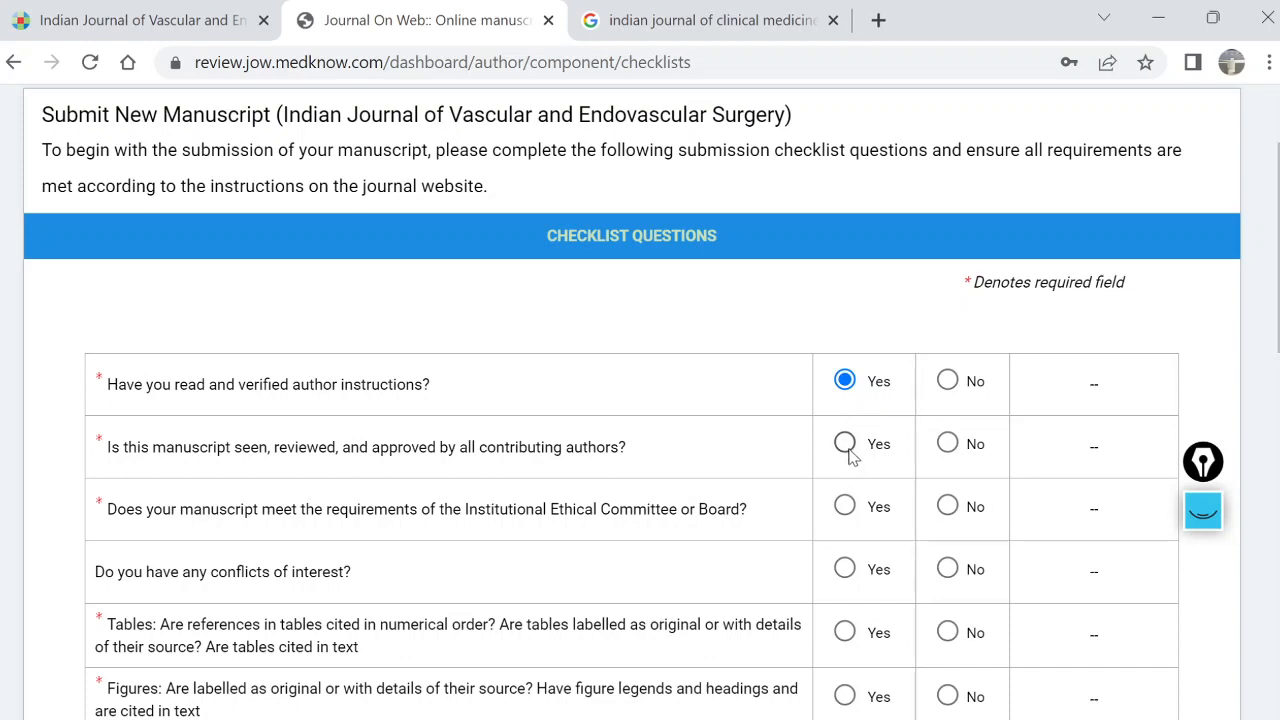
click(844, 505)
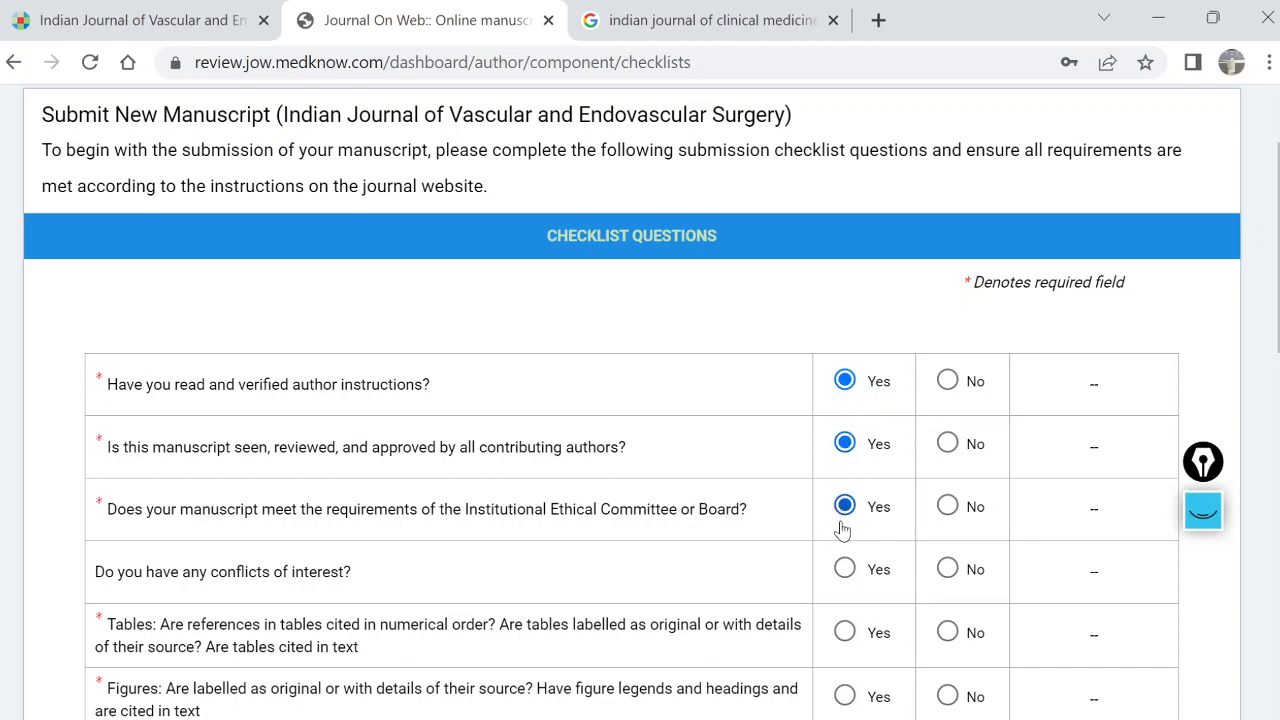
scroll(down, 3)
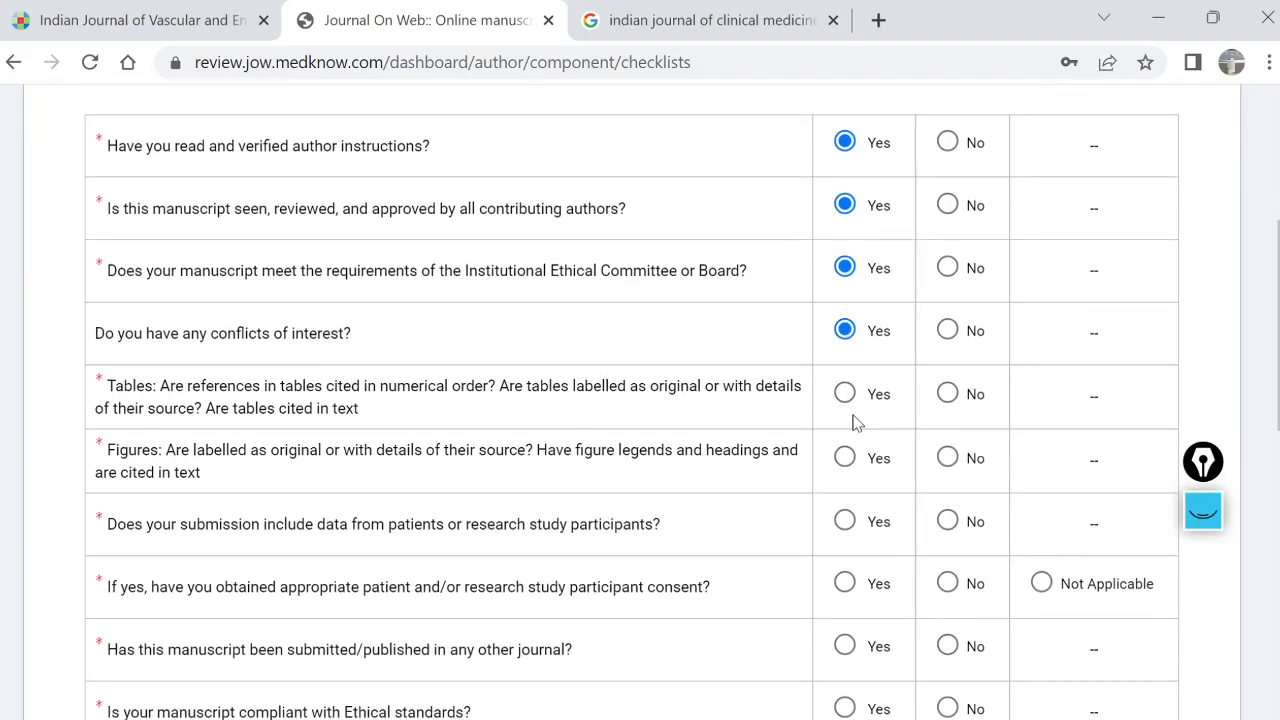
scroll(down, 3)
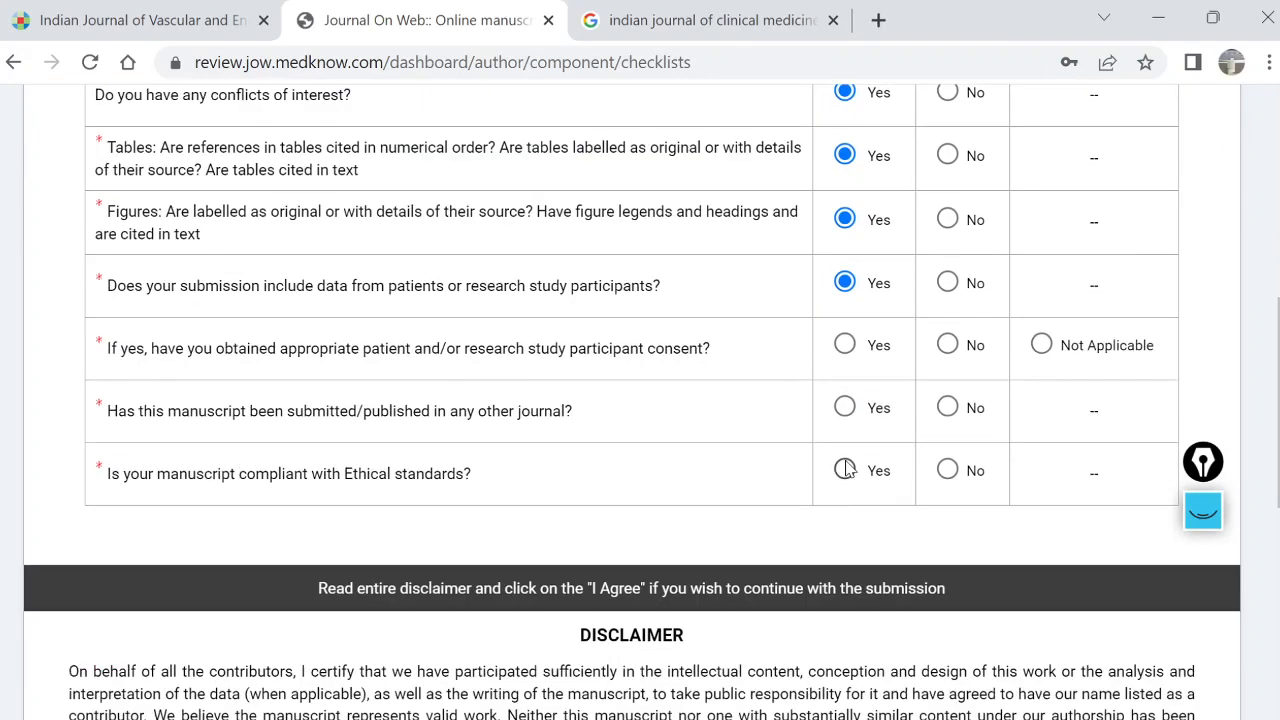
click(844, 469)
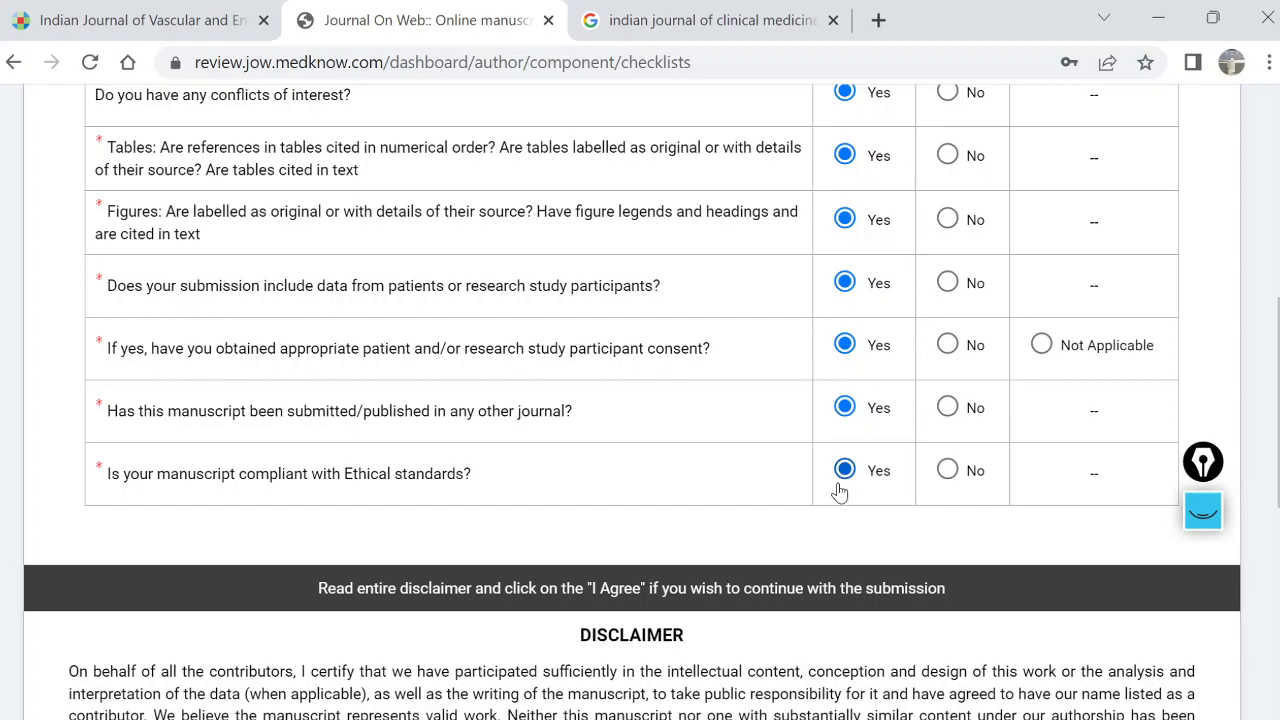
Accept the I / WE AGREE disclaimer and scroll the Document Upload page to the drop area
scroll(down, 3)
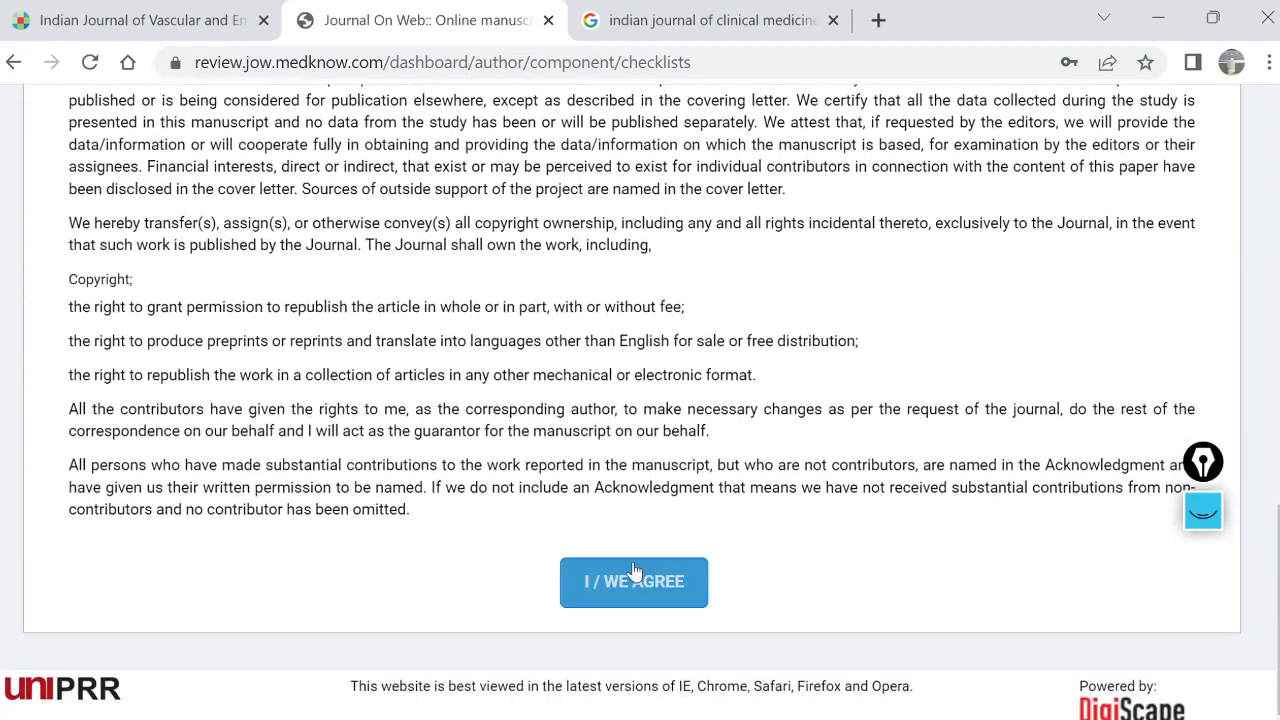
click(633, 581)
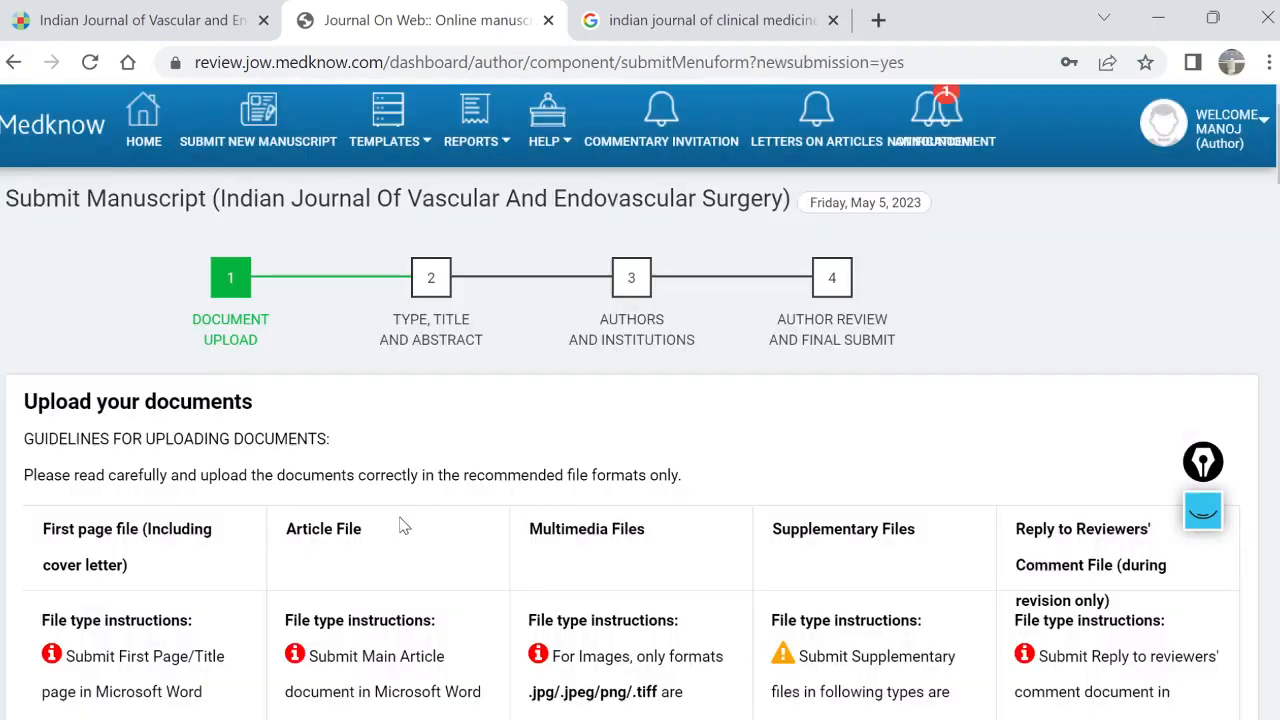
mouse_move(230, 363)
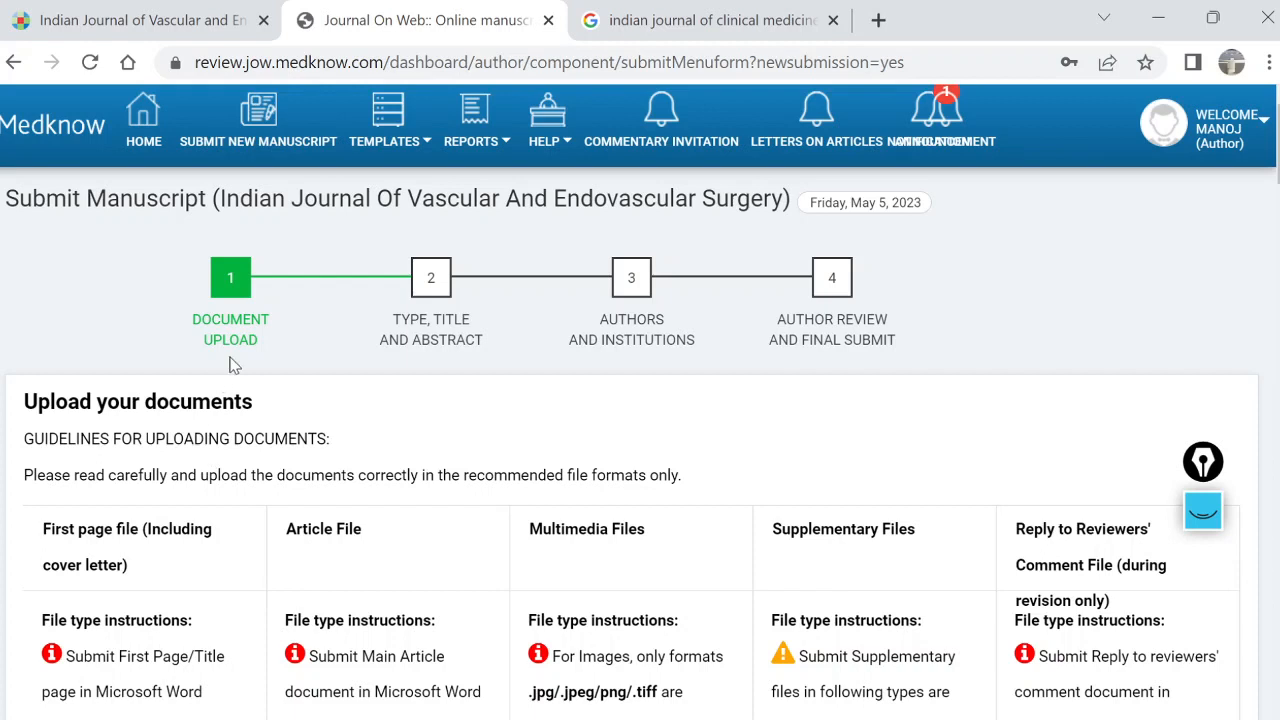
mouse_move(450, 305)
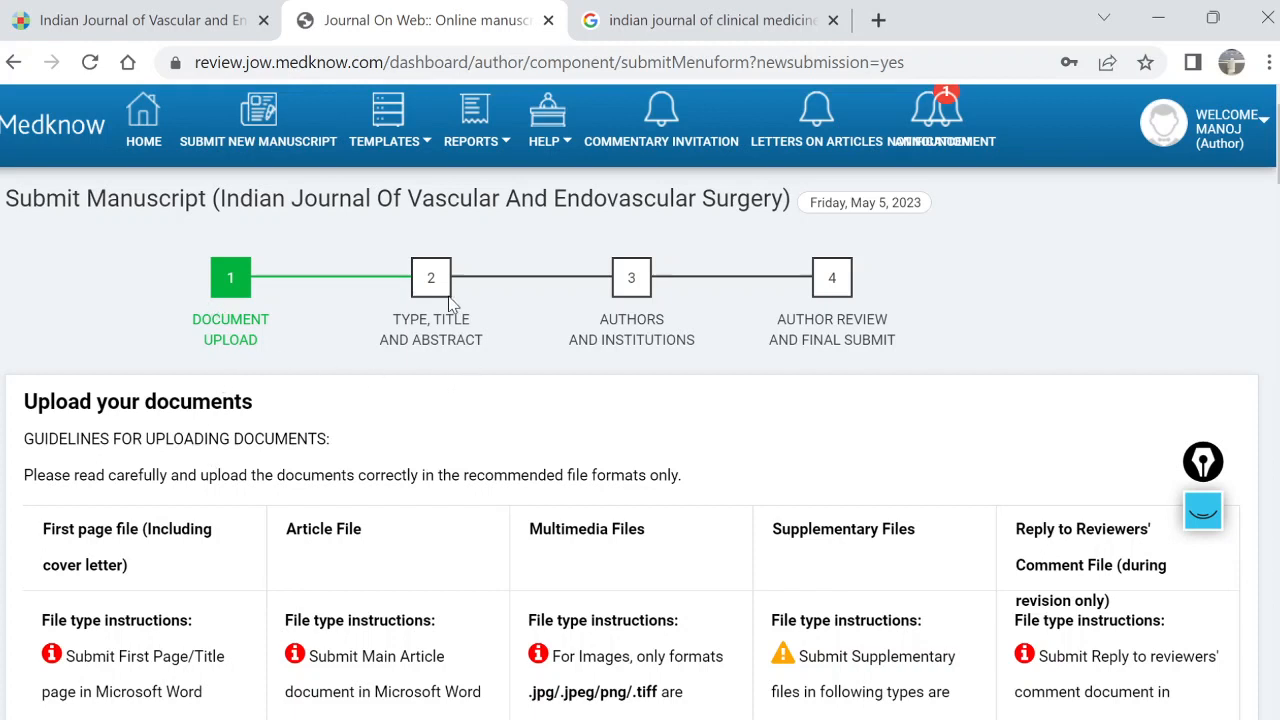
mouse_move(428, 303)
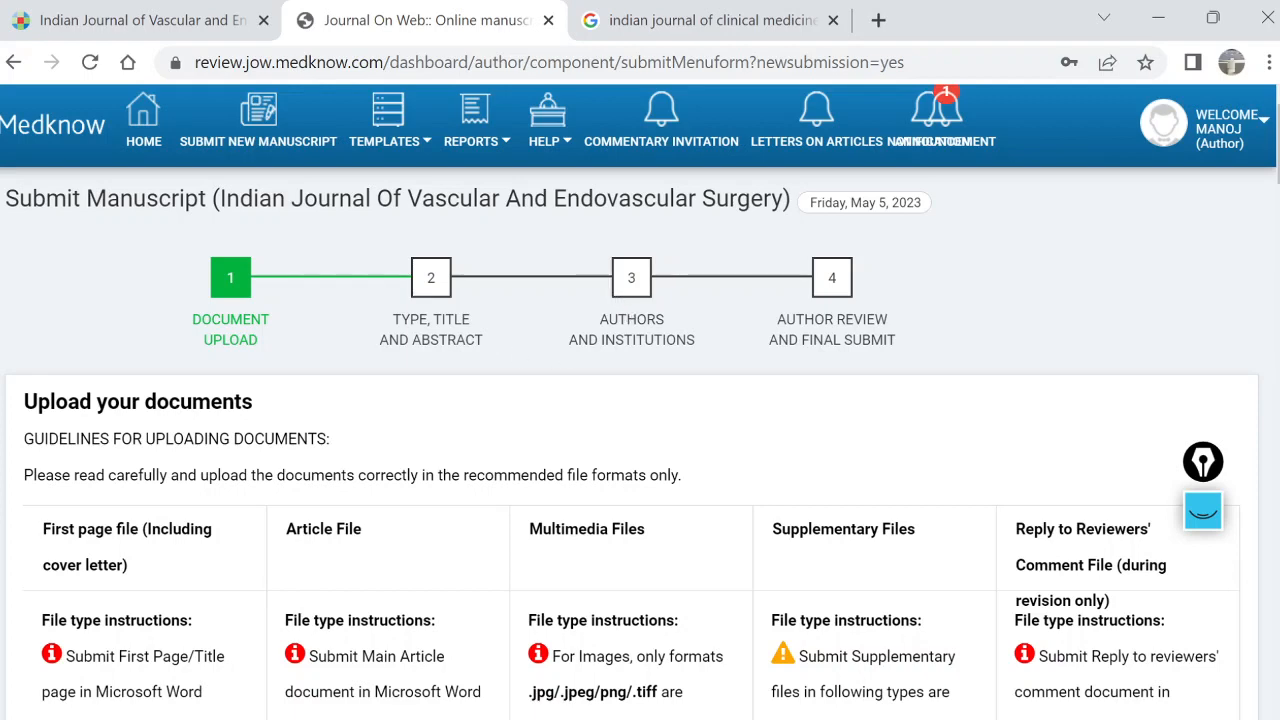
scroll(down, 3)
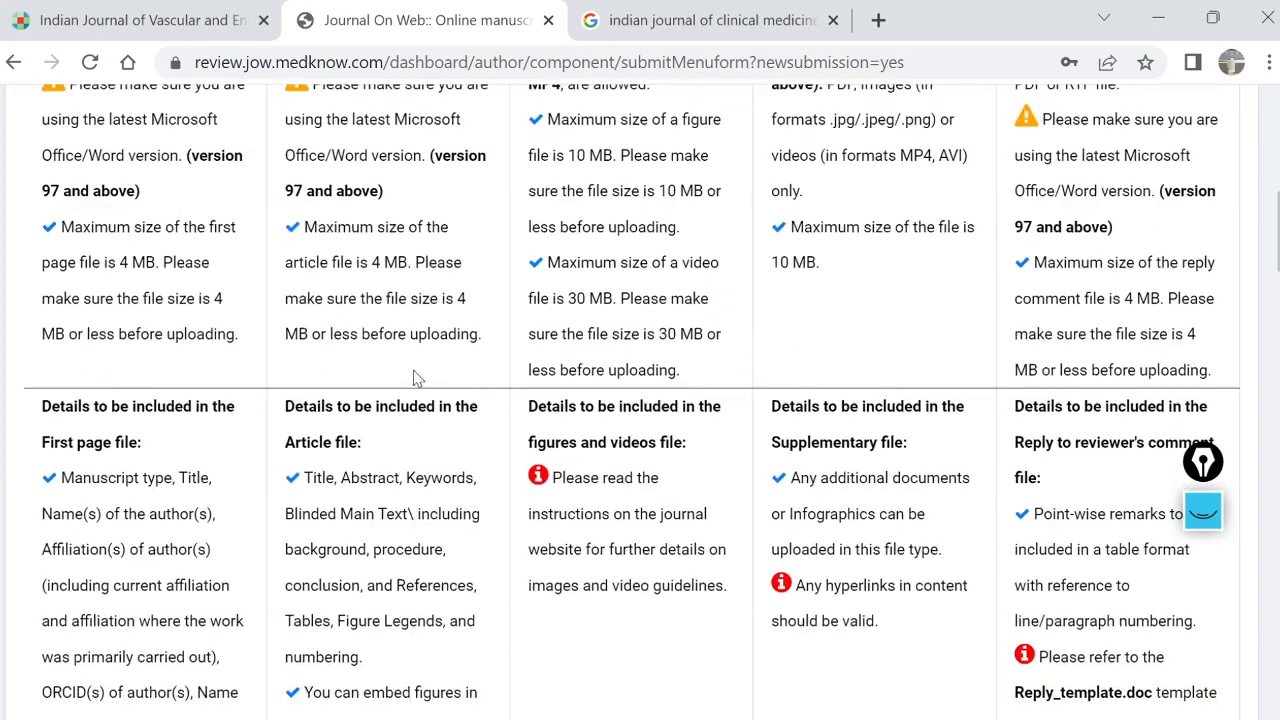
scroll(down, 3)
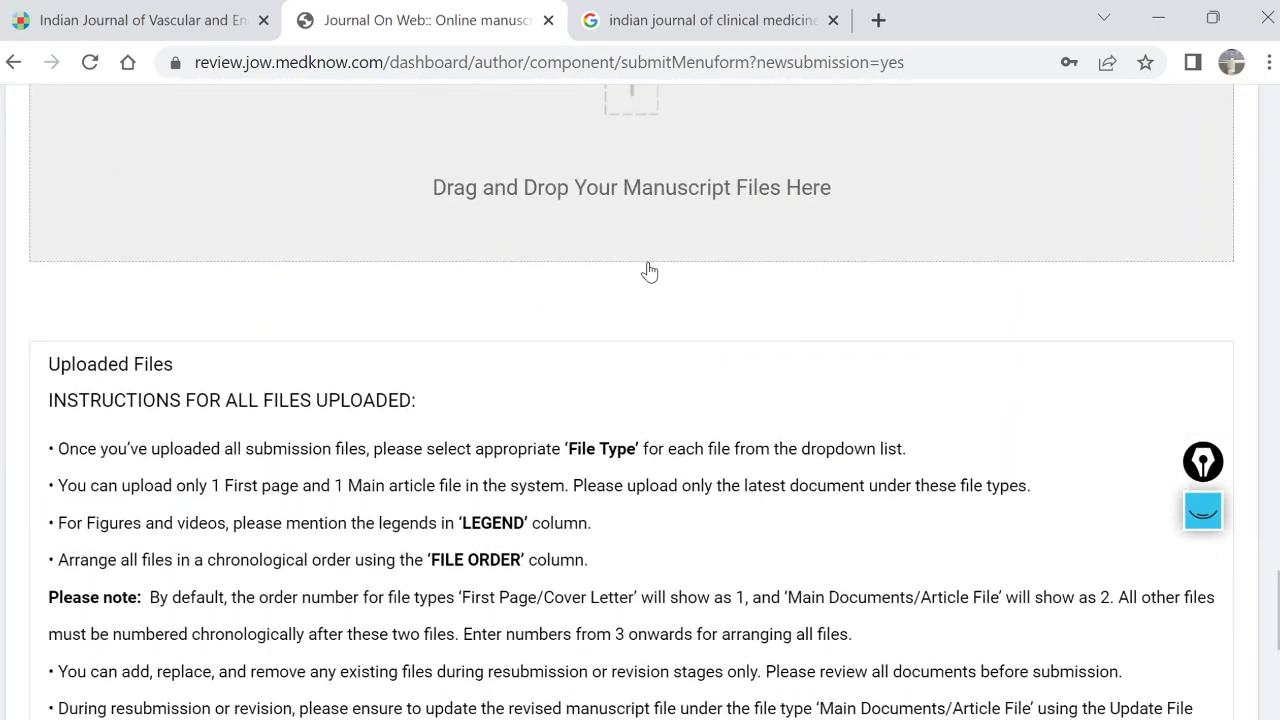
scroll(up, 3)
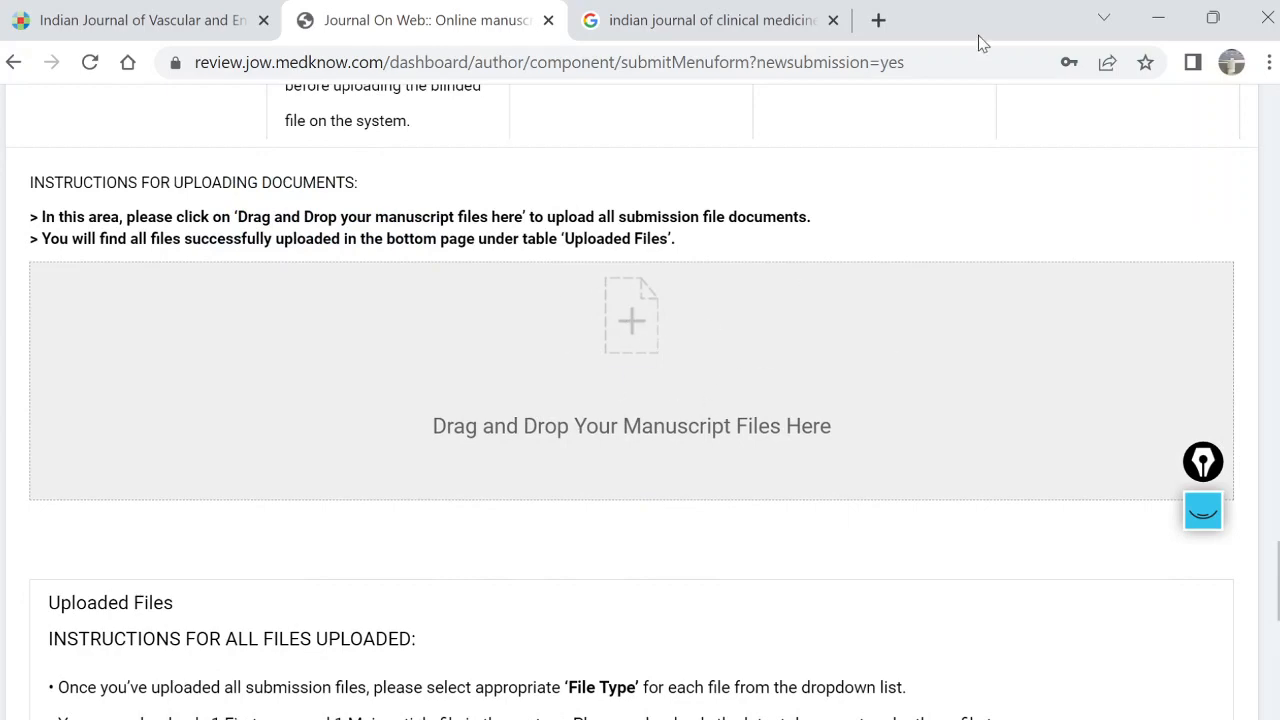
Open the COVER LETTER from the case series folder, maximised, and read through it
click(1157, 18)
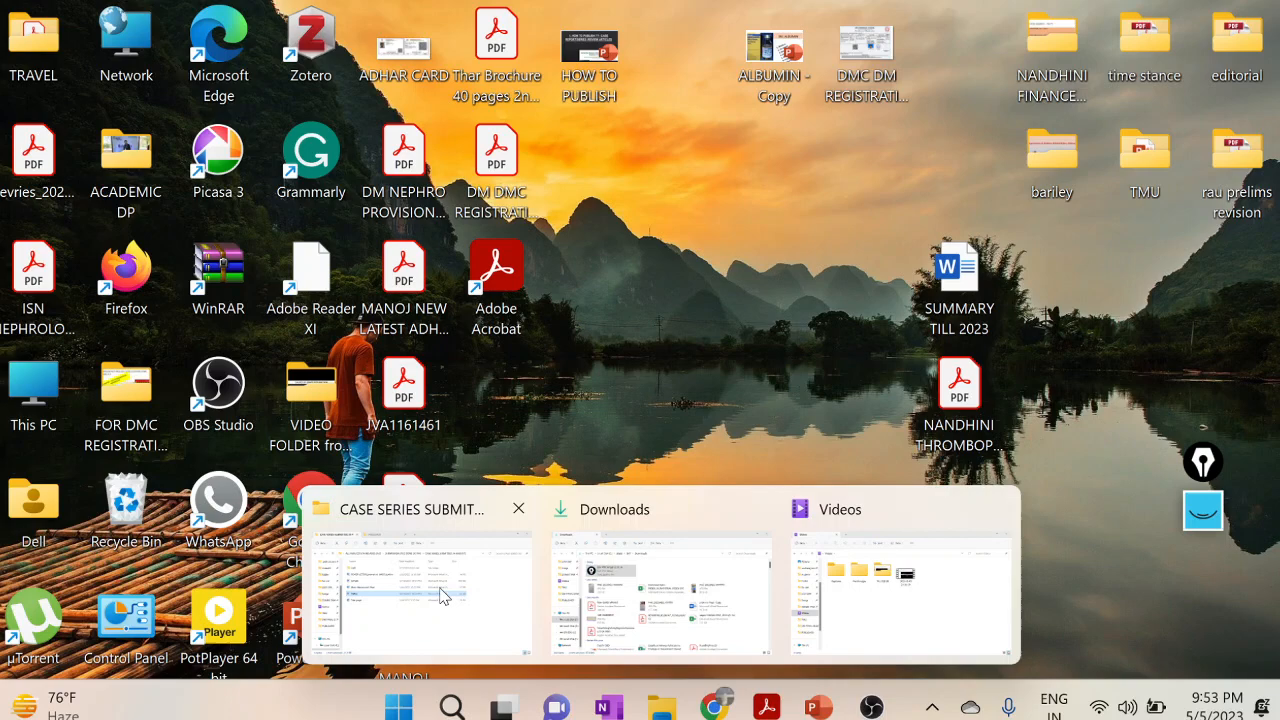
click(418, 590)
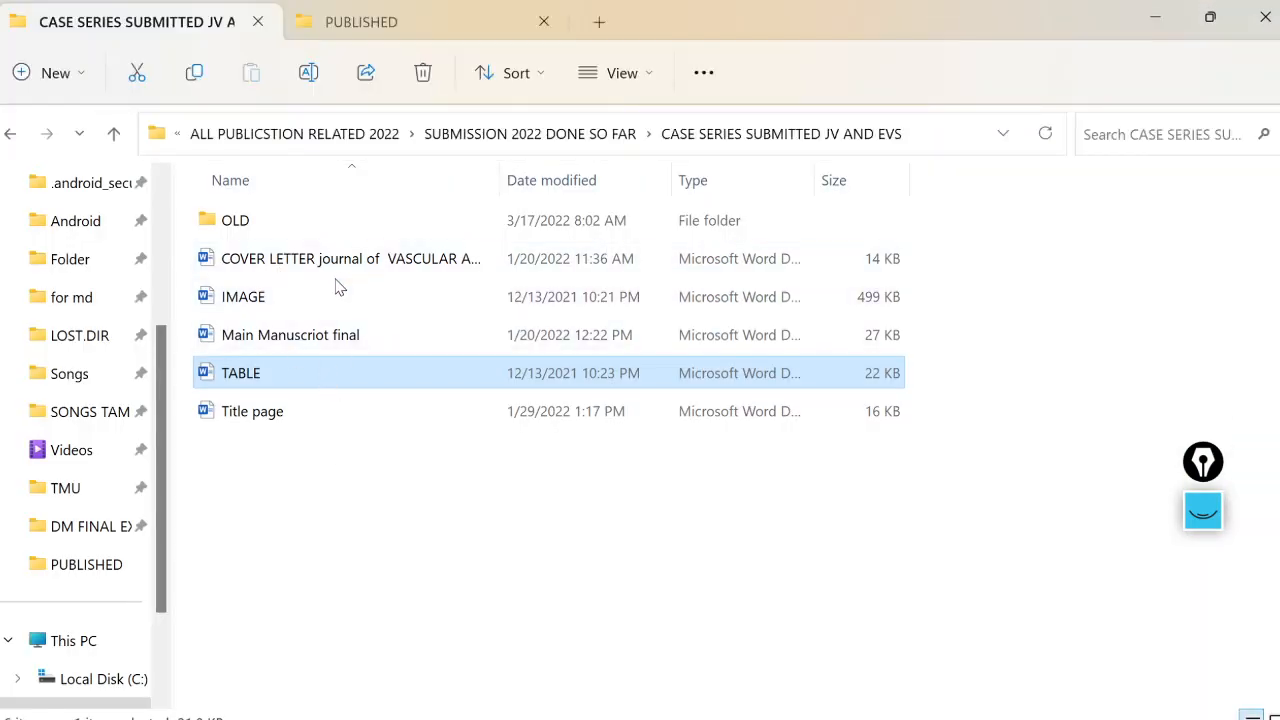
click(350, 258)
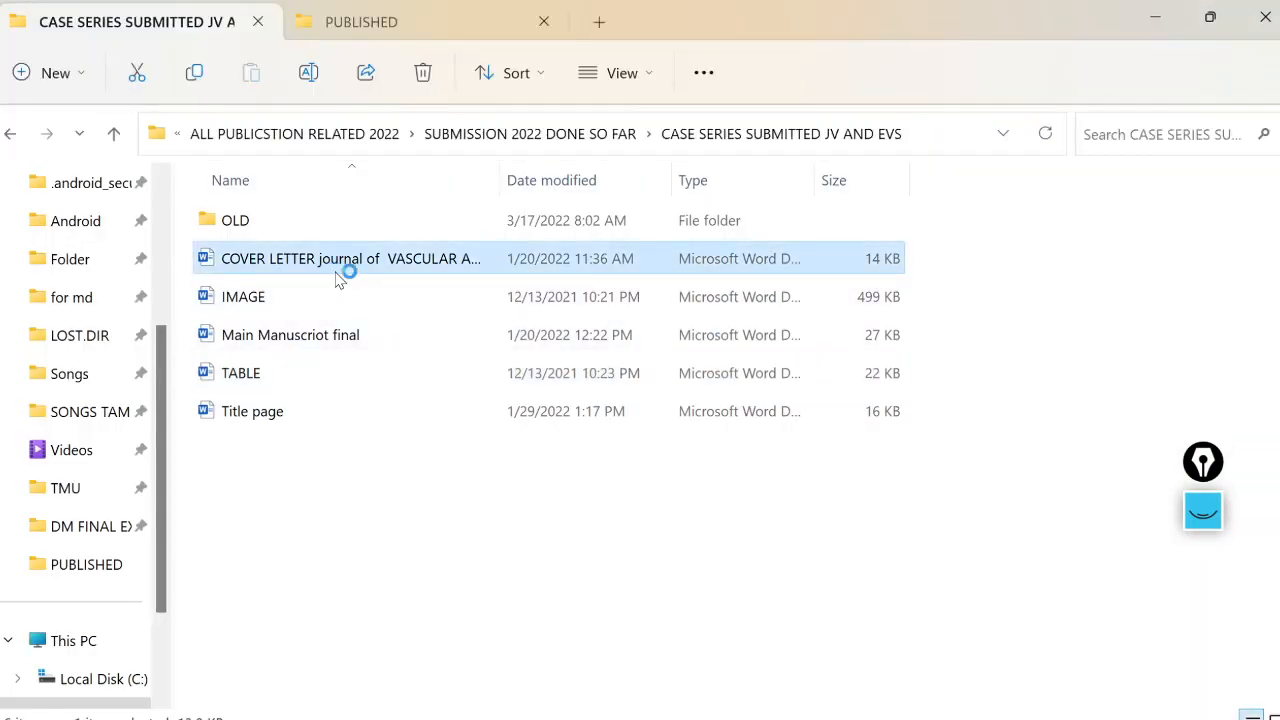
double_click(350, 258)
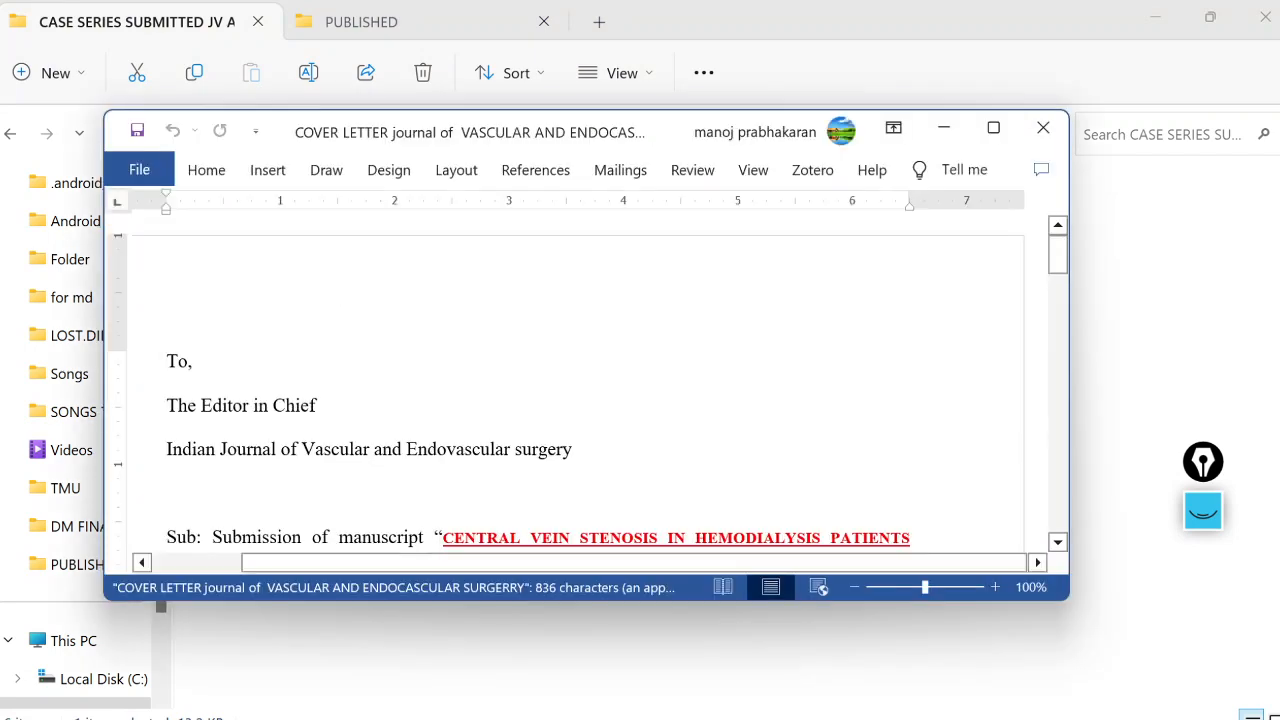
click(993, 131)
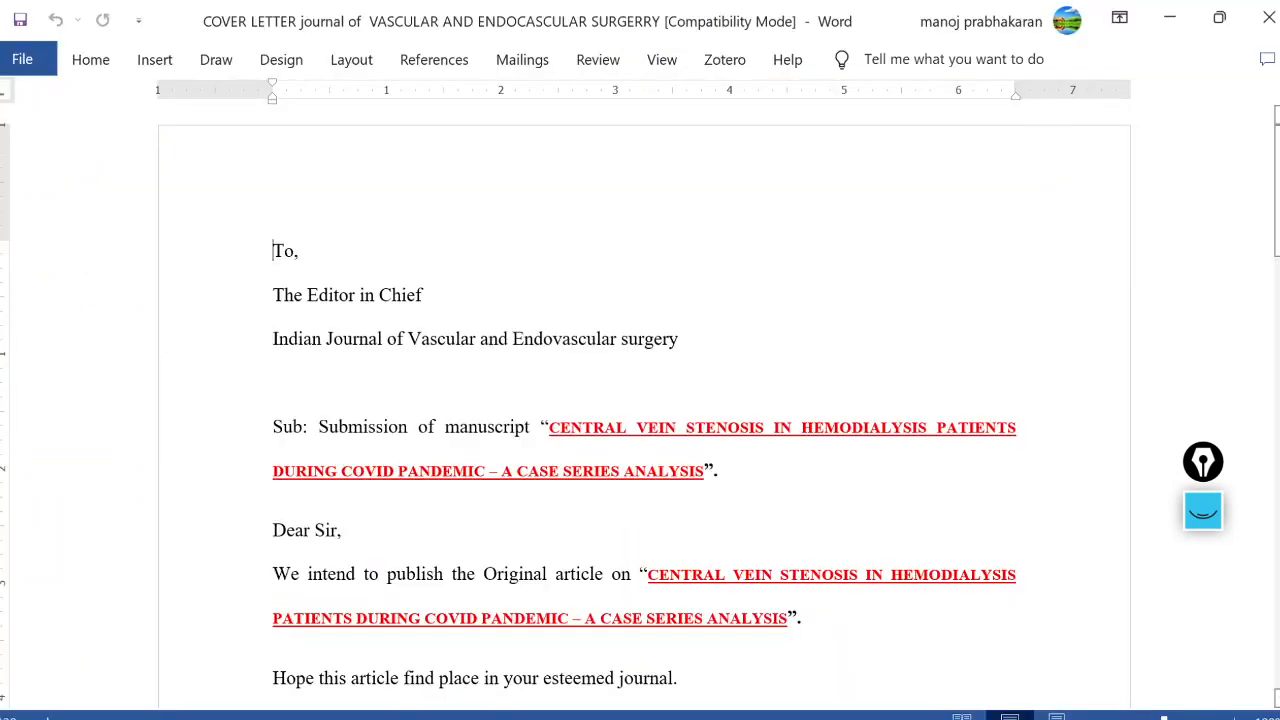
scroll(up, 3)
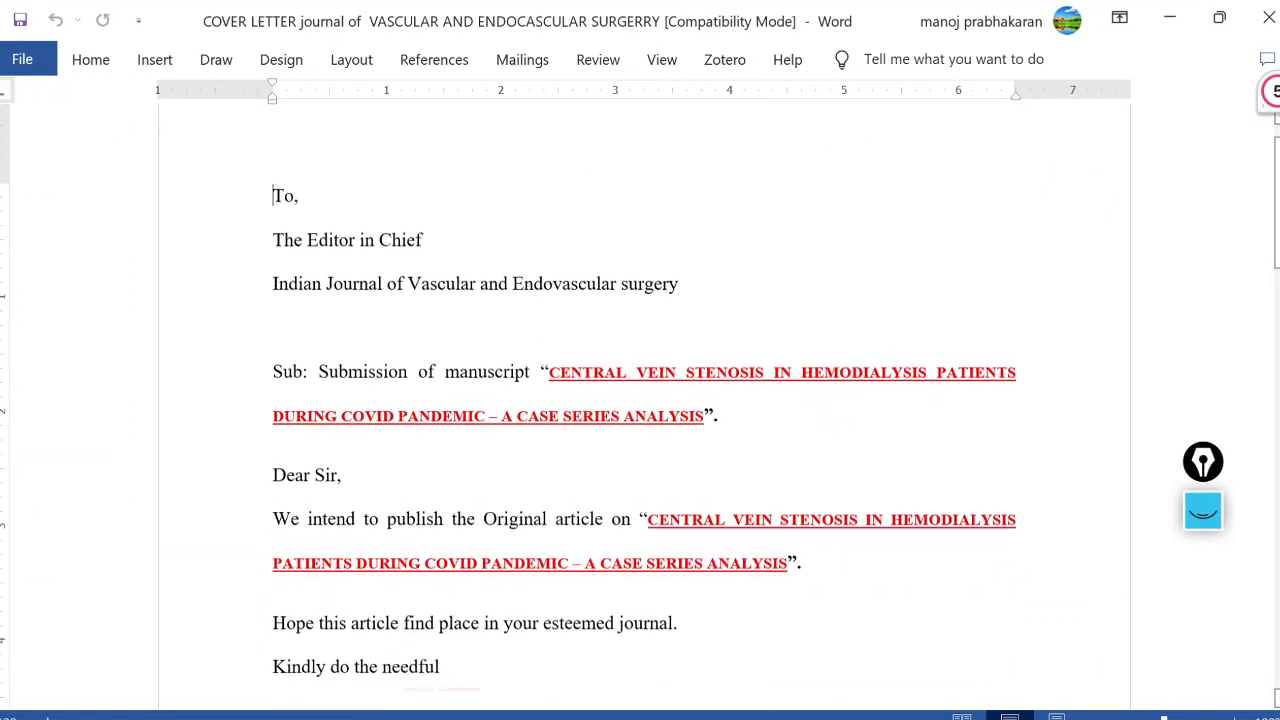
scroll(down, 3)
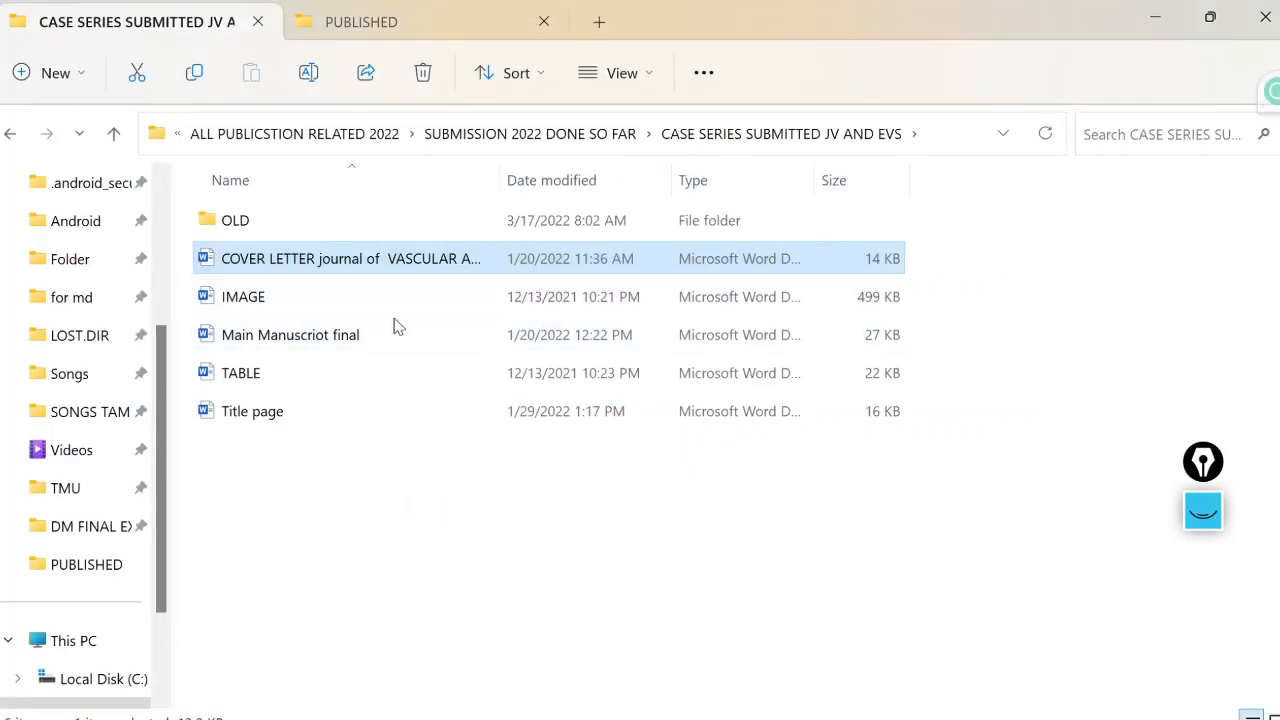
mouse_move(390, 334)
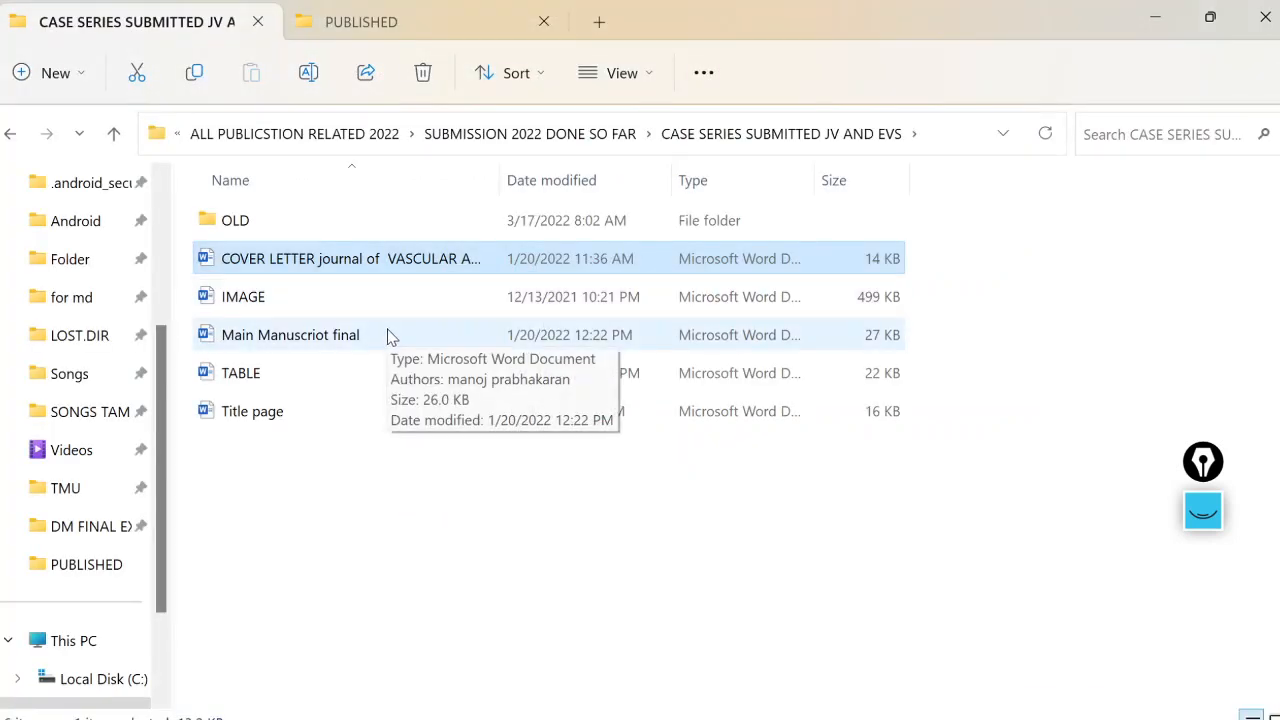
mouse_move(350, 313)
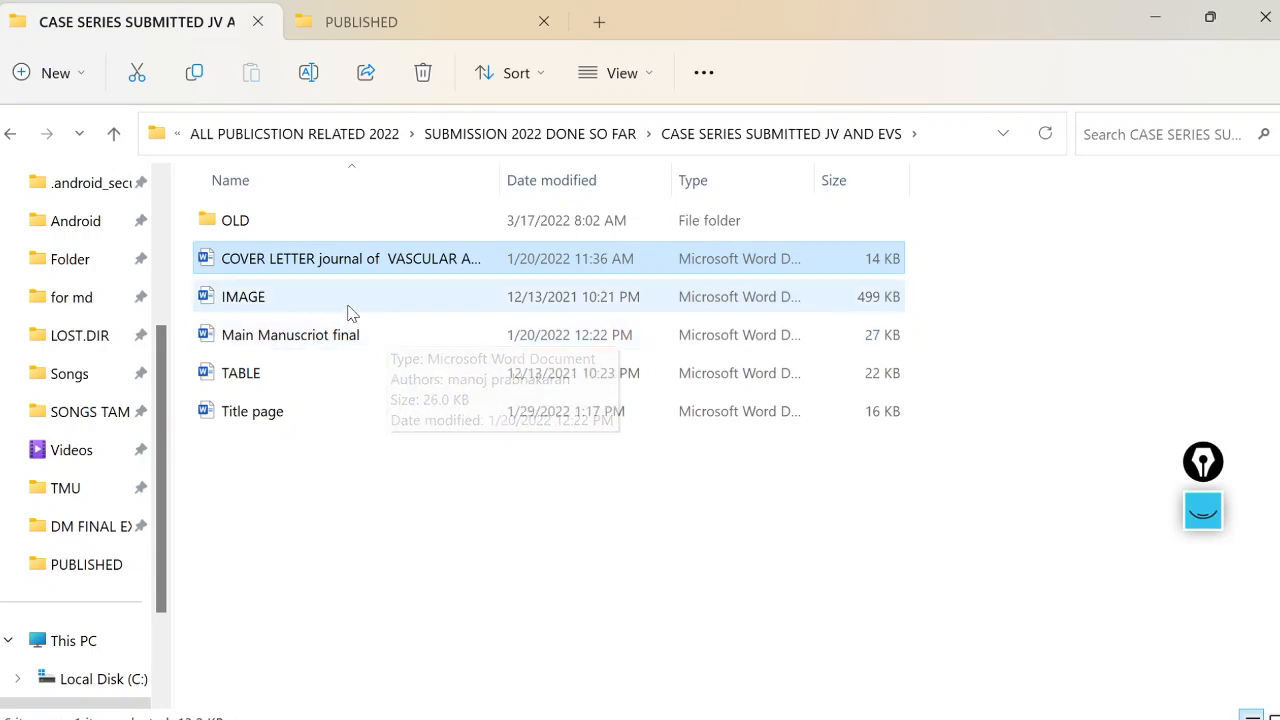
mouse_move(350, 300)
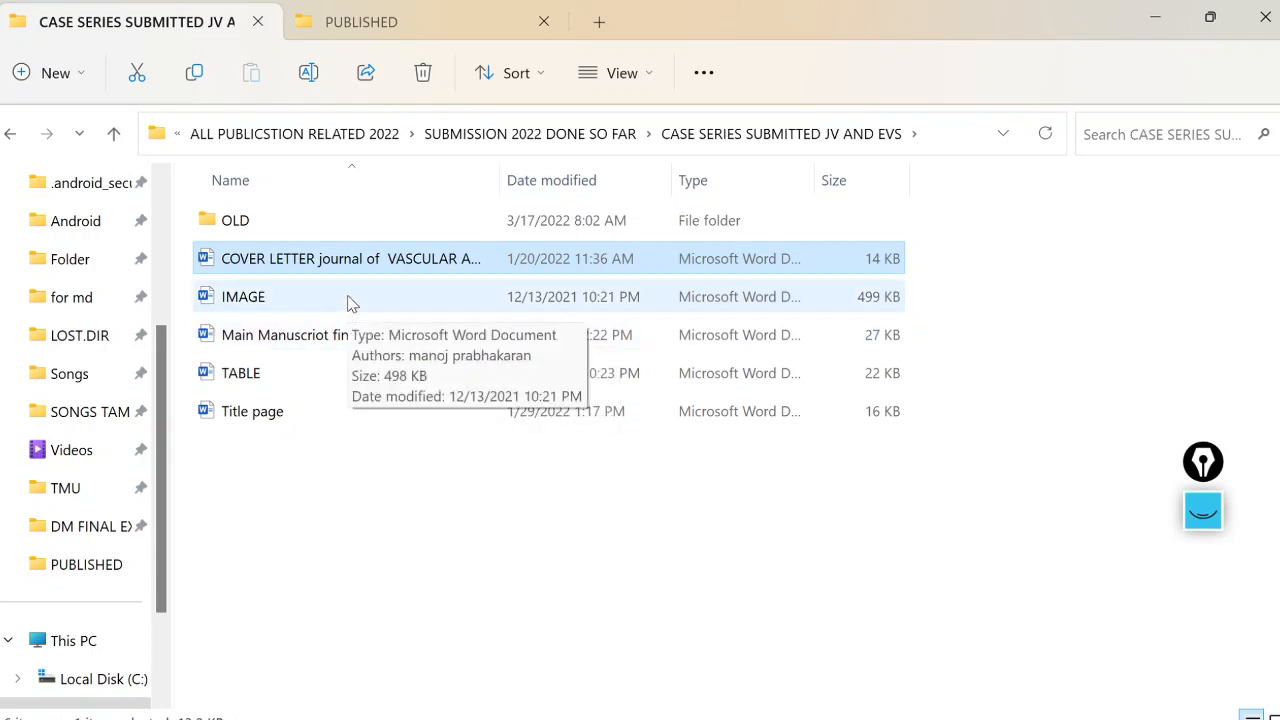
Open the IMAGE document to view the fifteen numbered patient photos, then close it
click(243, 296)
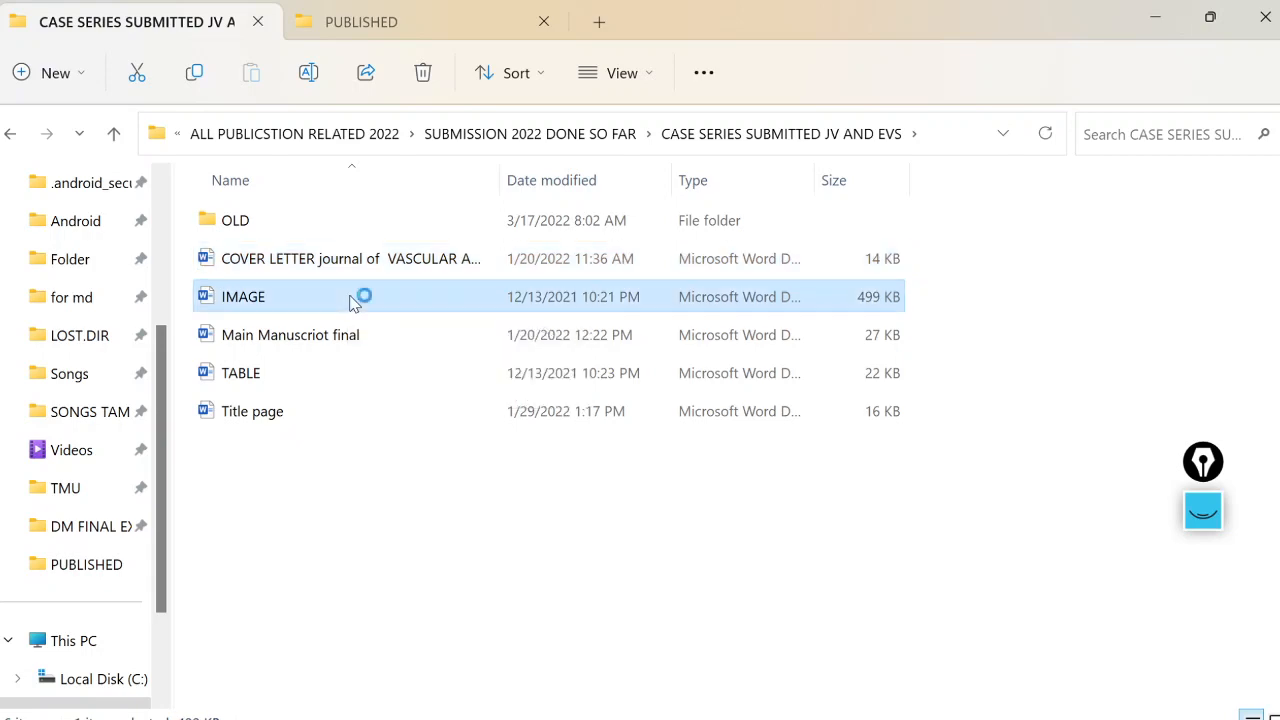
double_click(242, 296)
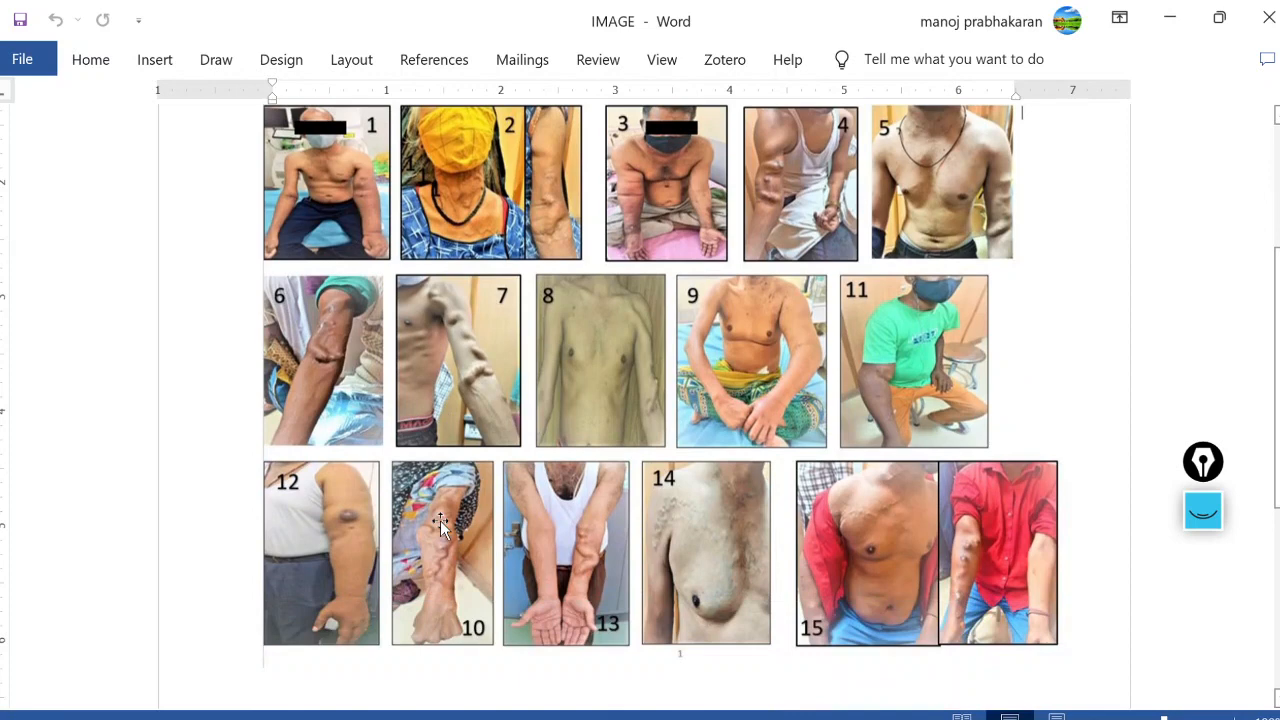
scroll(up, 3)
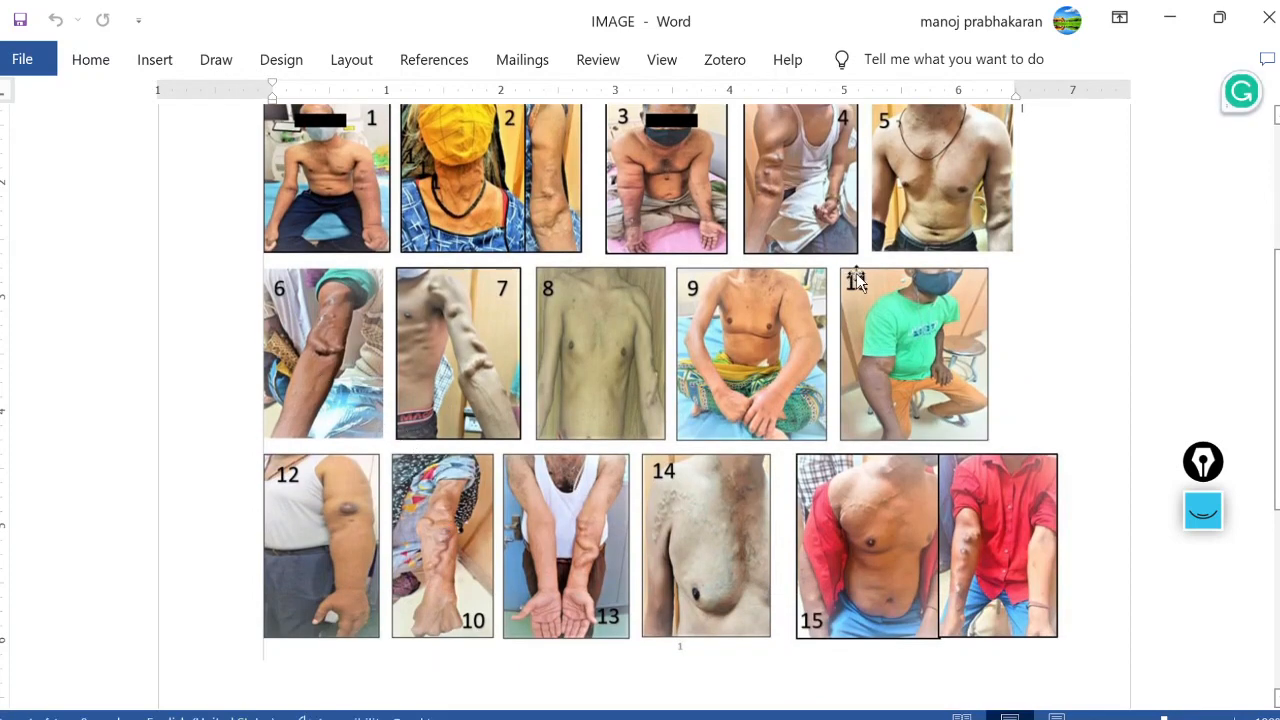
click(1268, 18)
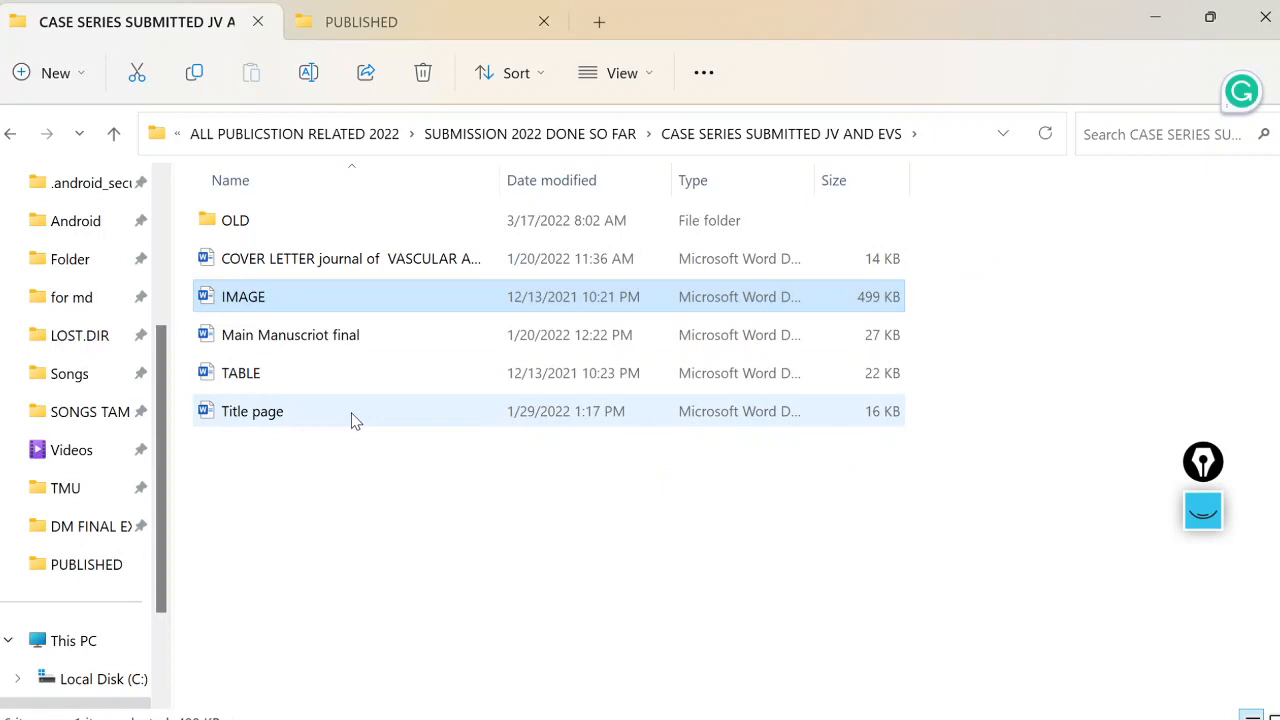
mouse_move(358, 372)
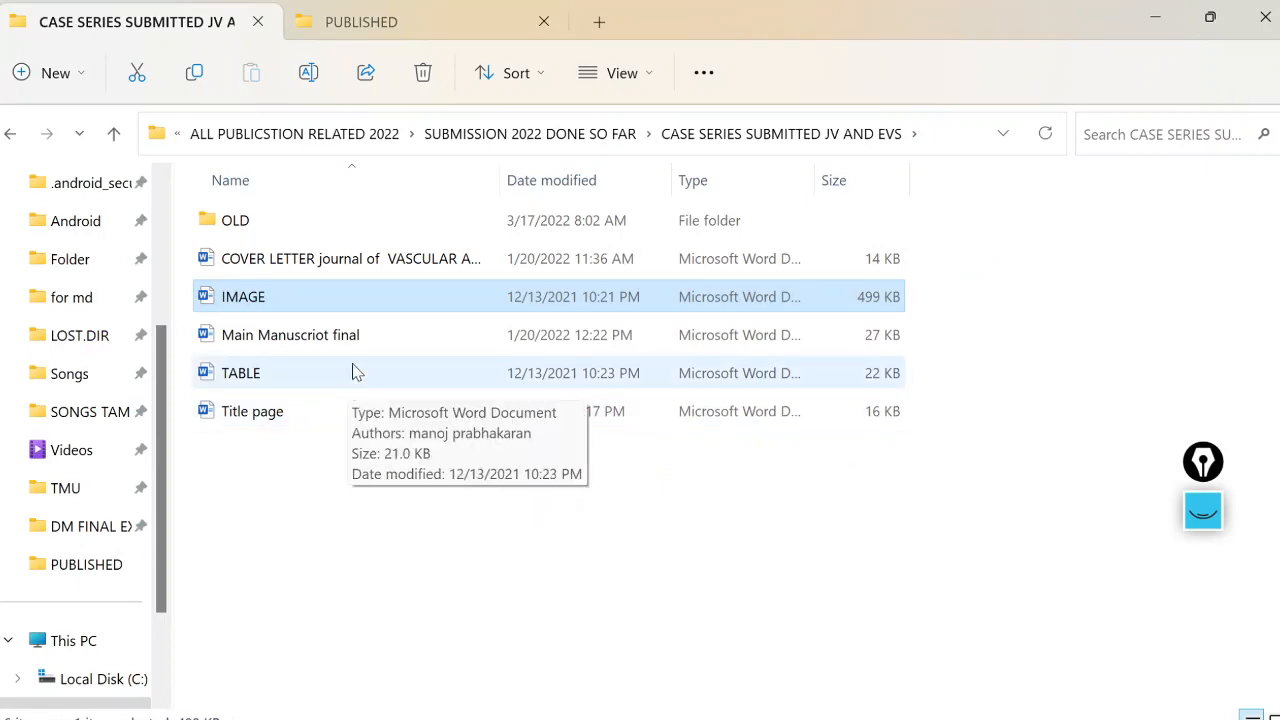
mouse_move(841, 672)
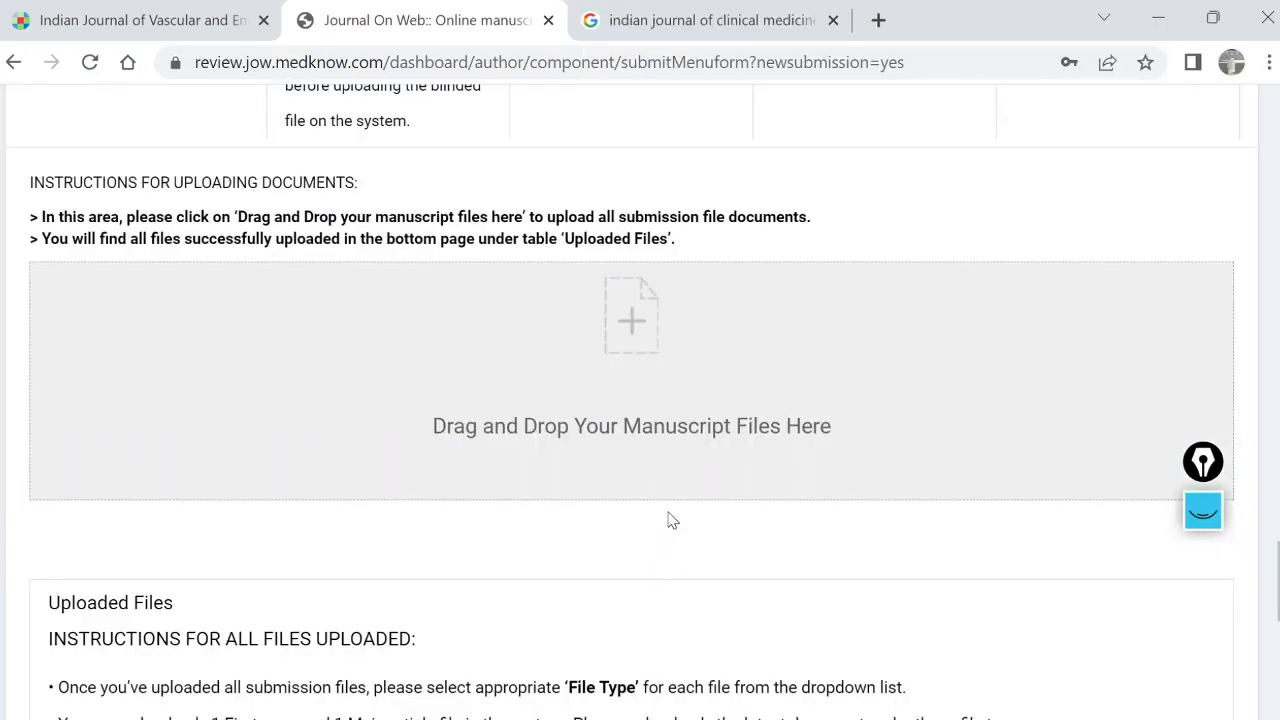
scroll(up, 3)
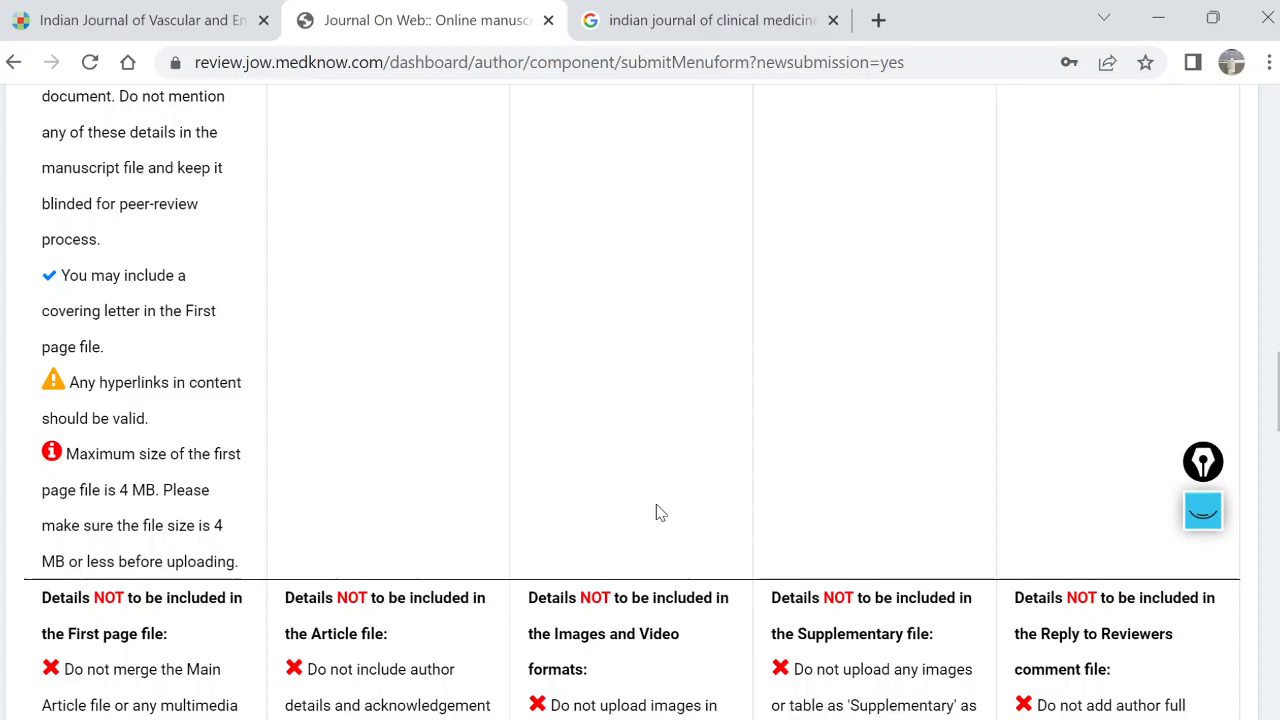
scroll(up, 3)
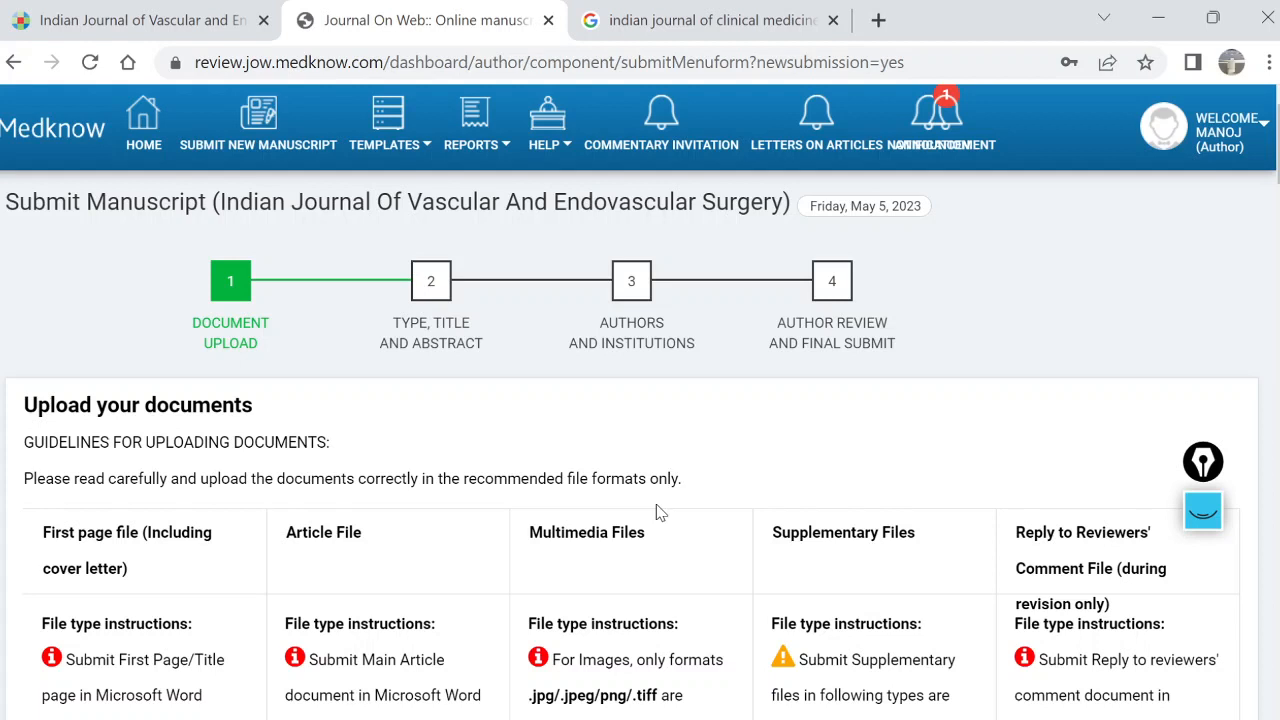
mouse_move(198, 172)
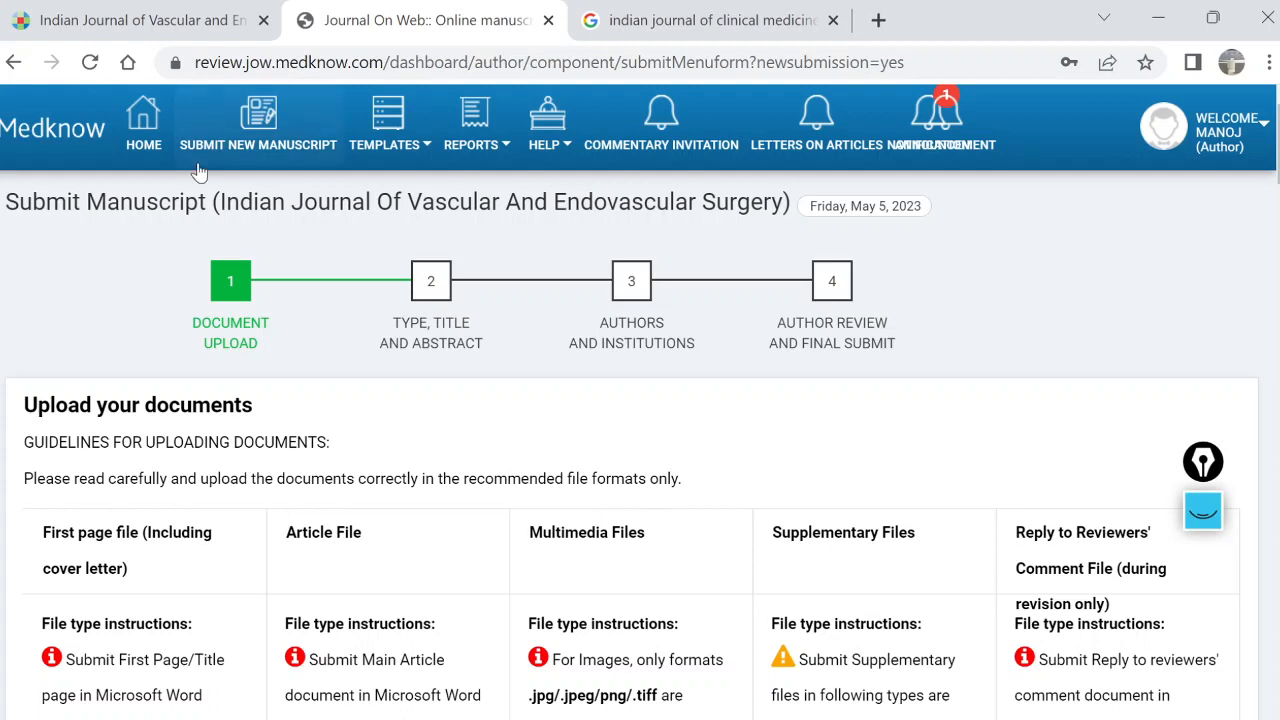
Return via HOME to the author dashboard, which lists no manuscripts
click(143, 125)
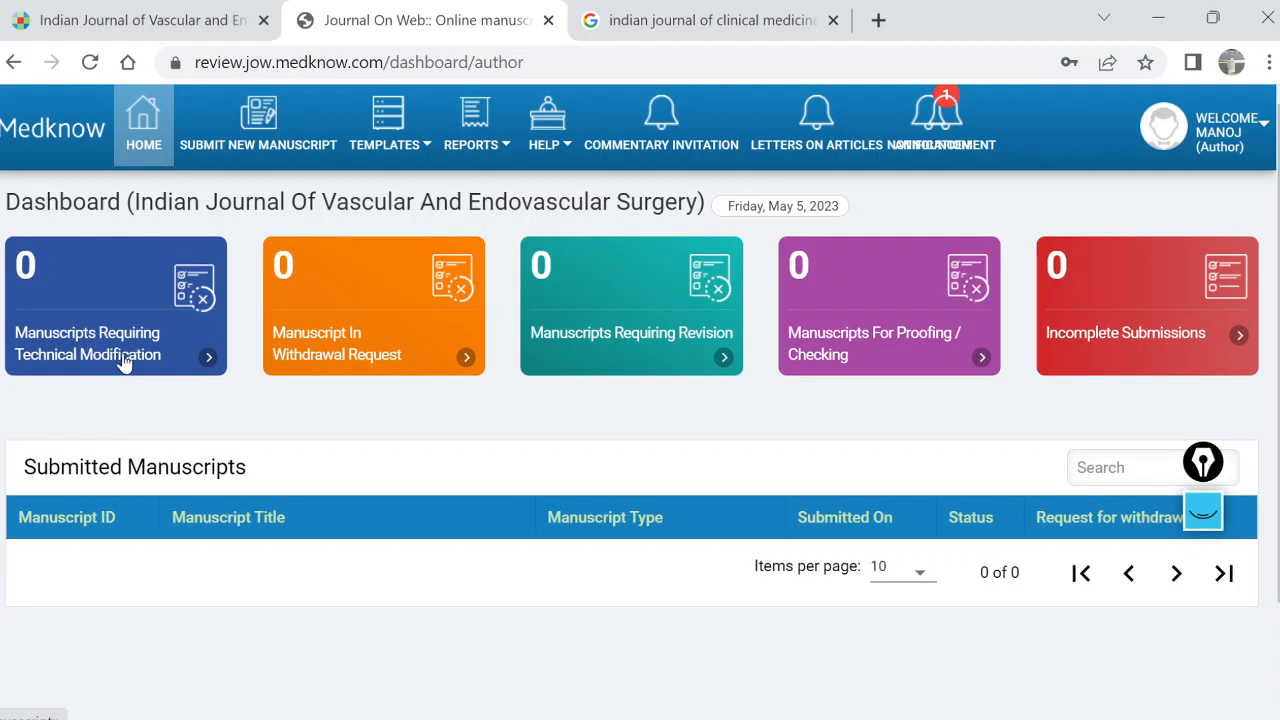
mouse_move(385, 348)
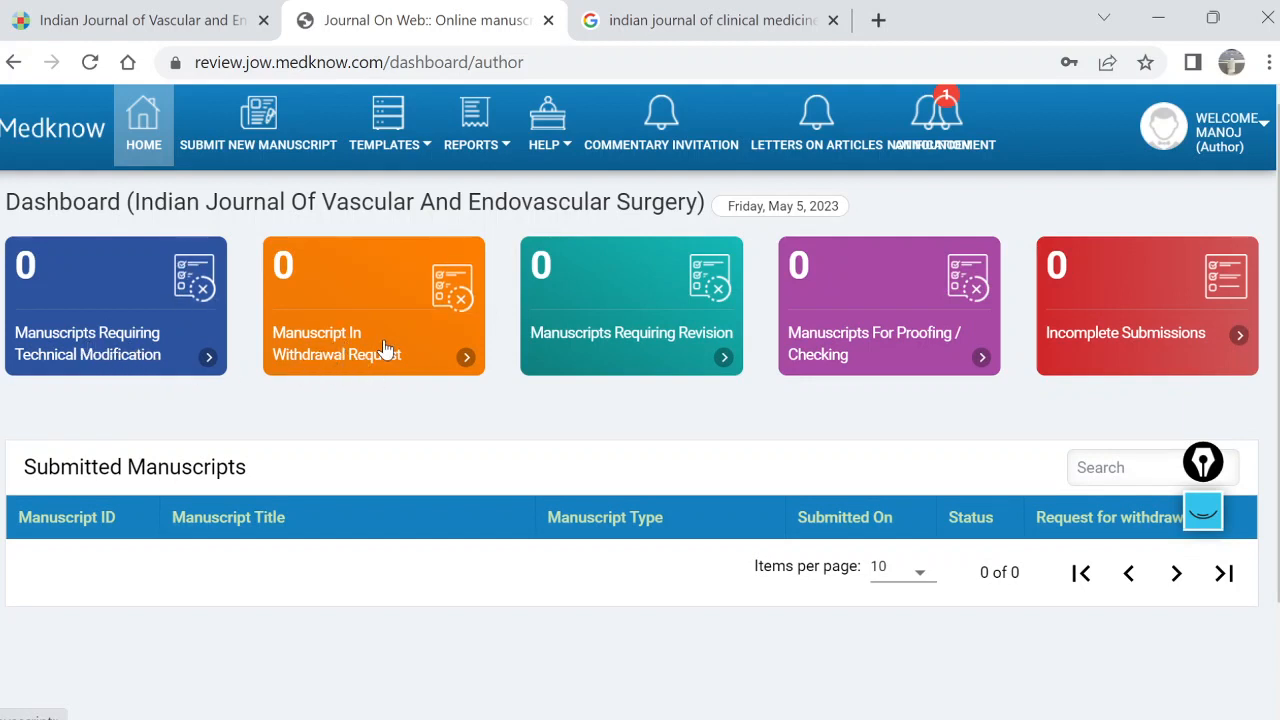
mouse_move(700, 358)
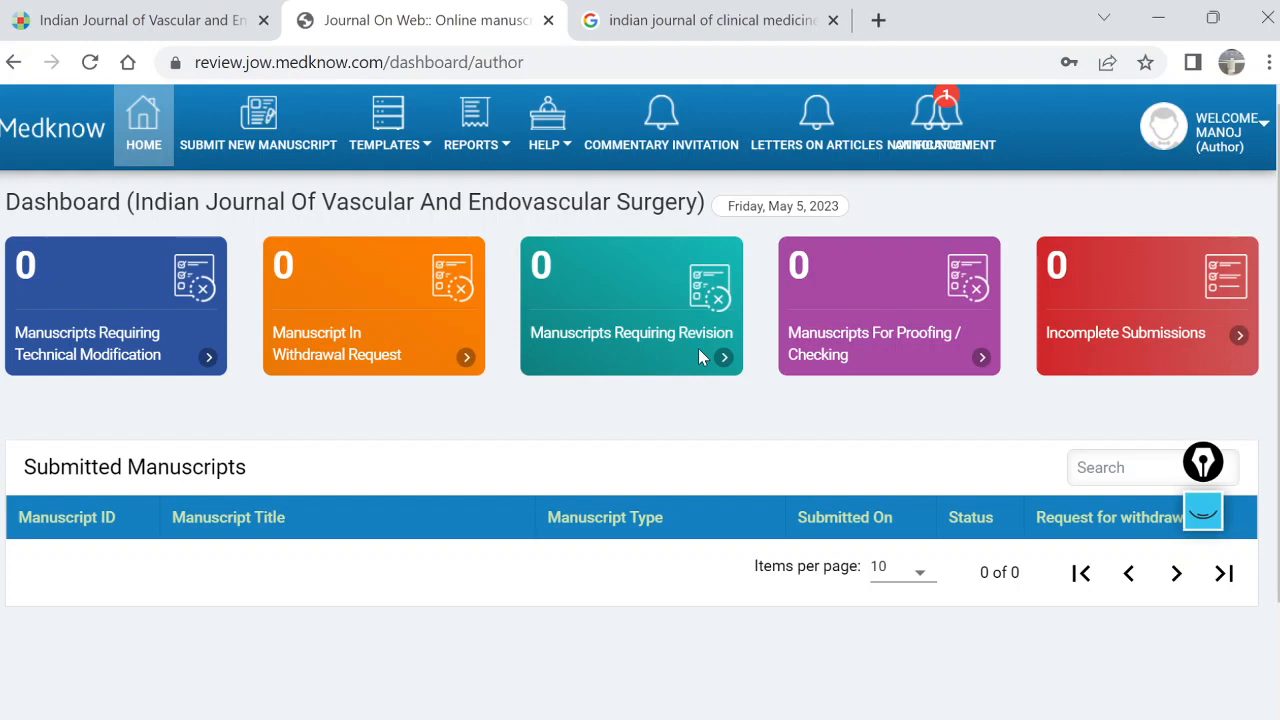
mouse_move(978, 305)
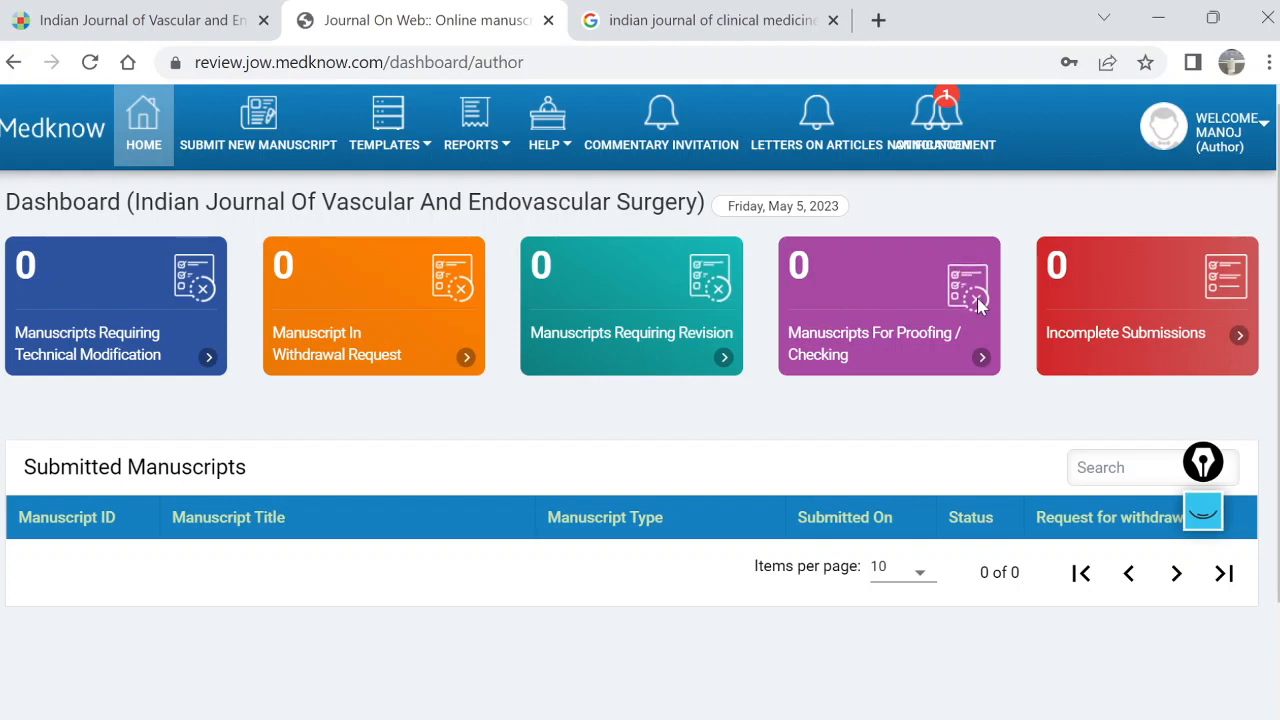
mouse_move(815, 145)
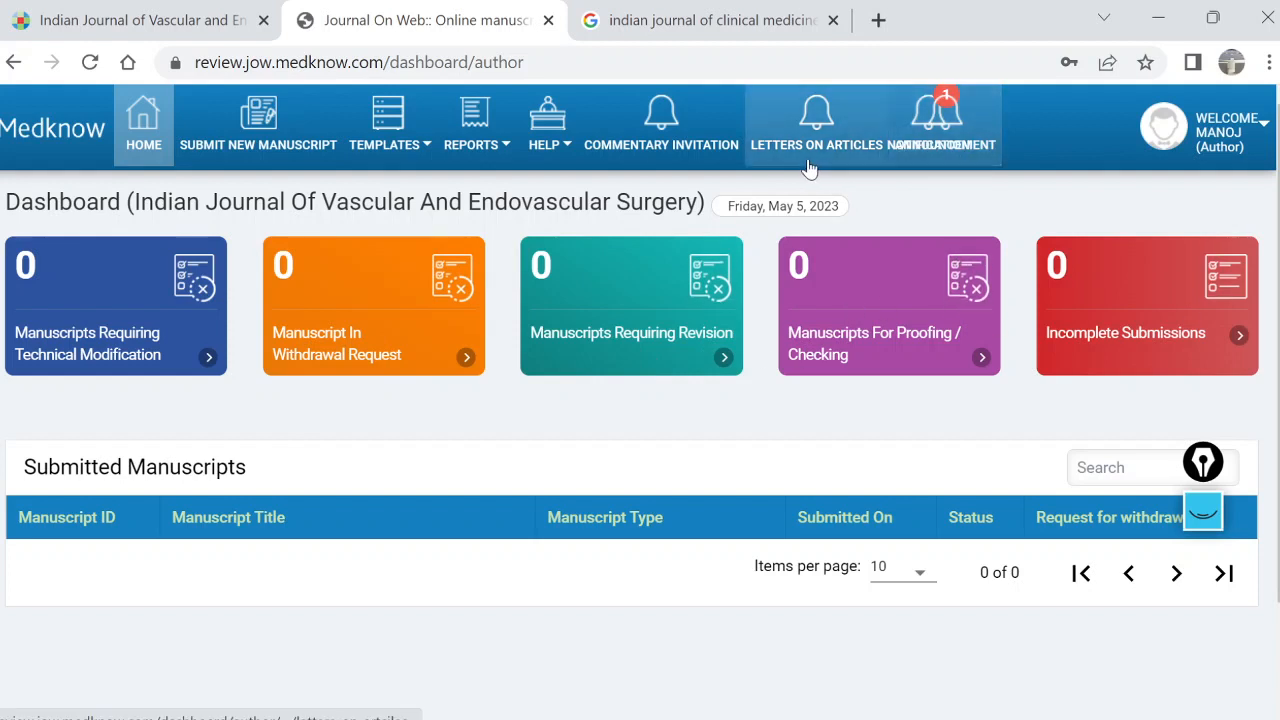
mouse_move(875, 598)
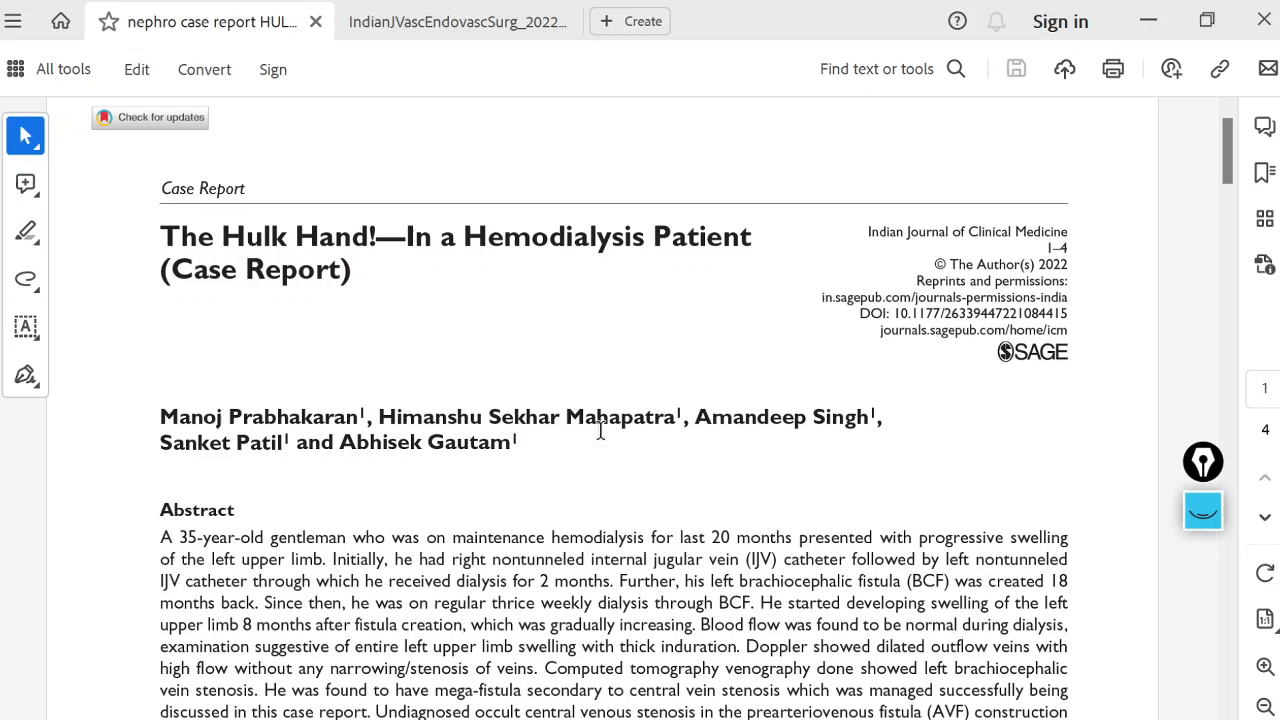
mouse_move(323, 273)
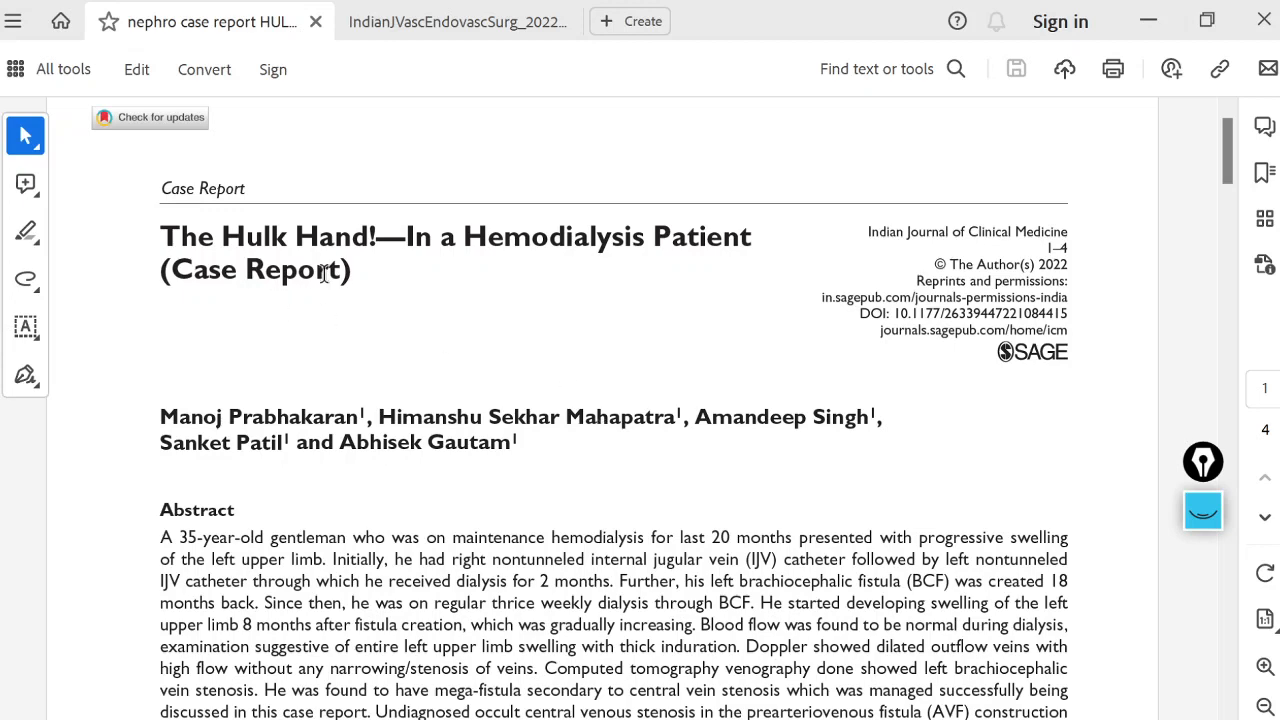
Scroll the nephrology case report through pages 2–4, from figures and discussion down to References
scroll(down, 3)
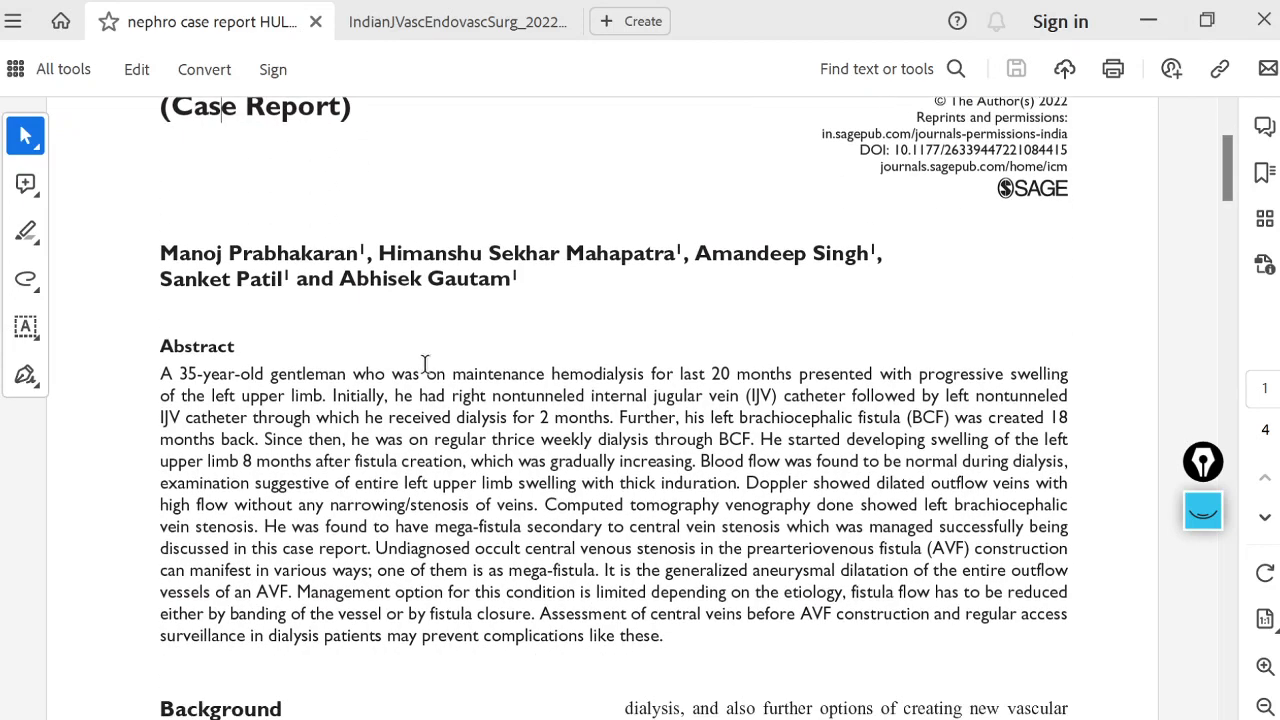
scroll(down, 3)
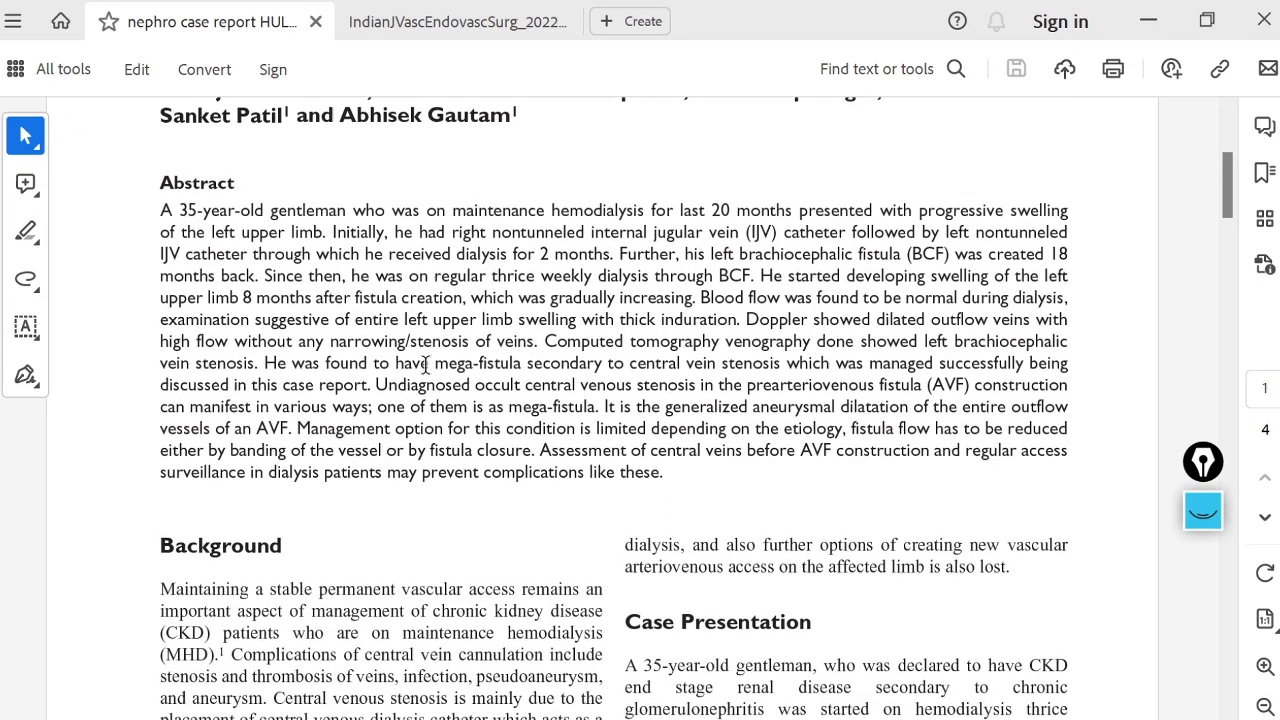
scroll(down, 3)
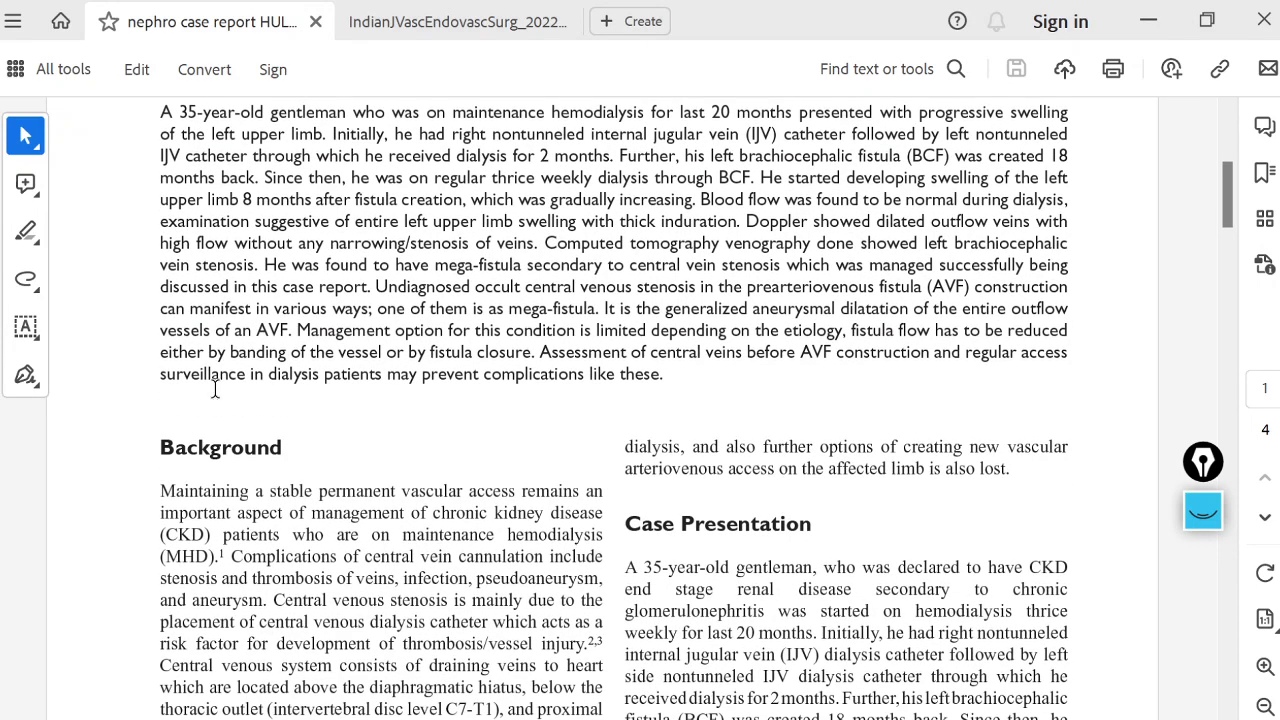
scroll(down, 3)
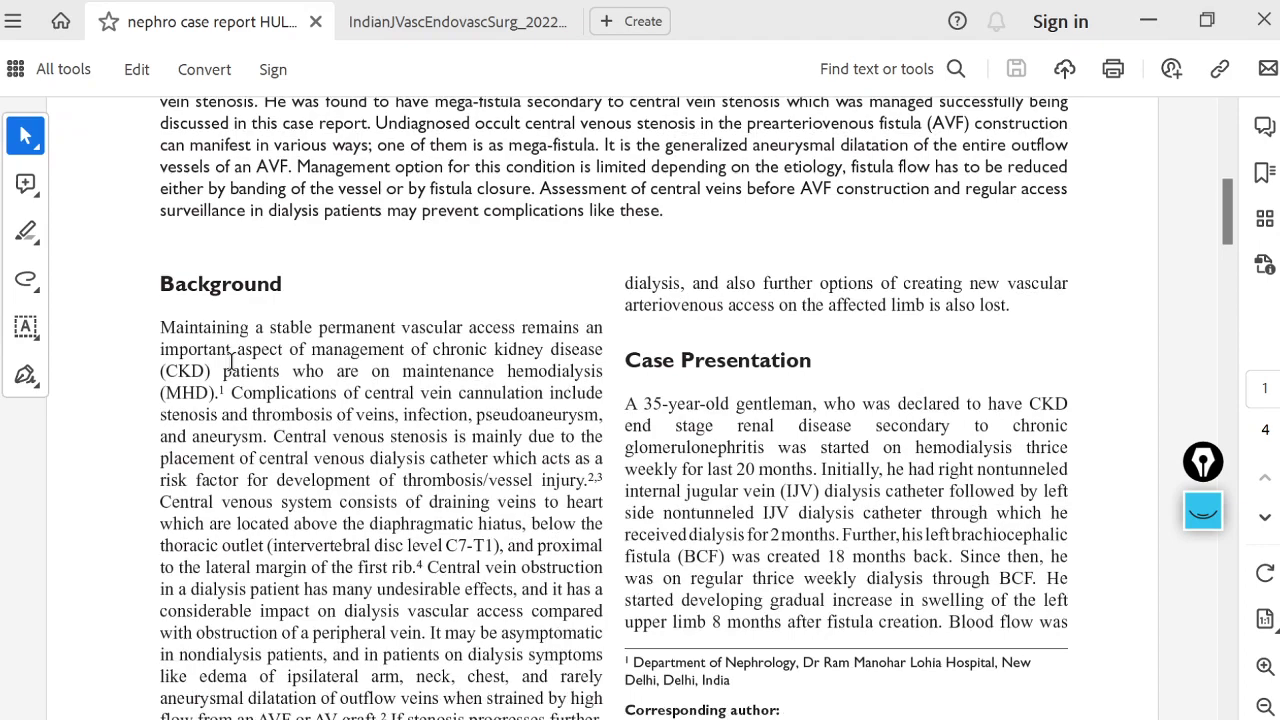
scroll(down, 3)
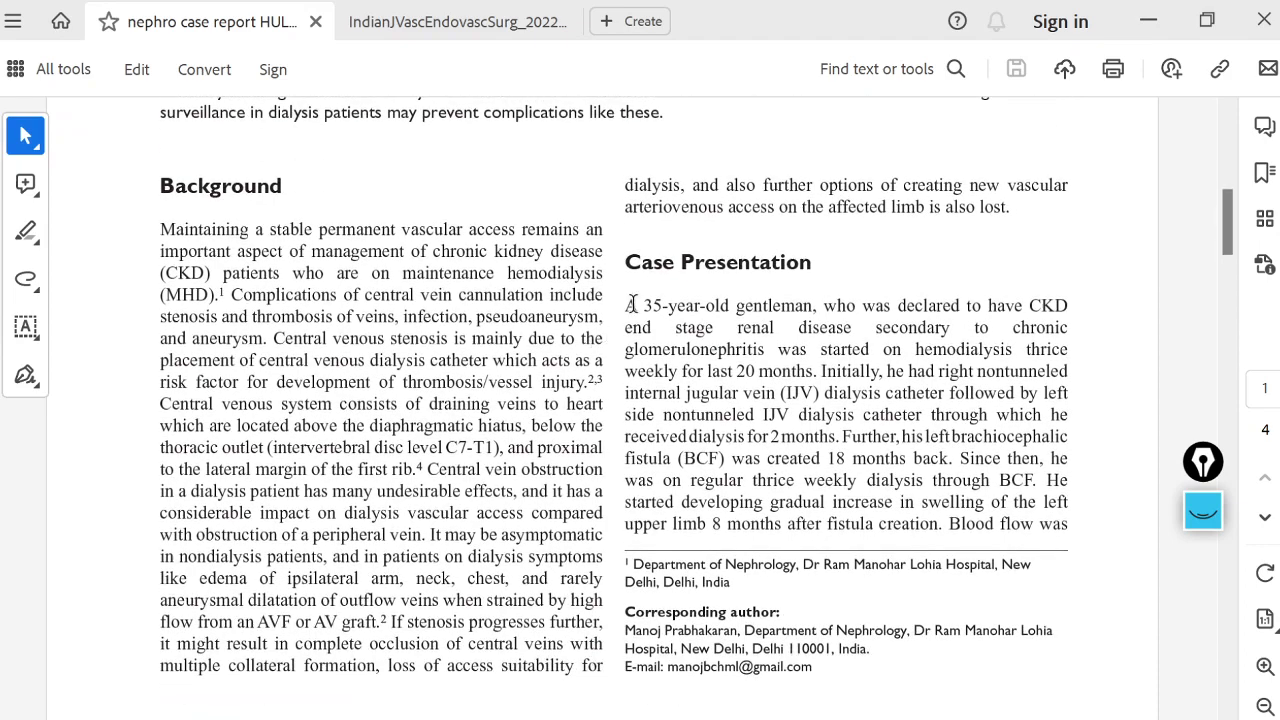
scroll(down, 3)
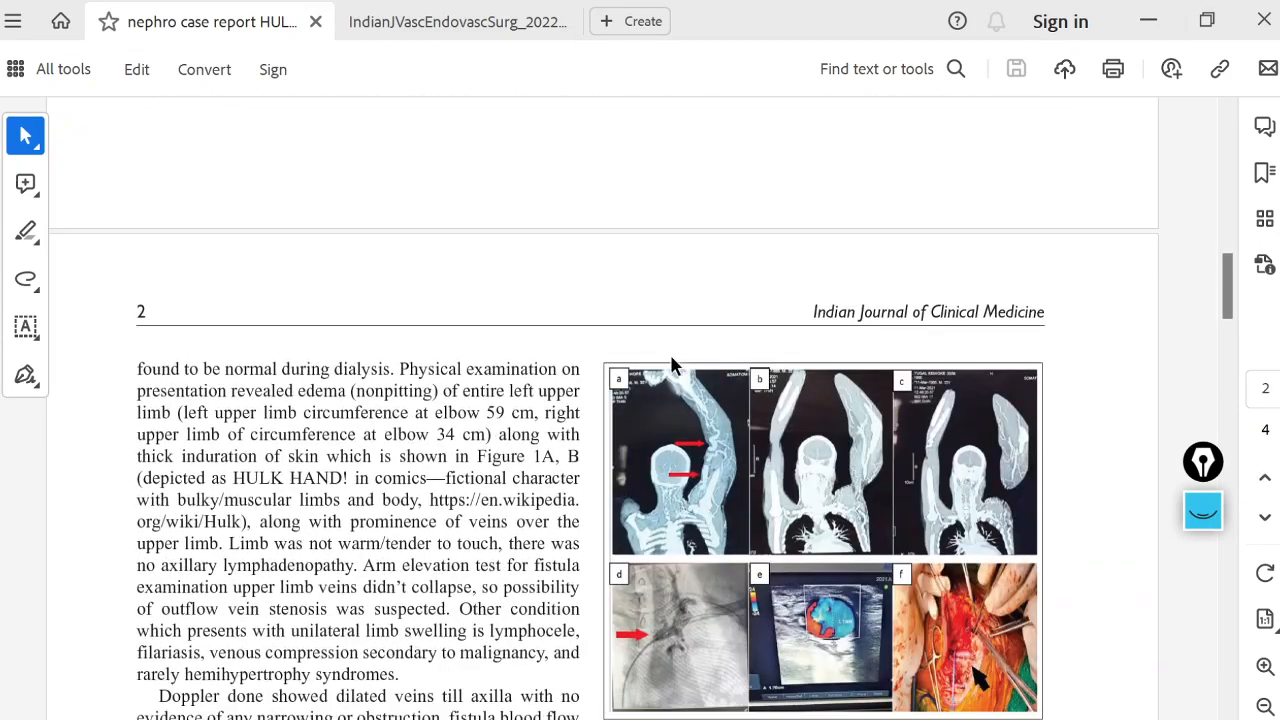
scroll(down, 3)
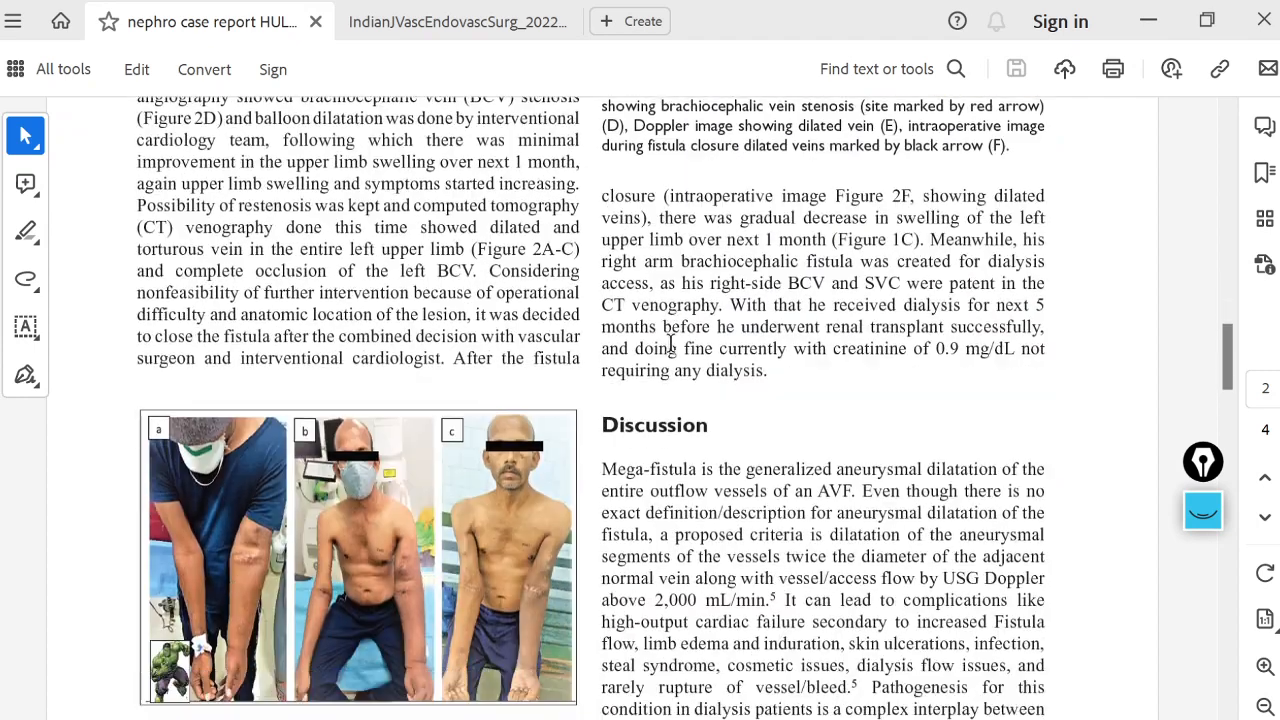
scroll(down, 3)
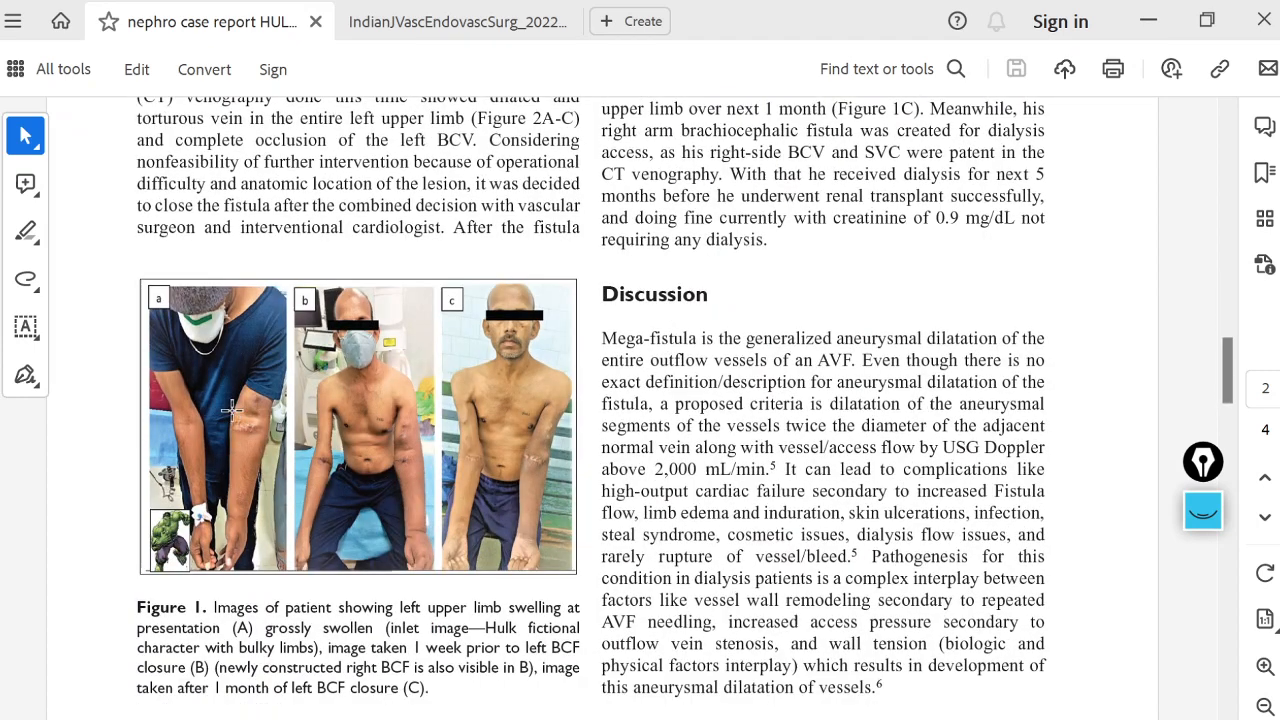
mouse_move(285, 352)
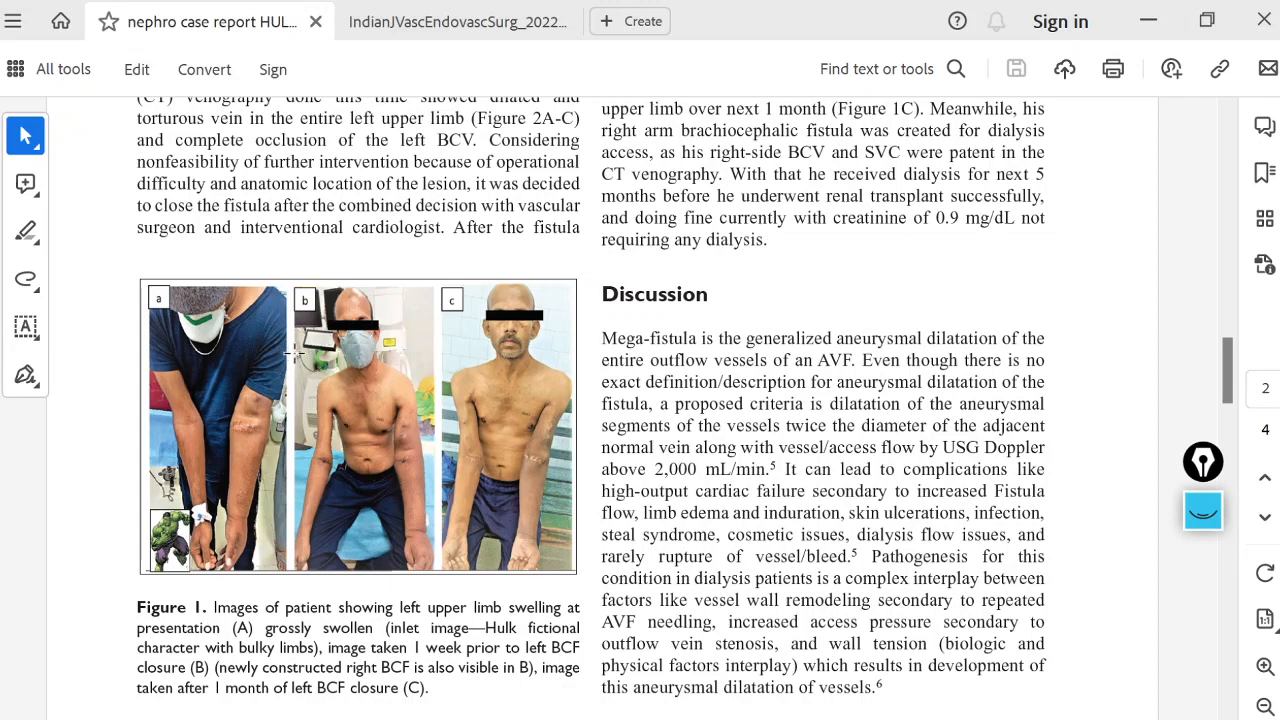
mouse_move(497, 400)
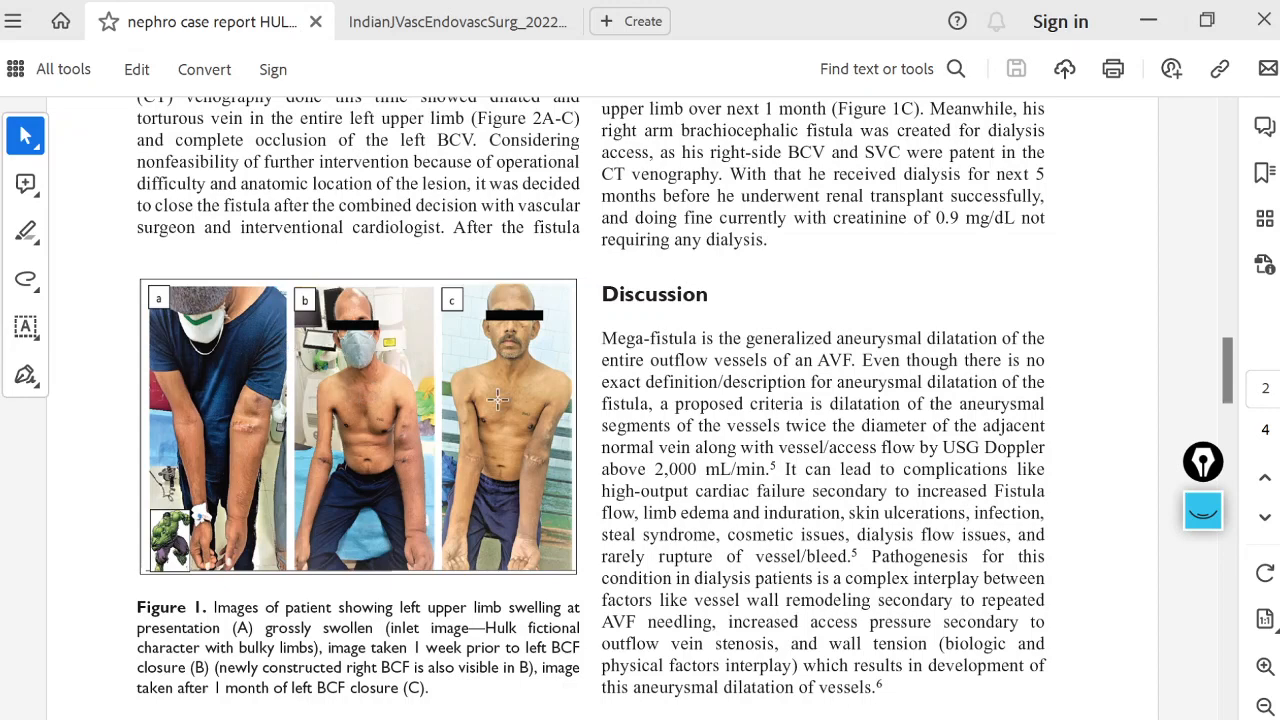
scroll(down, 3)
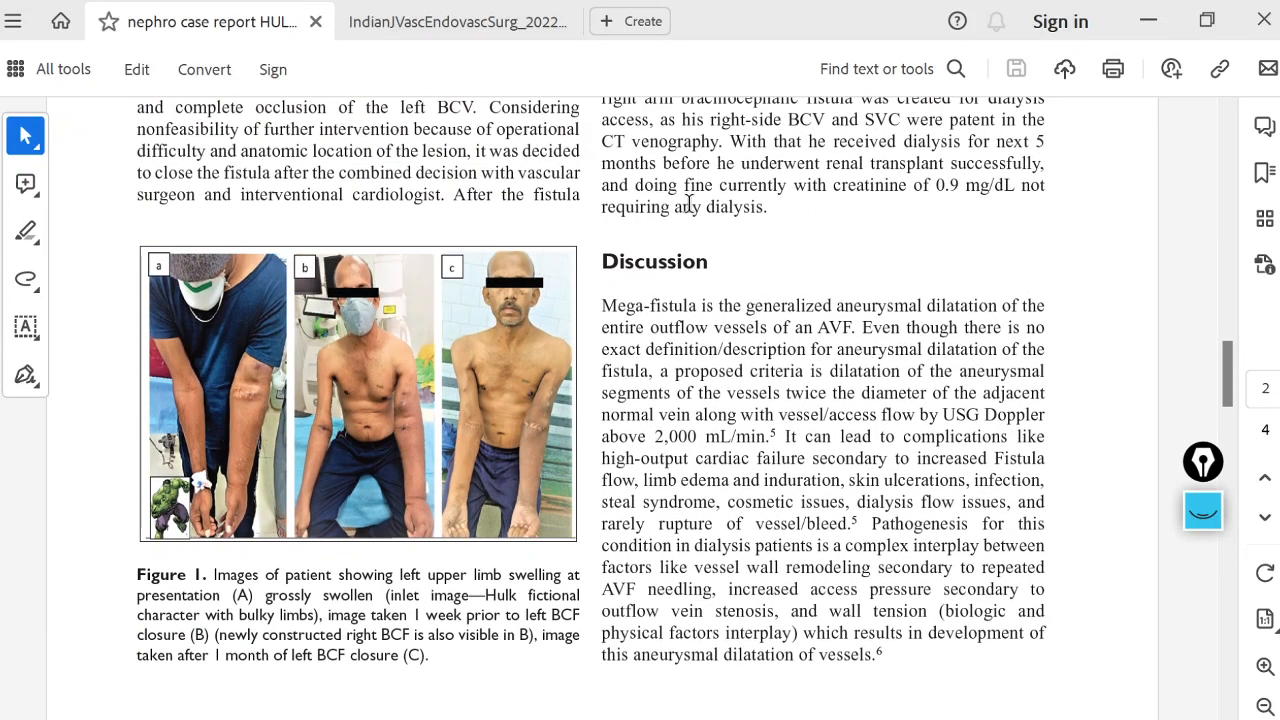
mouse_move(643, 350)
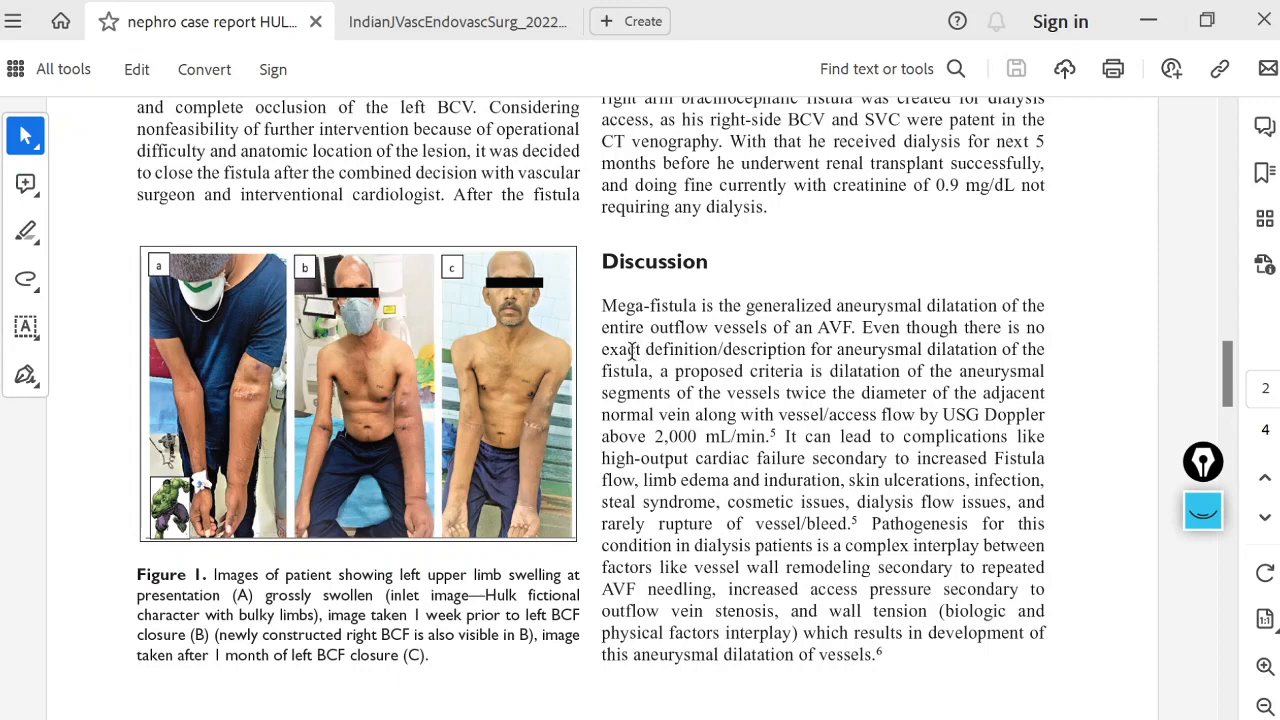
mouse_move(650, 372)
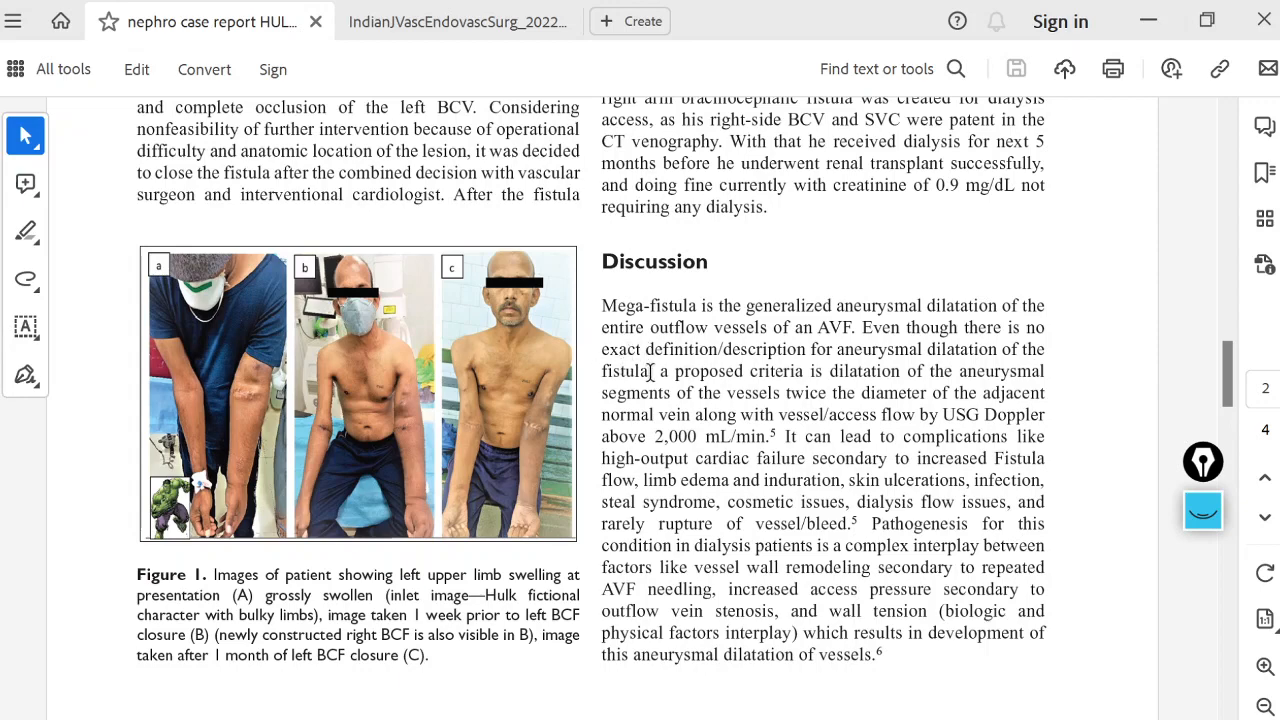
scroll(down, 3)
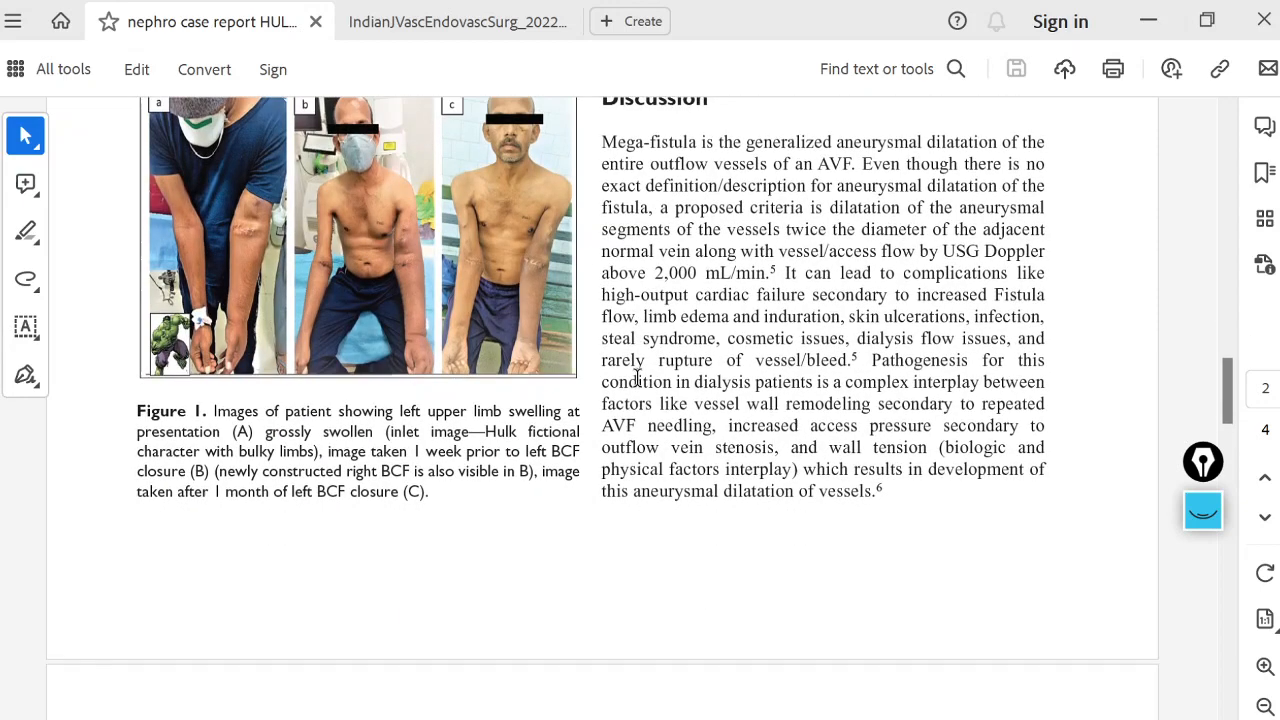
scroll(down, 3)
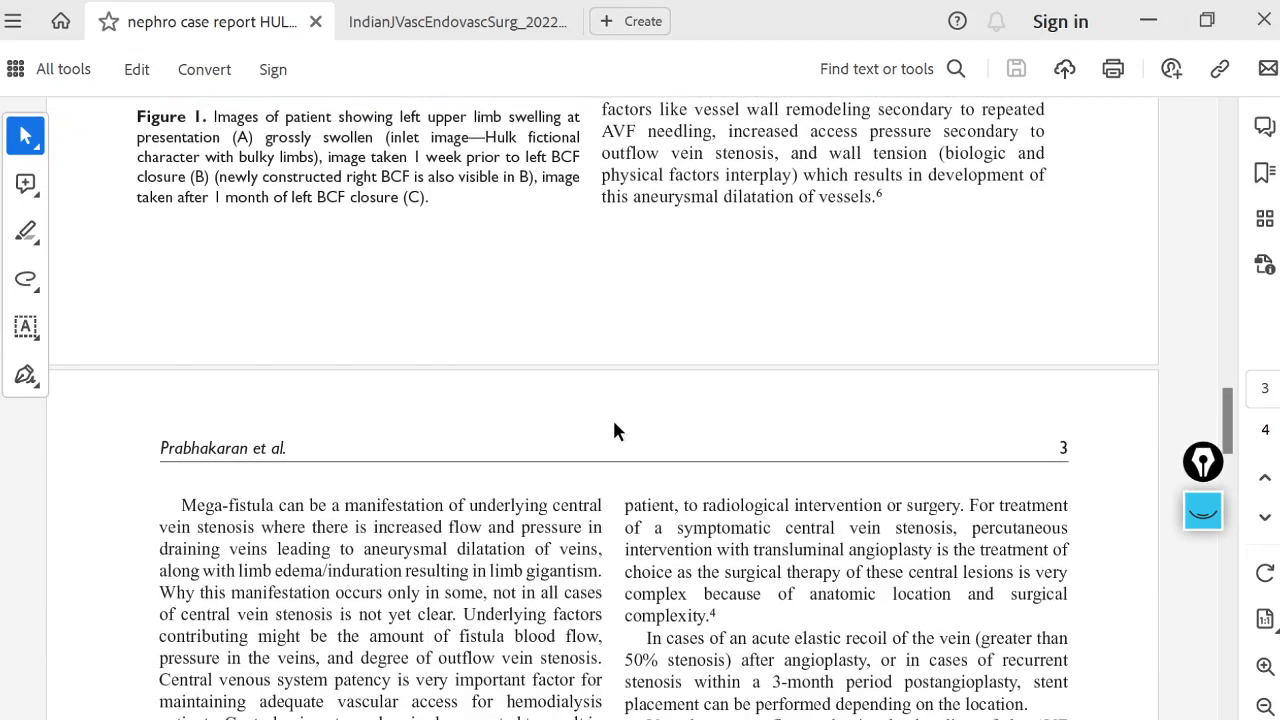
scroll(down, 3)
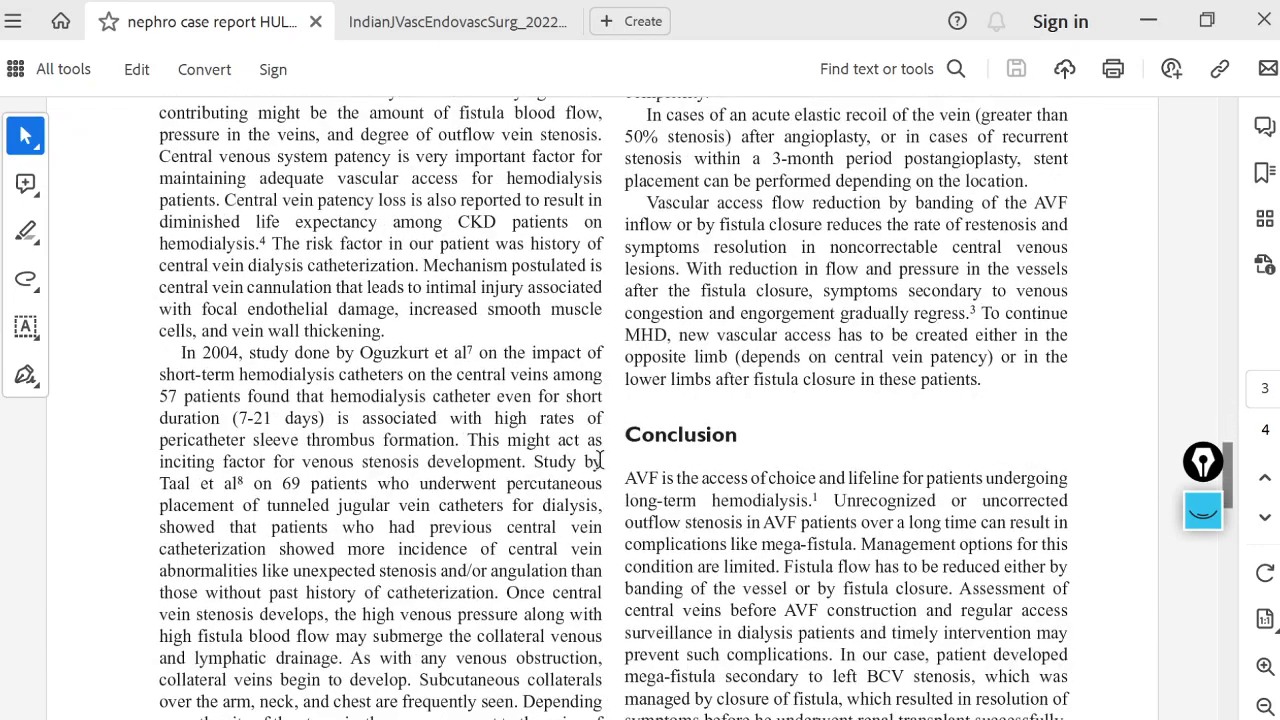
scroll(down, 3)
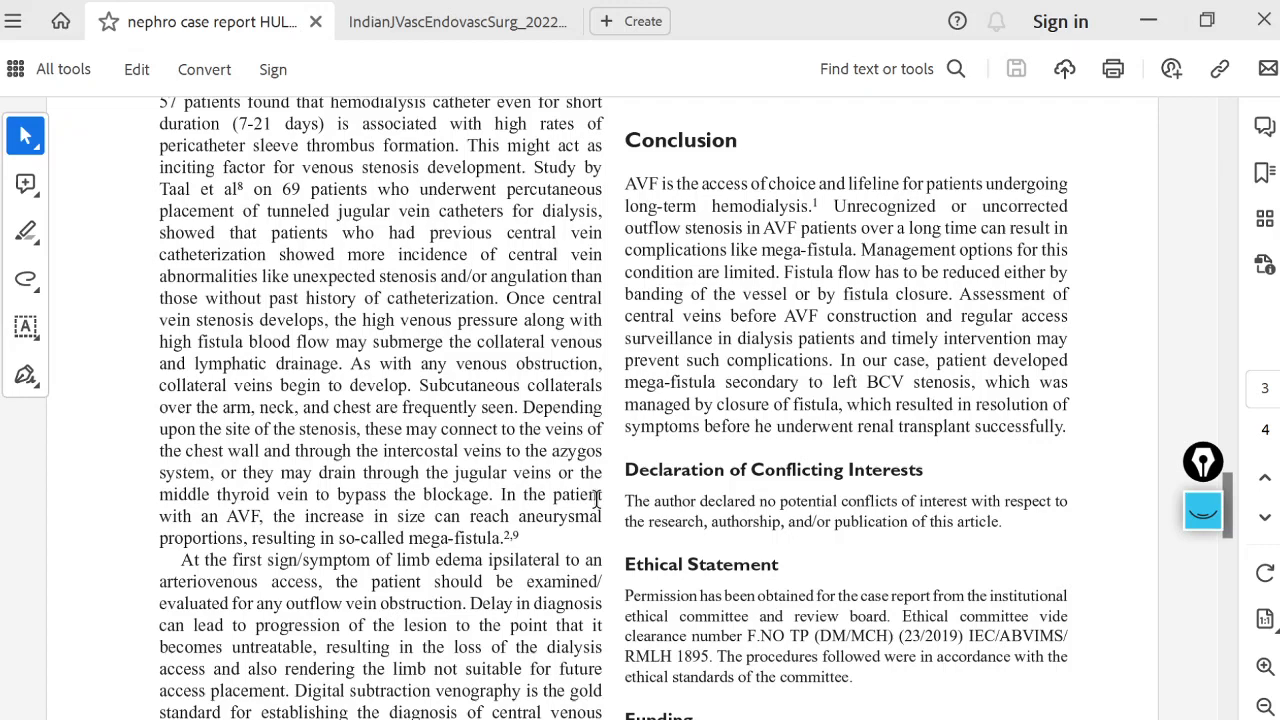
scroll(down, 3)
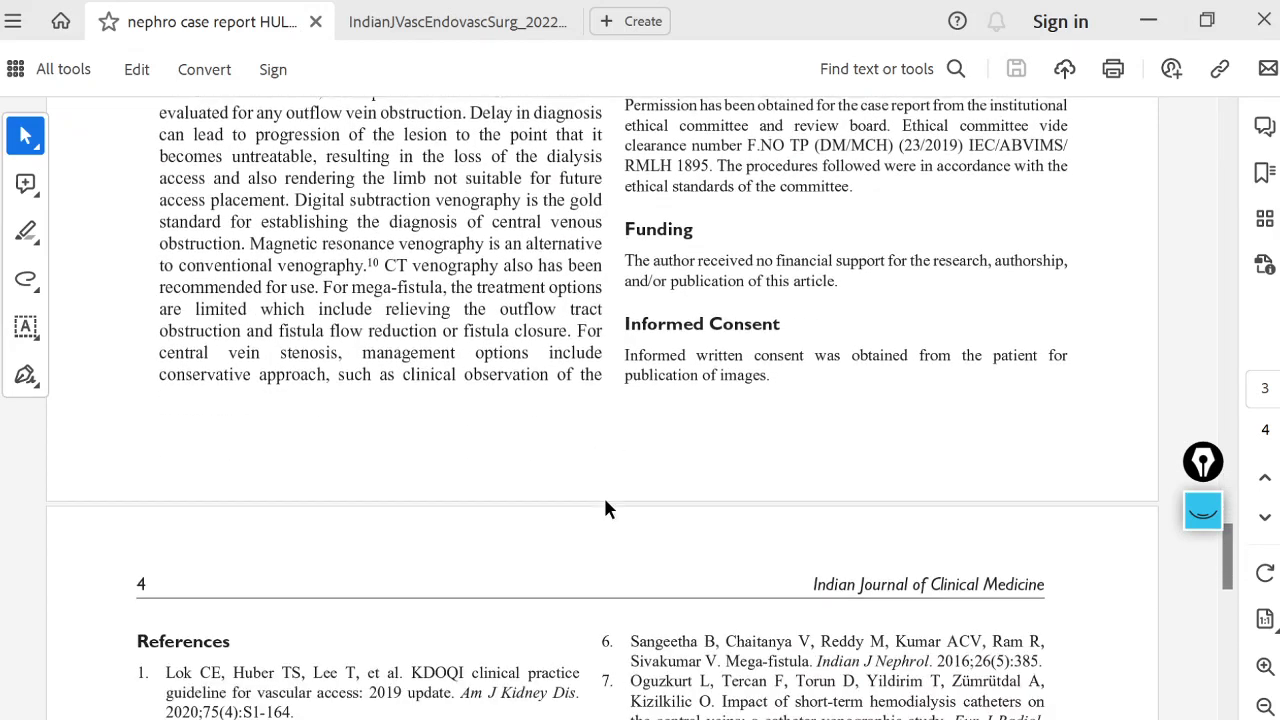
scroll(down, 3)
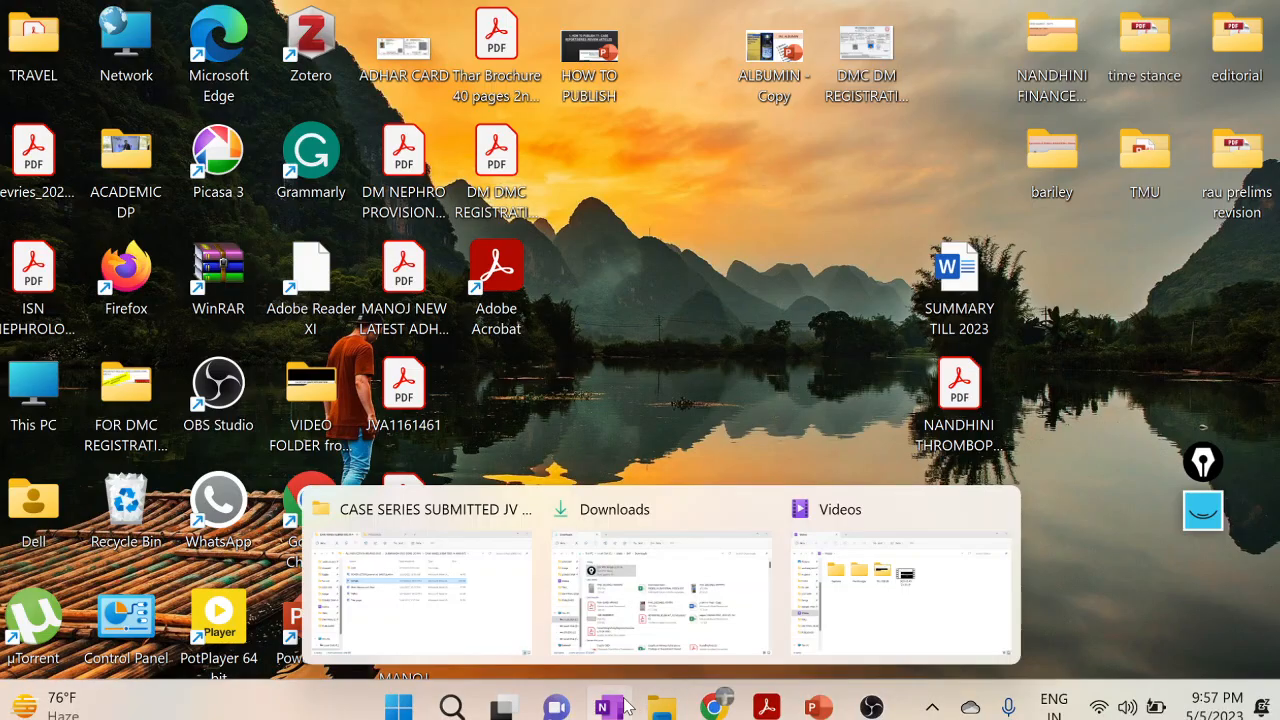
Bring Chrome forward and open the 'Indian Journal of Clinical Medicine: SAGE Journals' result
click(718, 707)
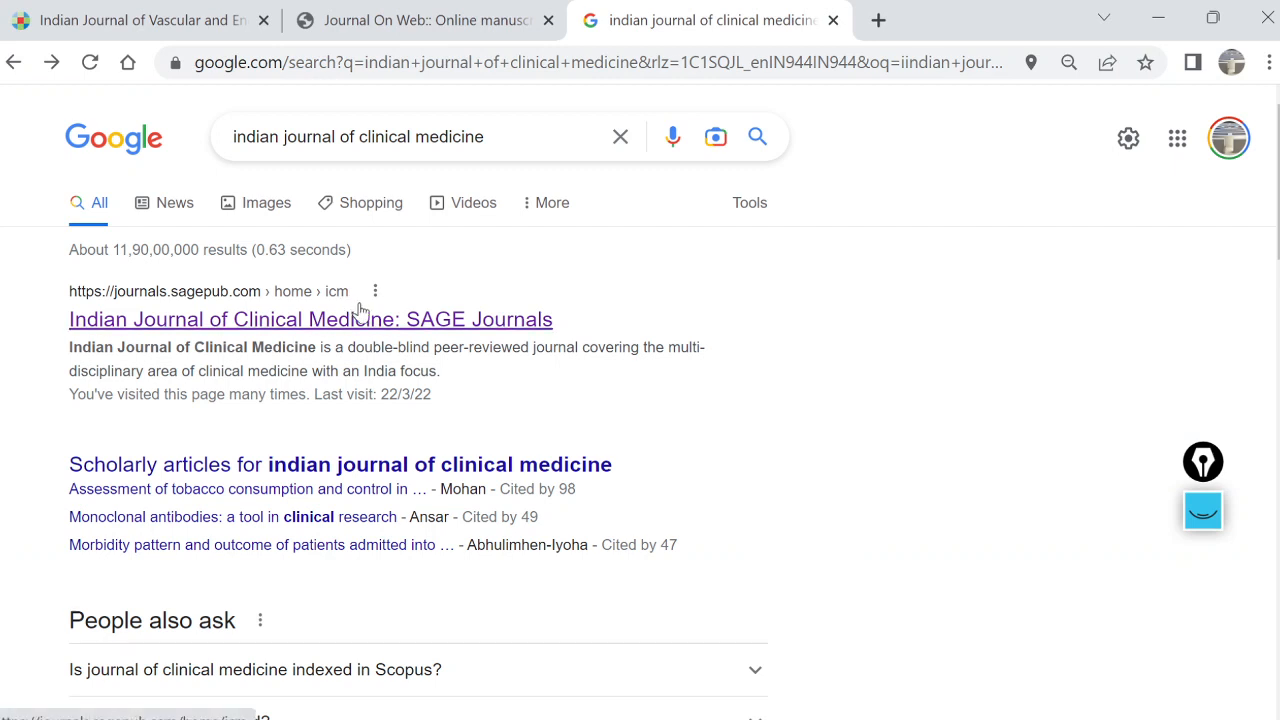
click(310, 319)
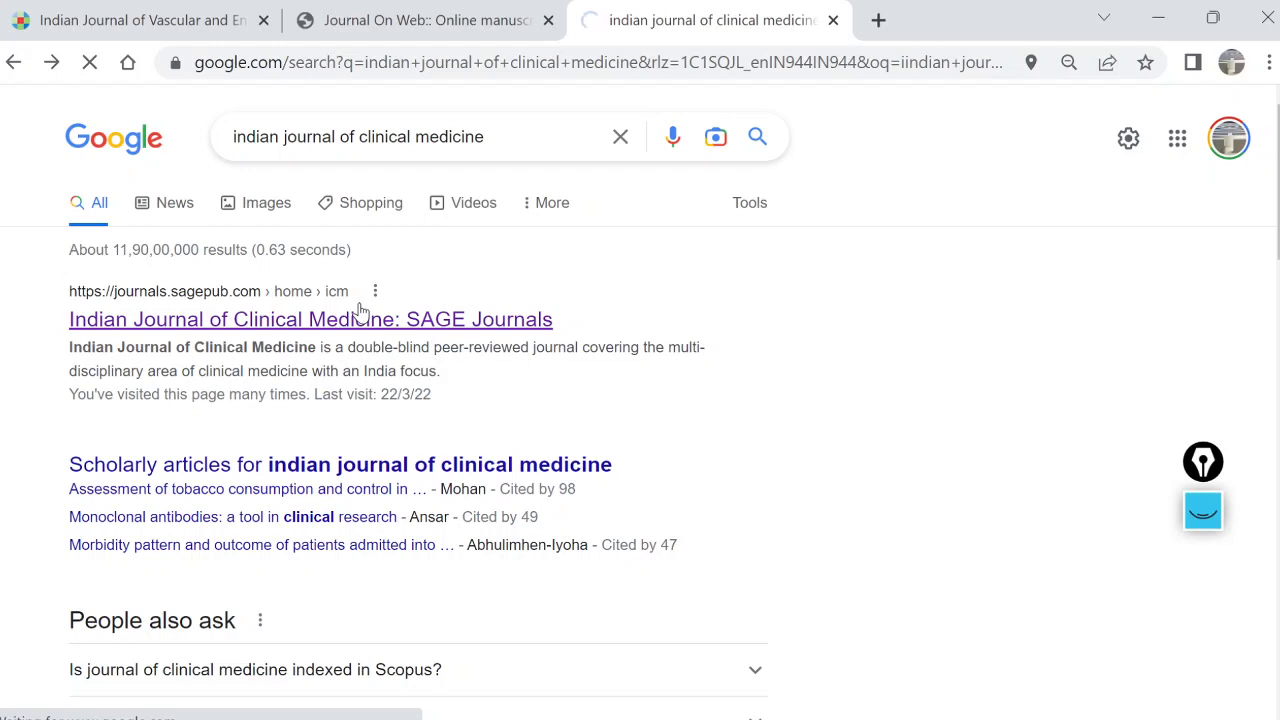
click(310, 319)
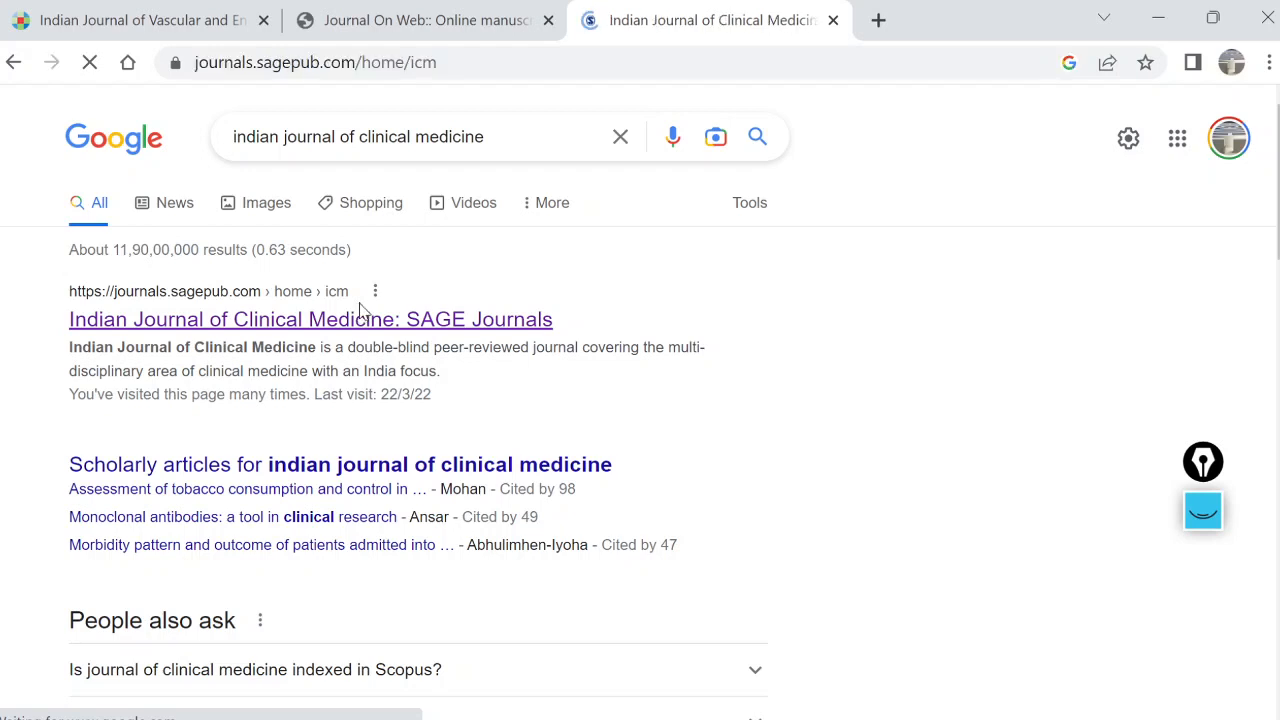
click(310, 319)
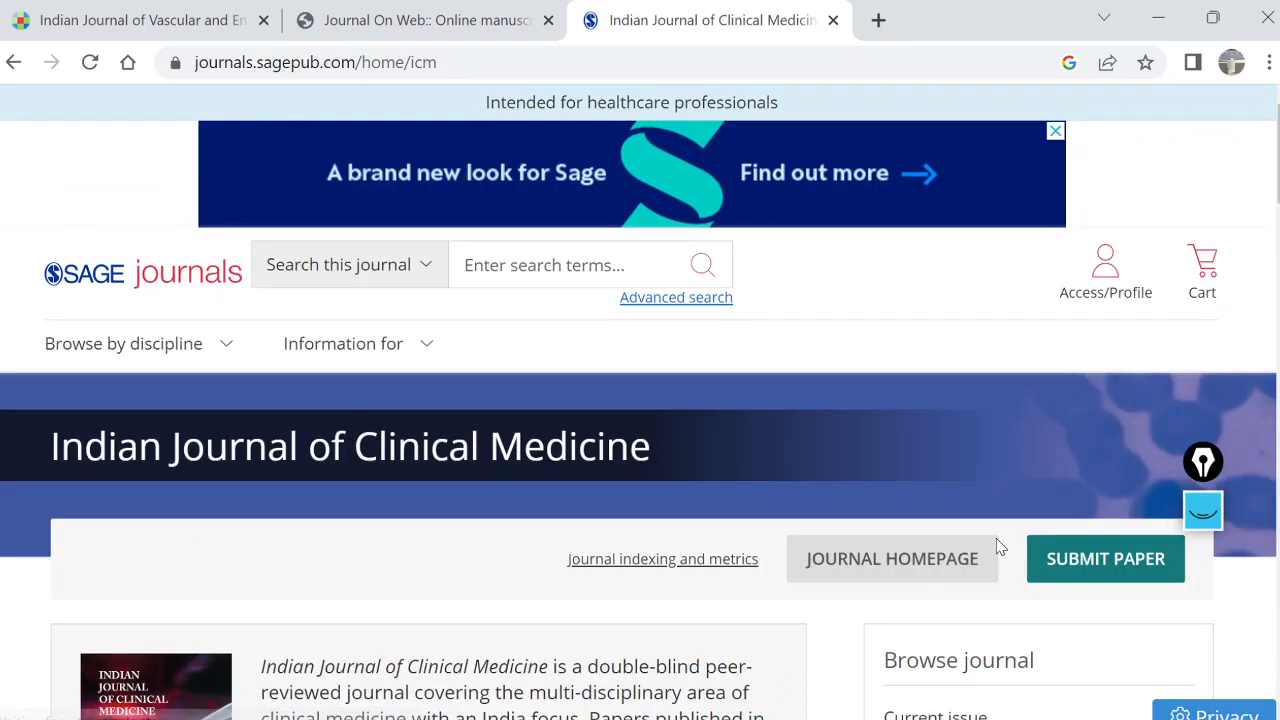
mouse_move(1085, 490)
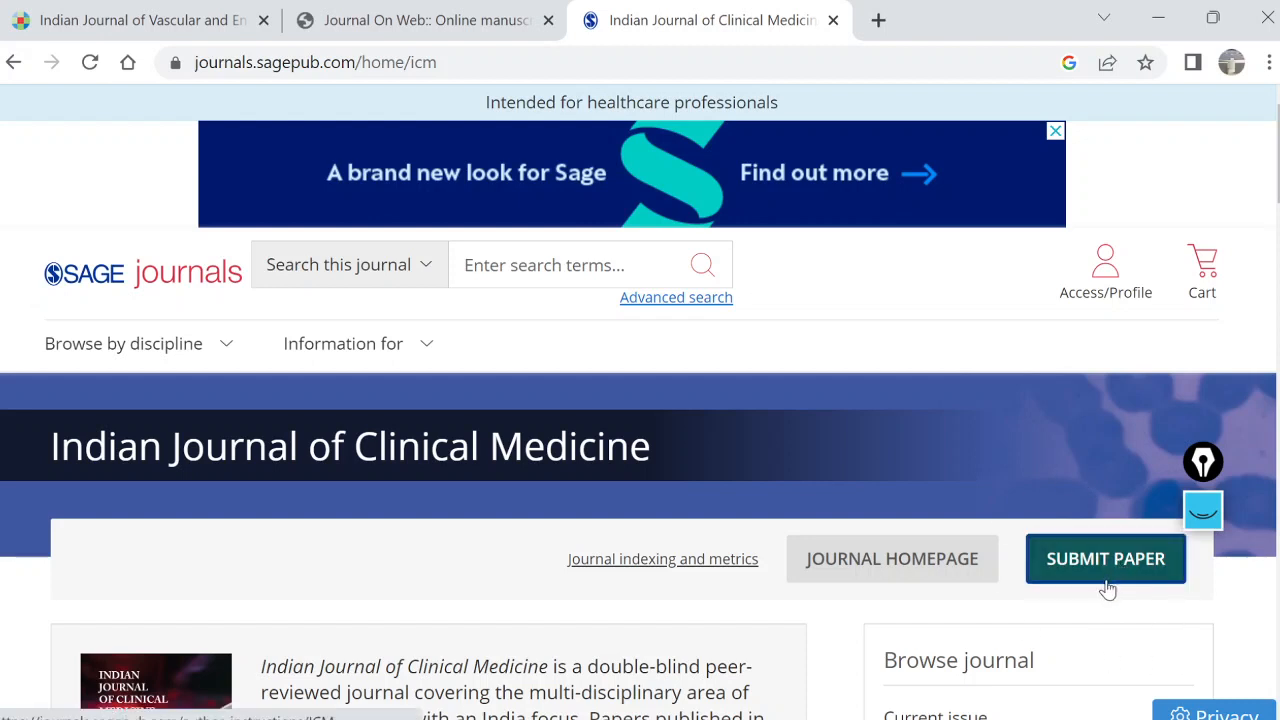
Open a blank browser tab, then go to the journal's SUBMIT PAPER guidelines page
scroll(down, 3)
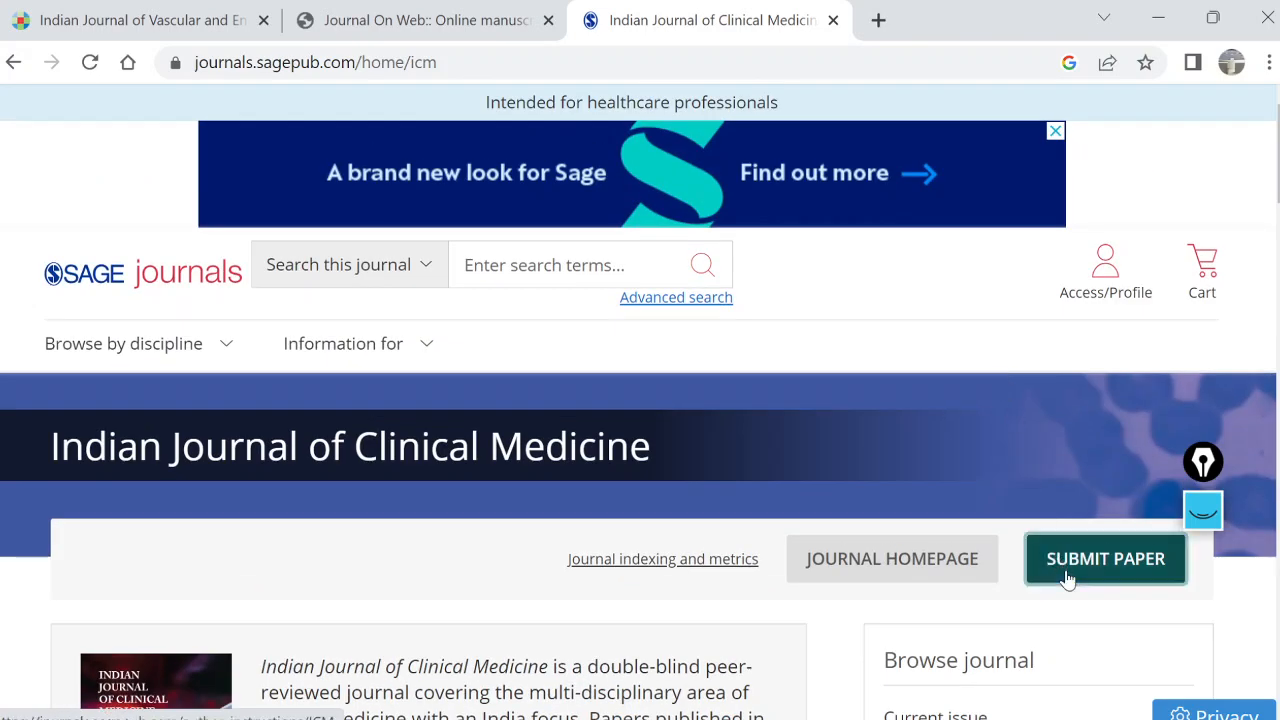
mouse_move(270, 113)
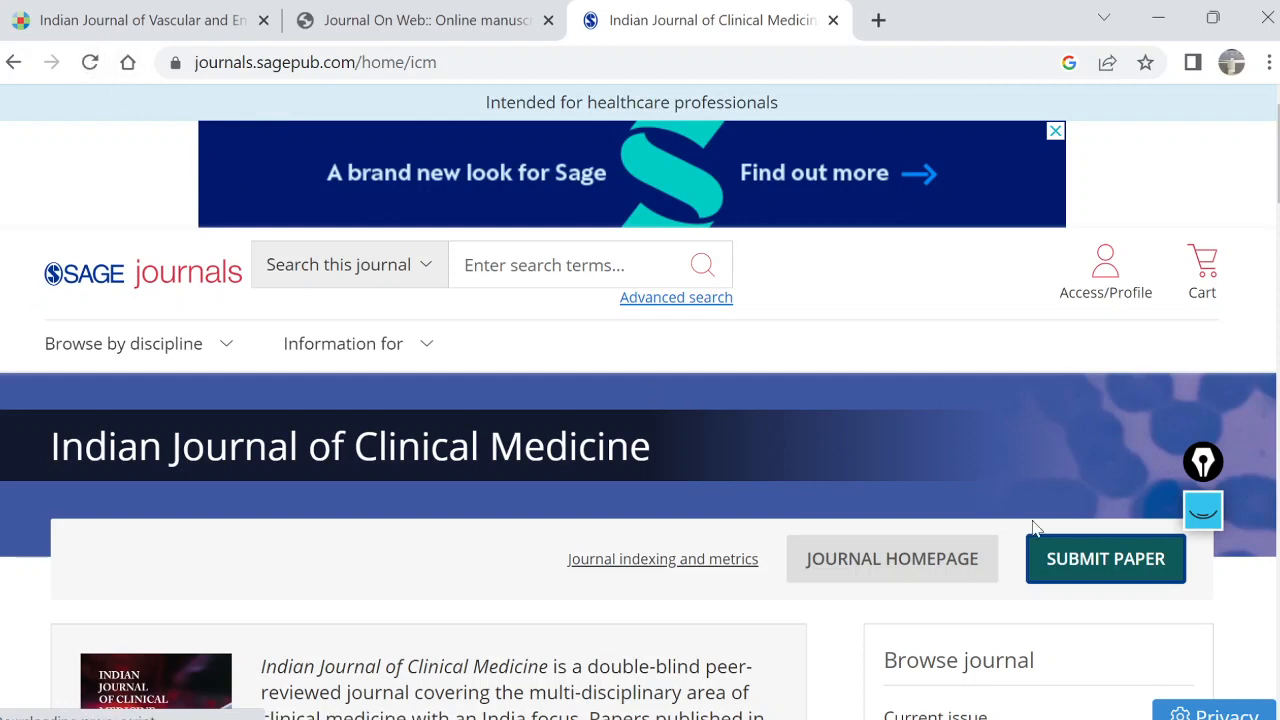
mouse_move(872, 8)
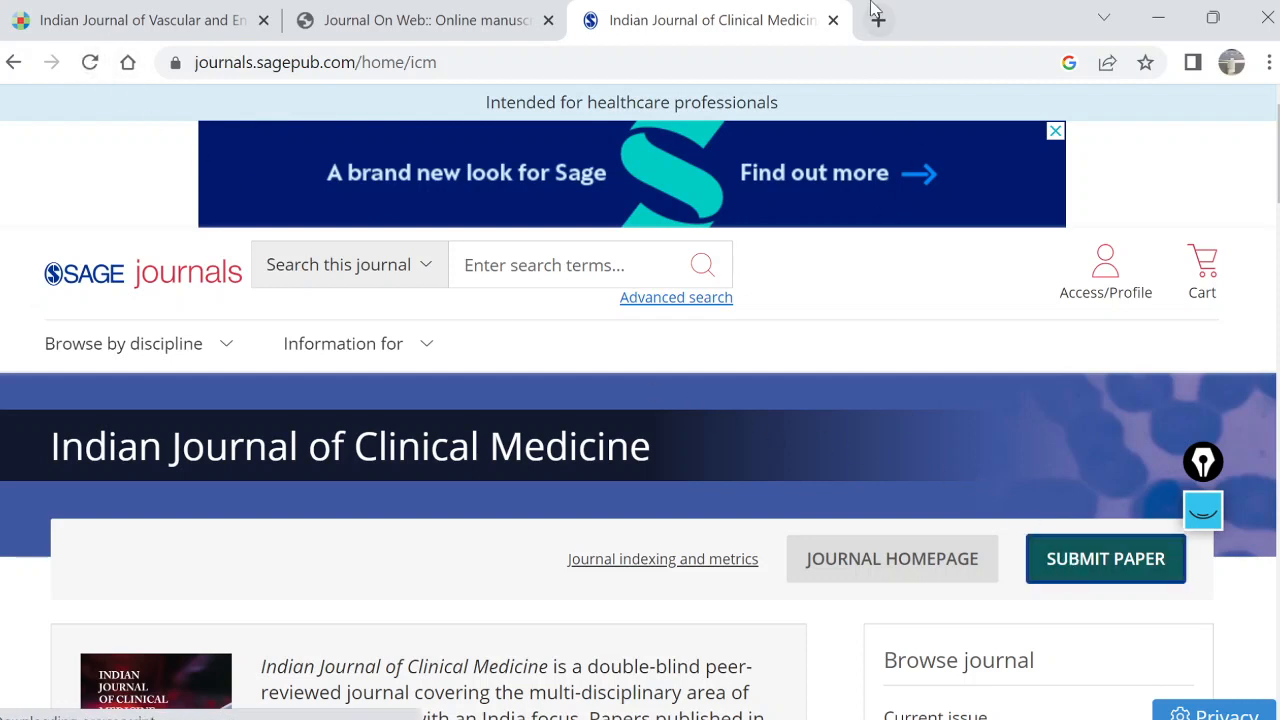
click(876, 20)
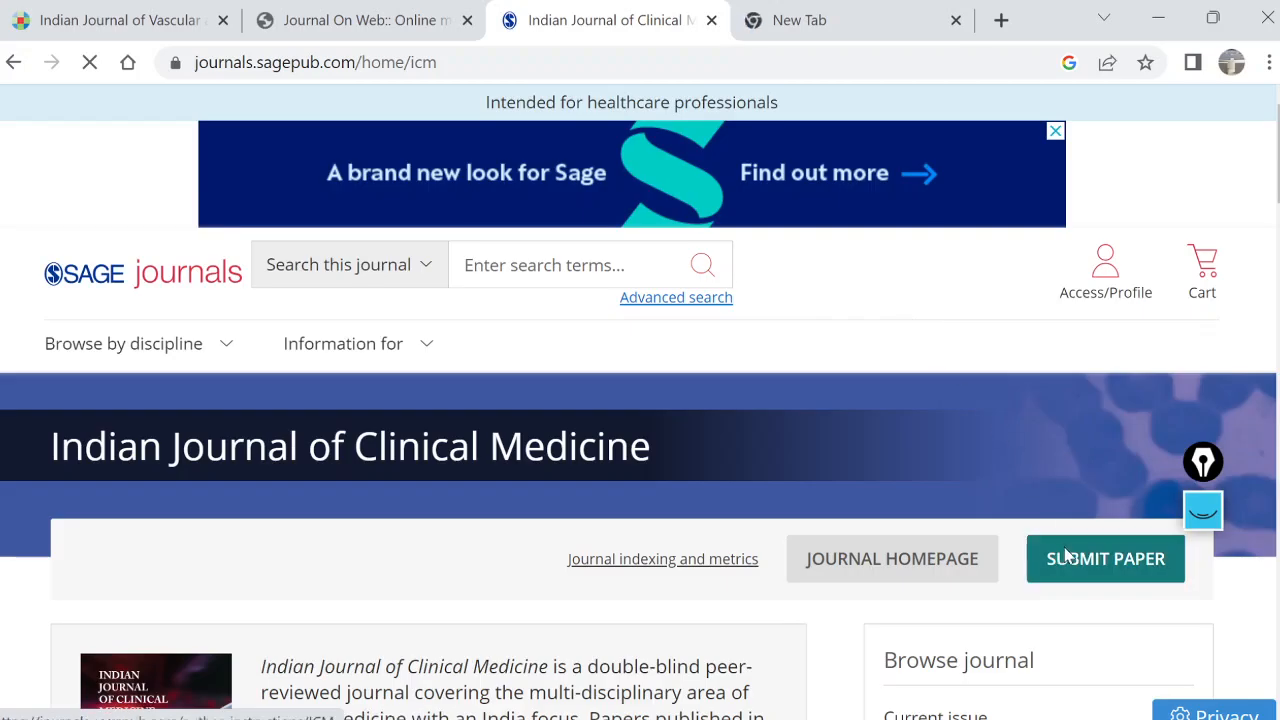
click(1105, 558)
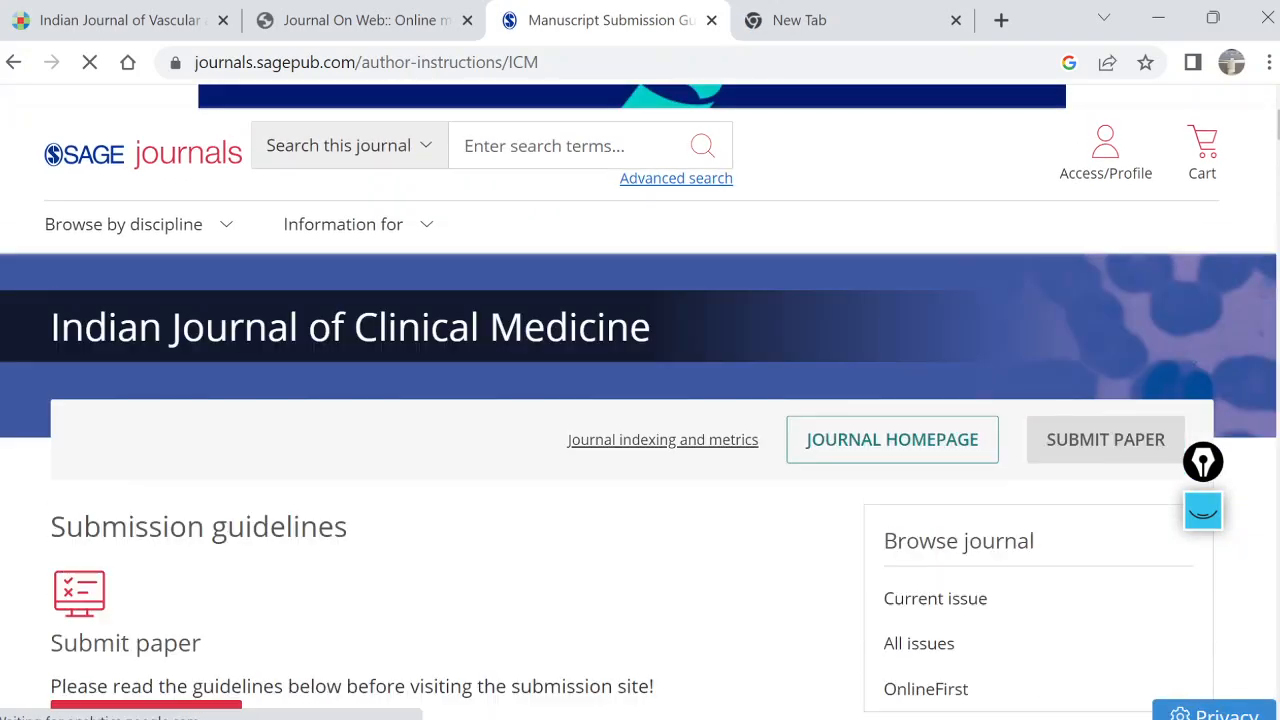
Scroll the author-guidelines contents list down to section 1, 'What do we publish?'
scroll(down, 3)
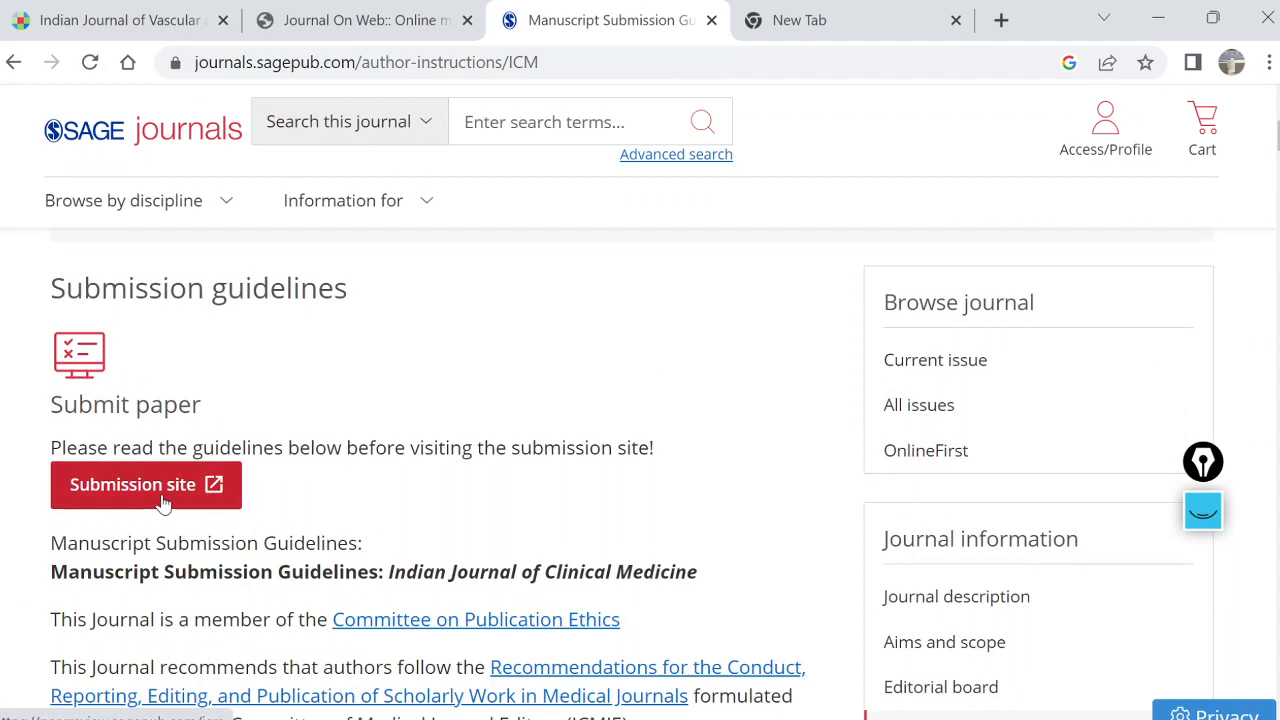
scroll(down, 3)
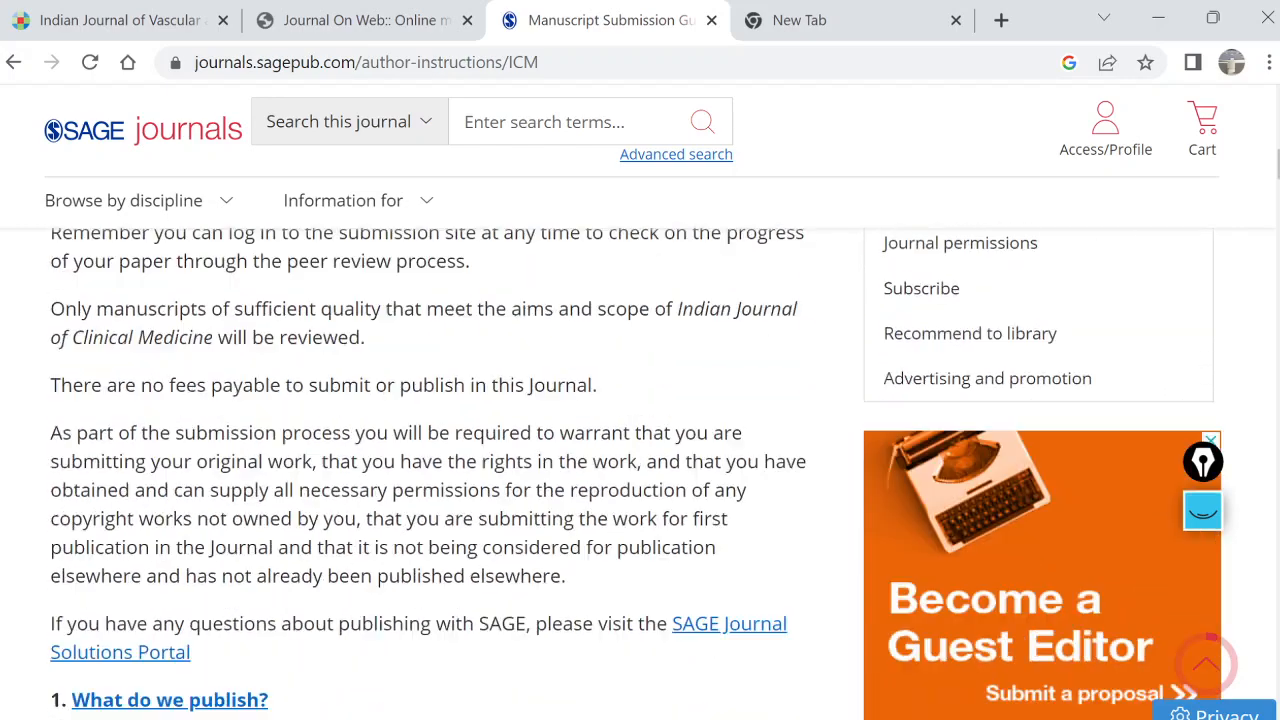
scroll(down, 3)
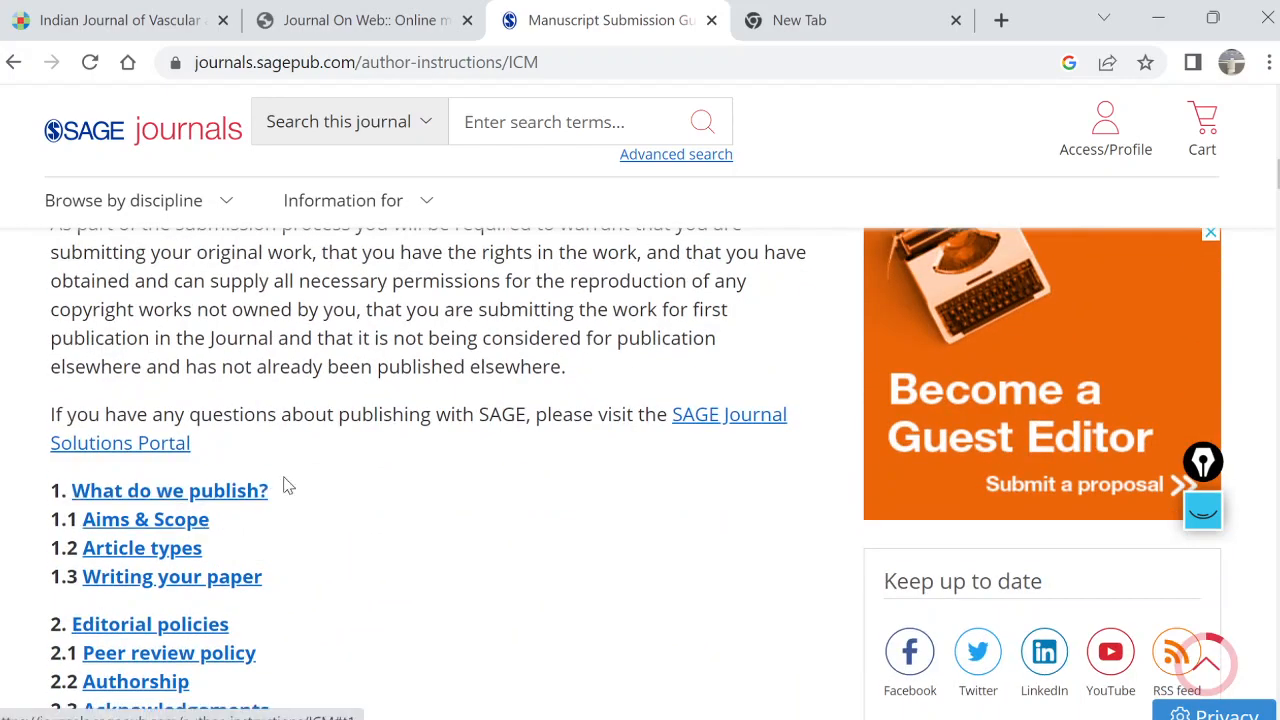
scroll(down, 3)
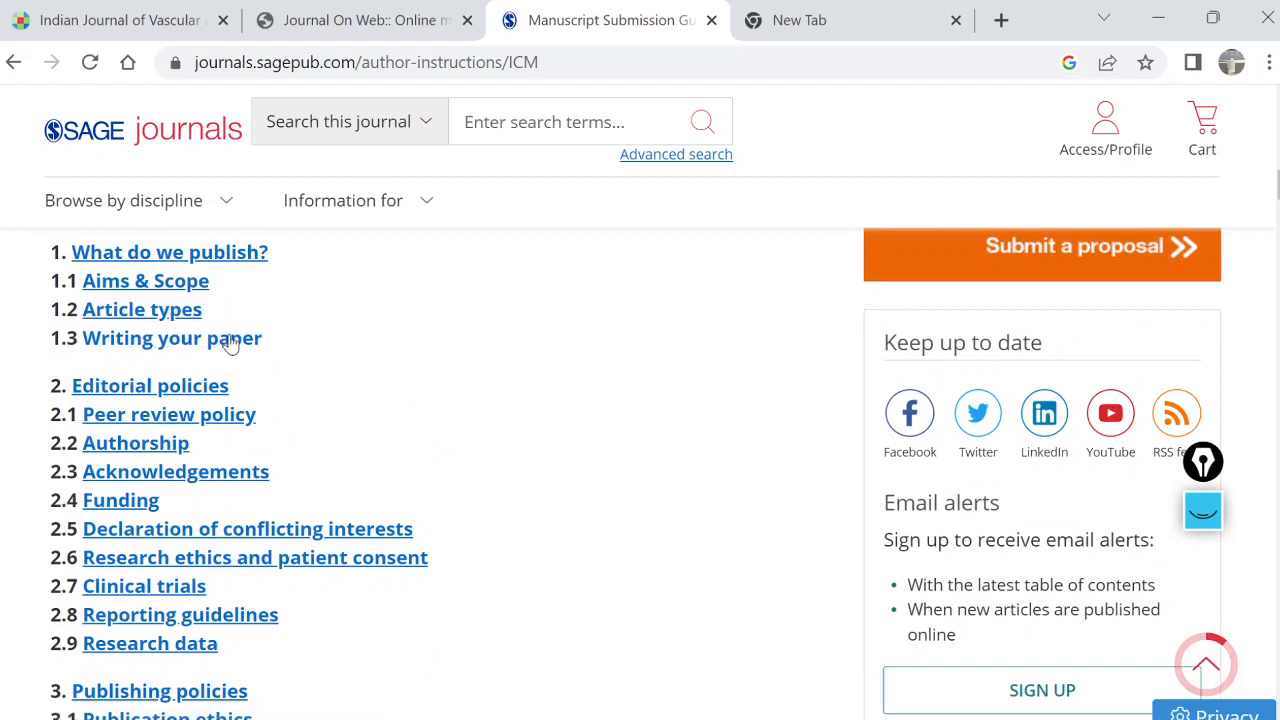
mouse_move(169, 414)
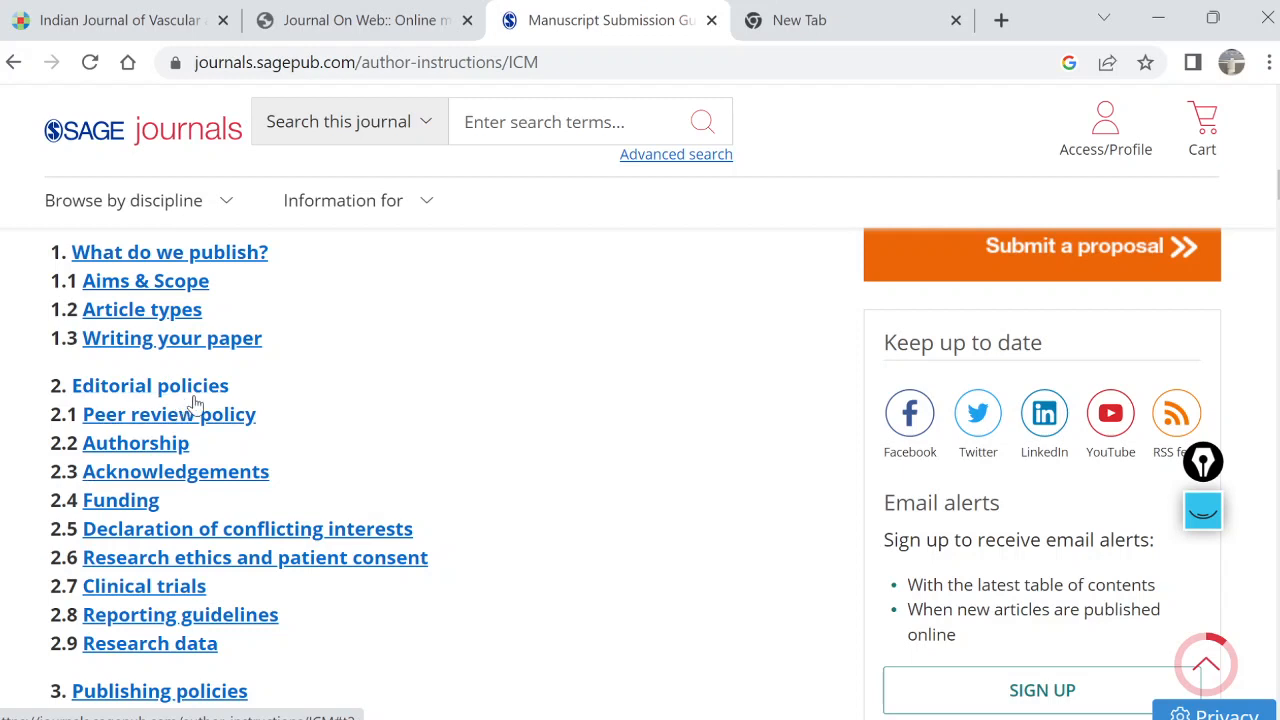
mouse_move(200, 547)
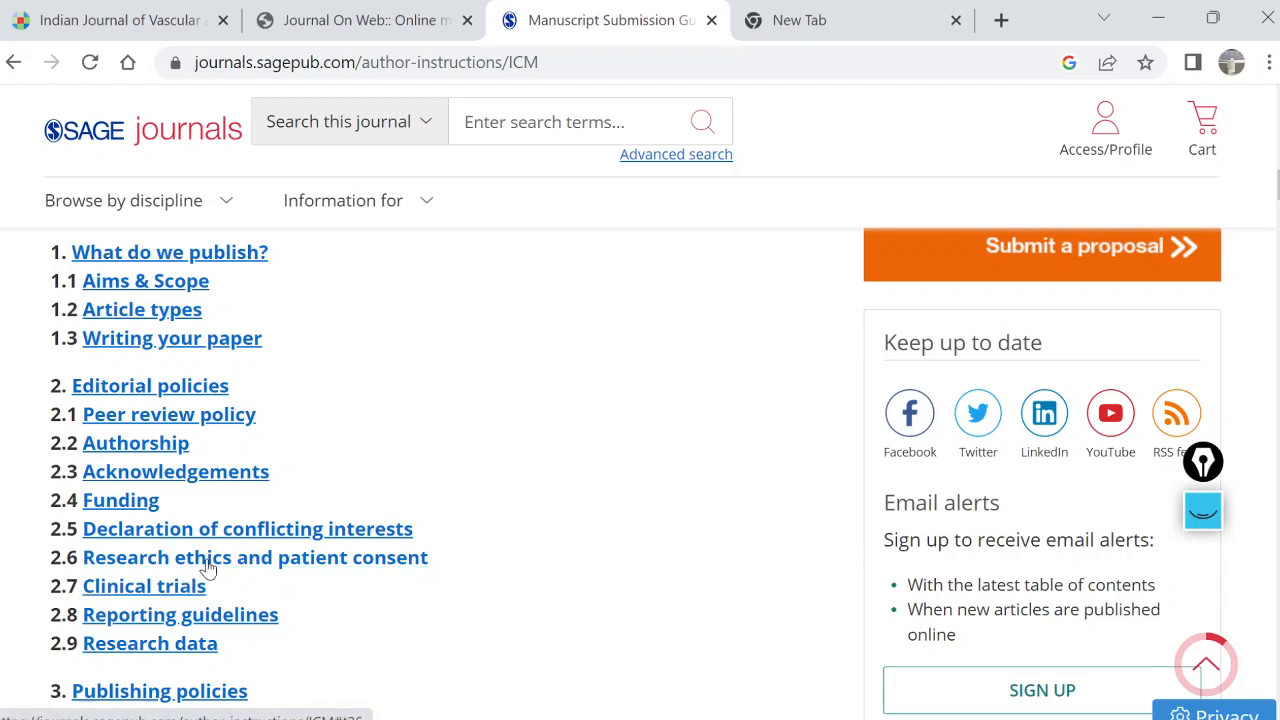
mouse_move(222, 549)
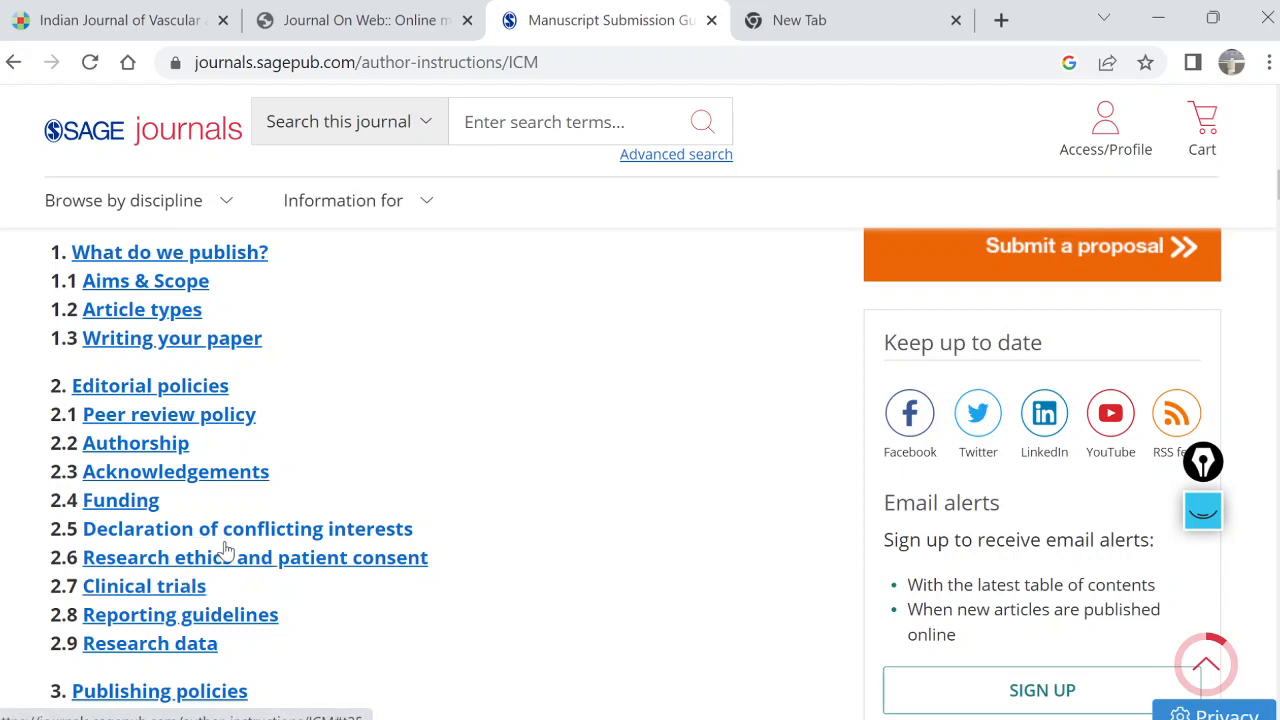
scroll(down, 3)
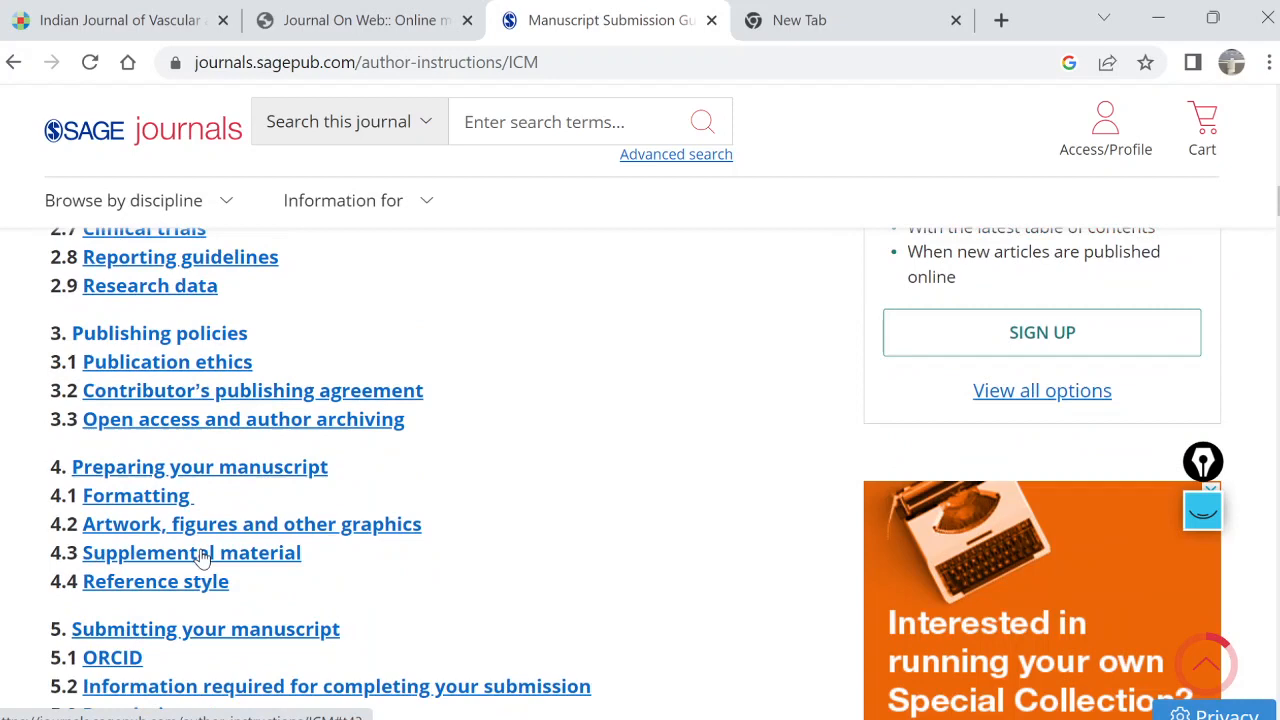
scroll(up, 3)
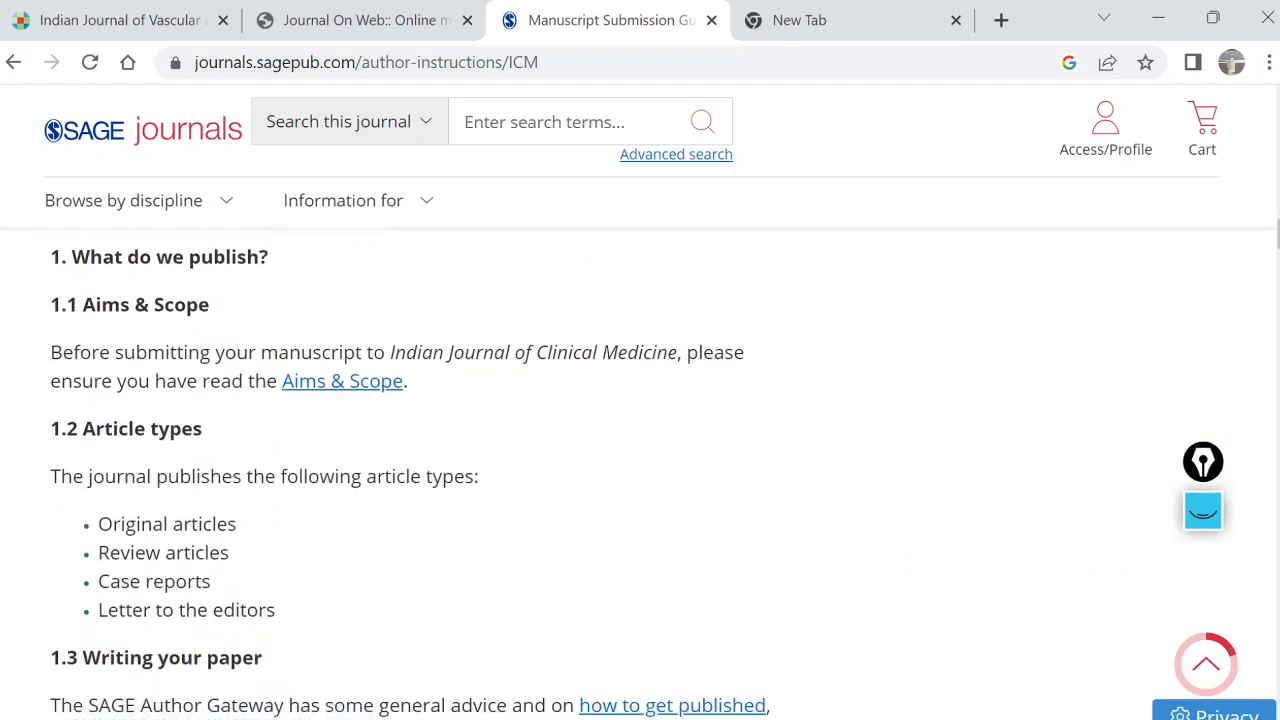
Scroll guideline sections 1.2–4.2, past research data to the publishing agreement and open access
scroll(down, 3)
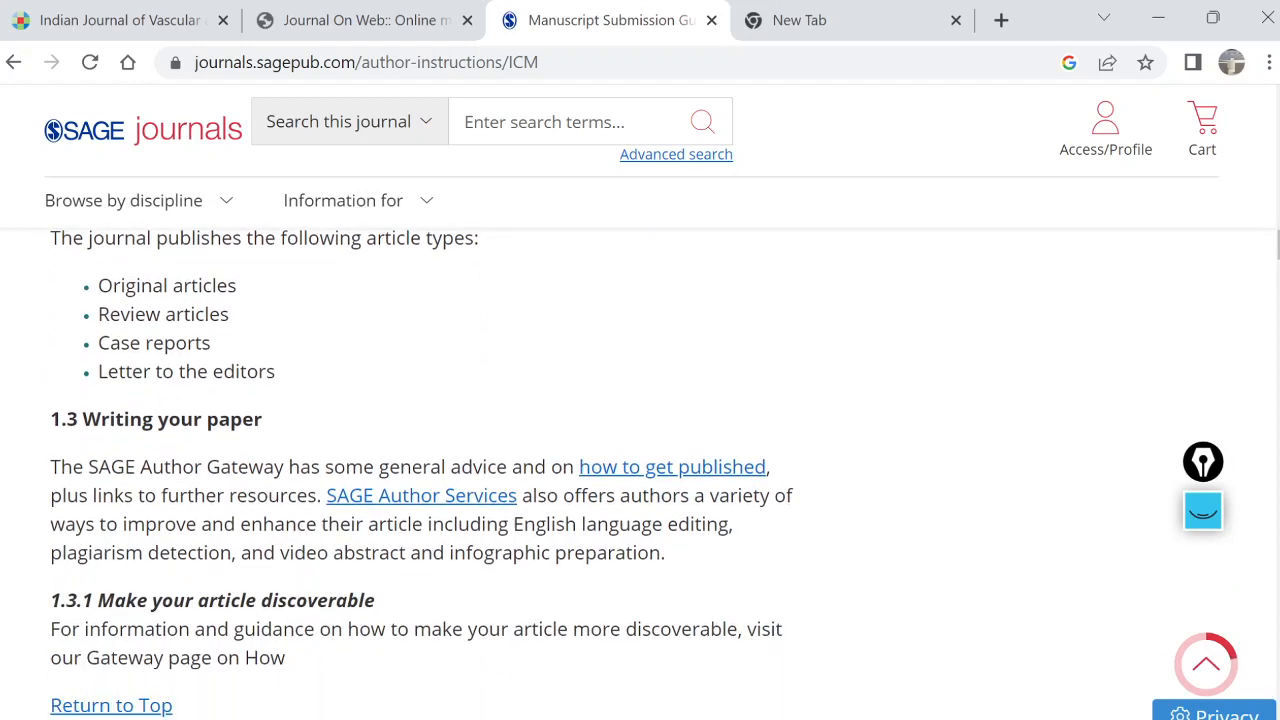
scroll(down, 3)
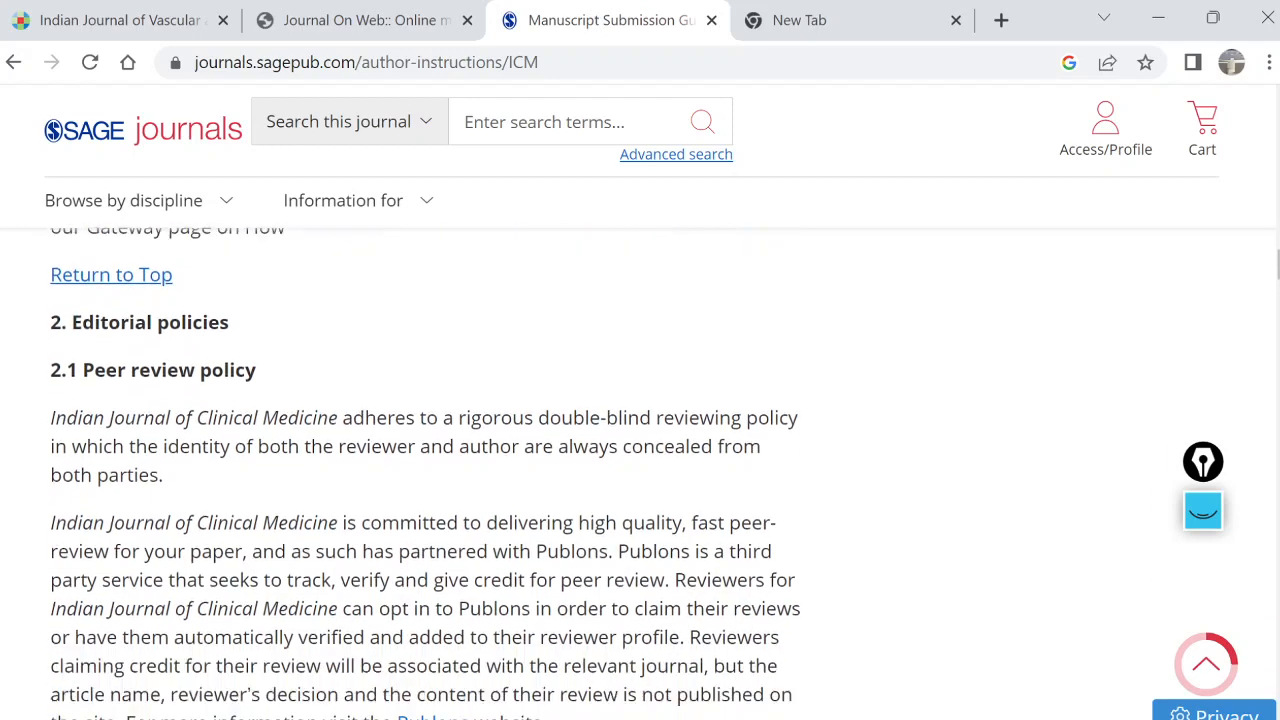
scroll(down, 3)
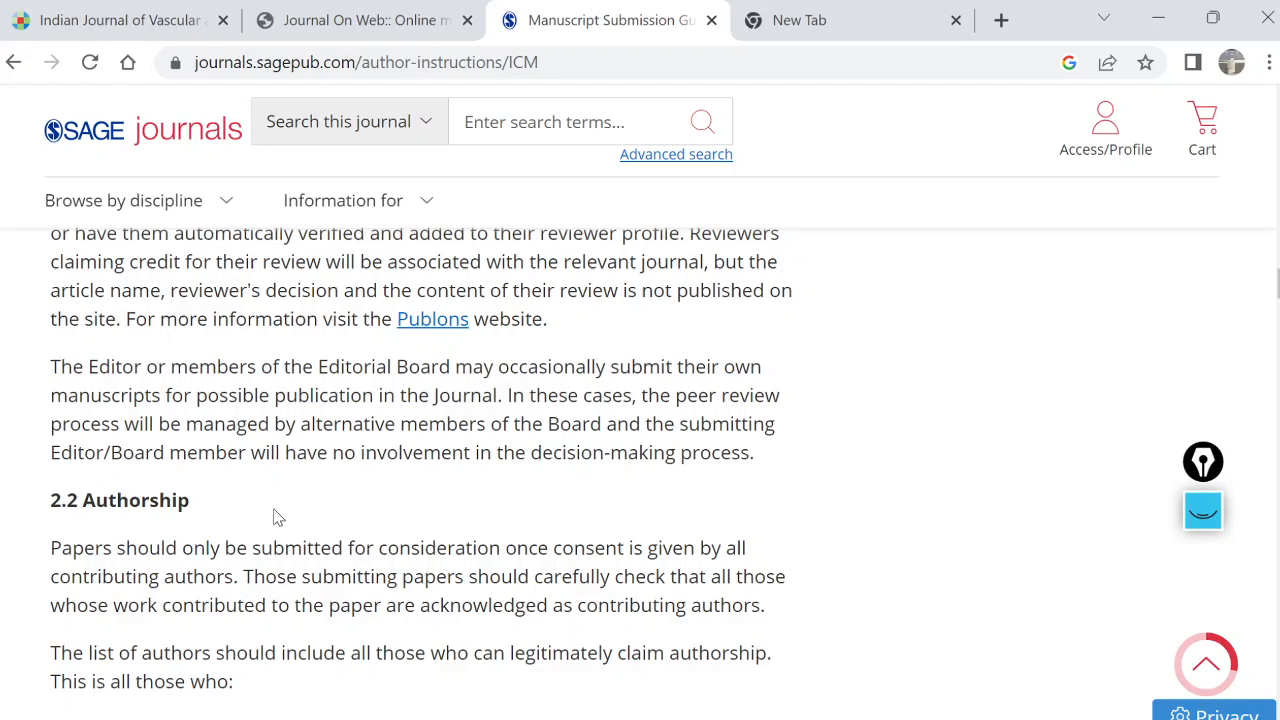
scroll(down, 3)
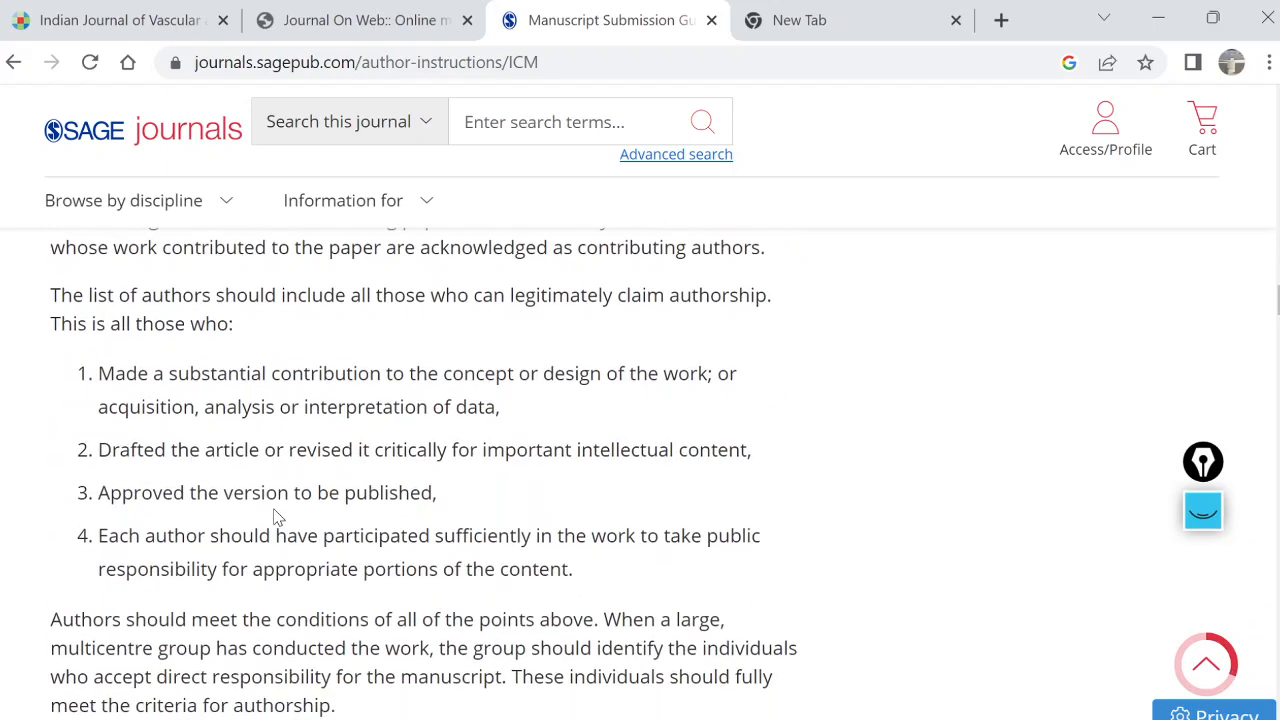
scroll(down, 3)
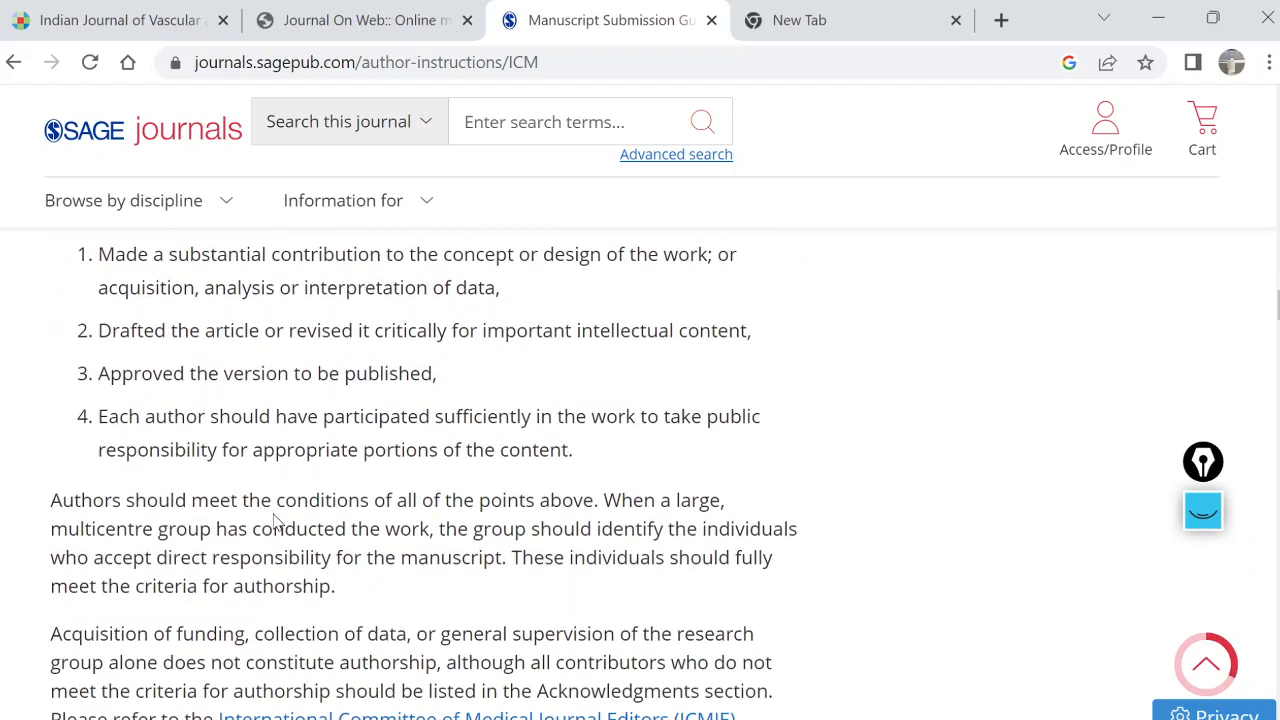
scroll(down, 3)
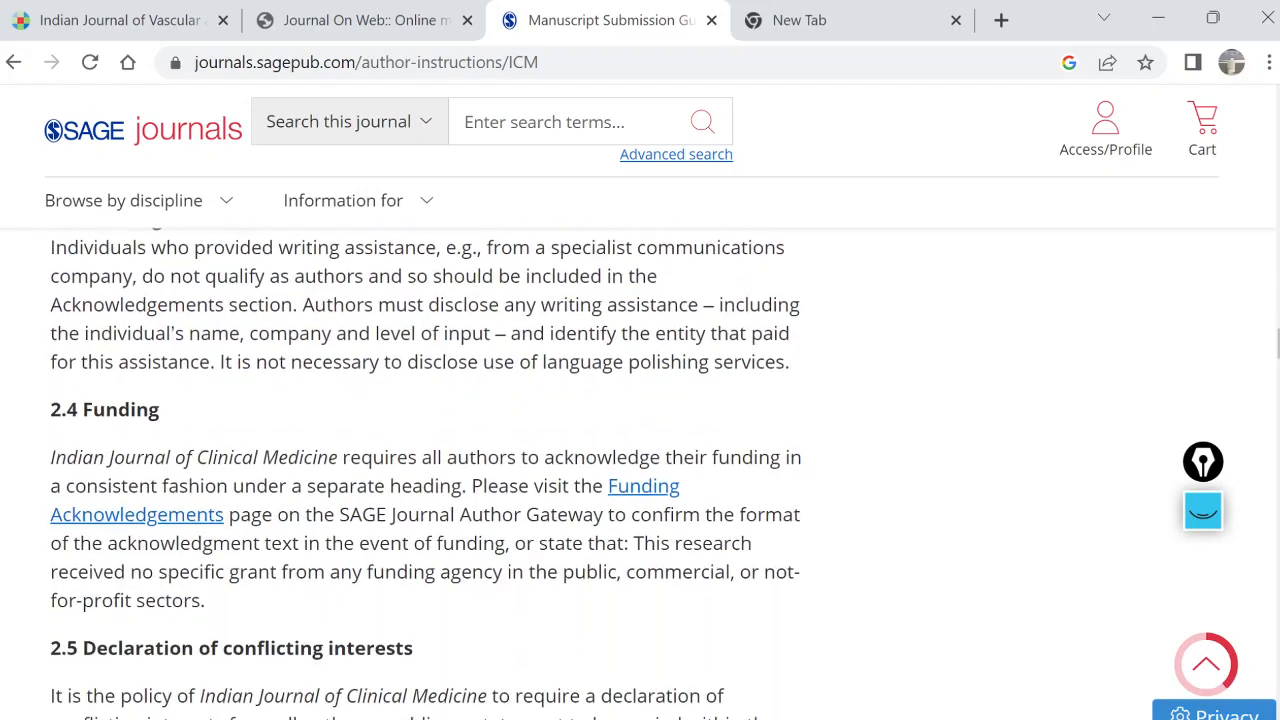
scroll(down, 3)
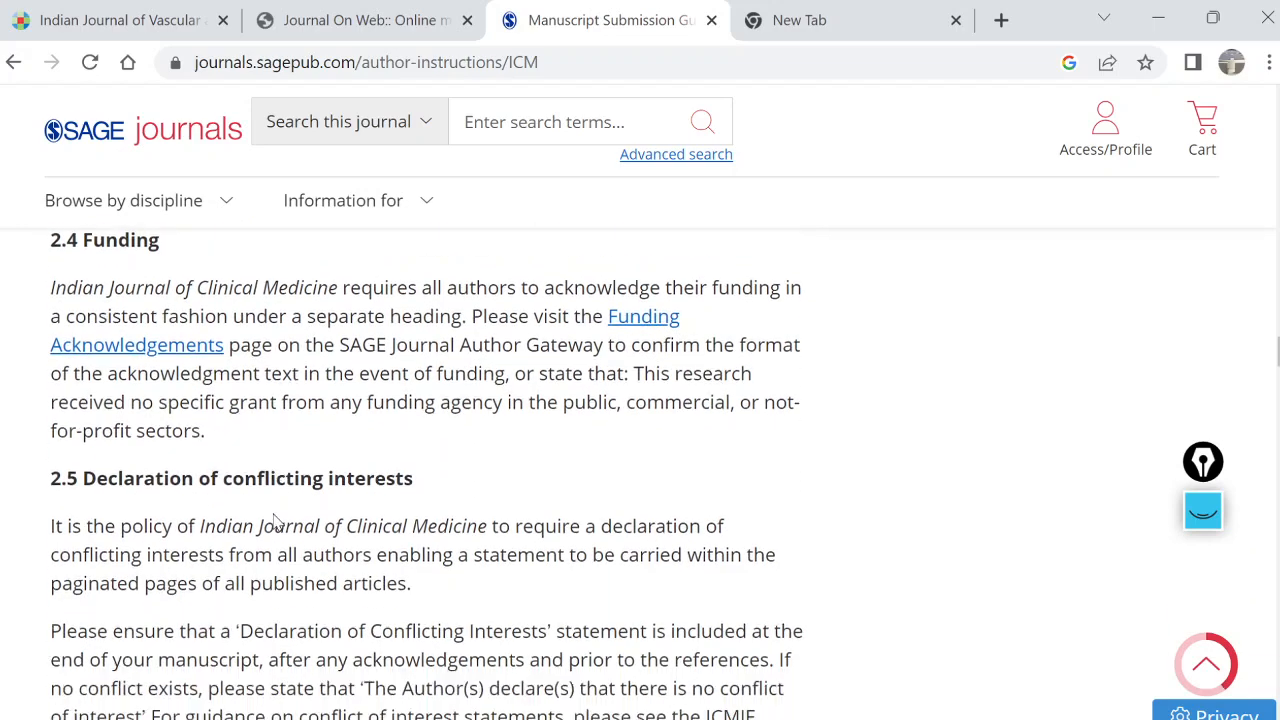
scroll(down, 3)
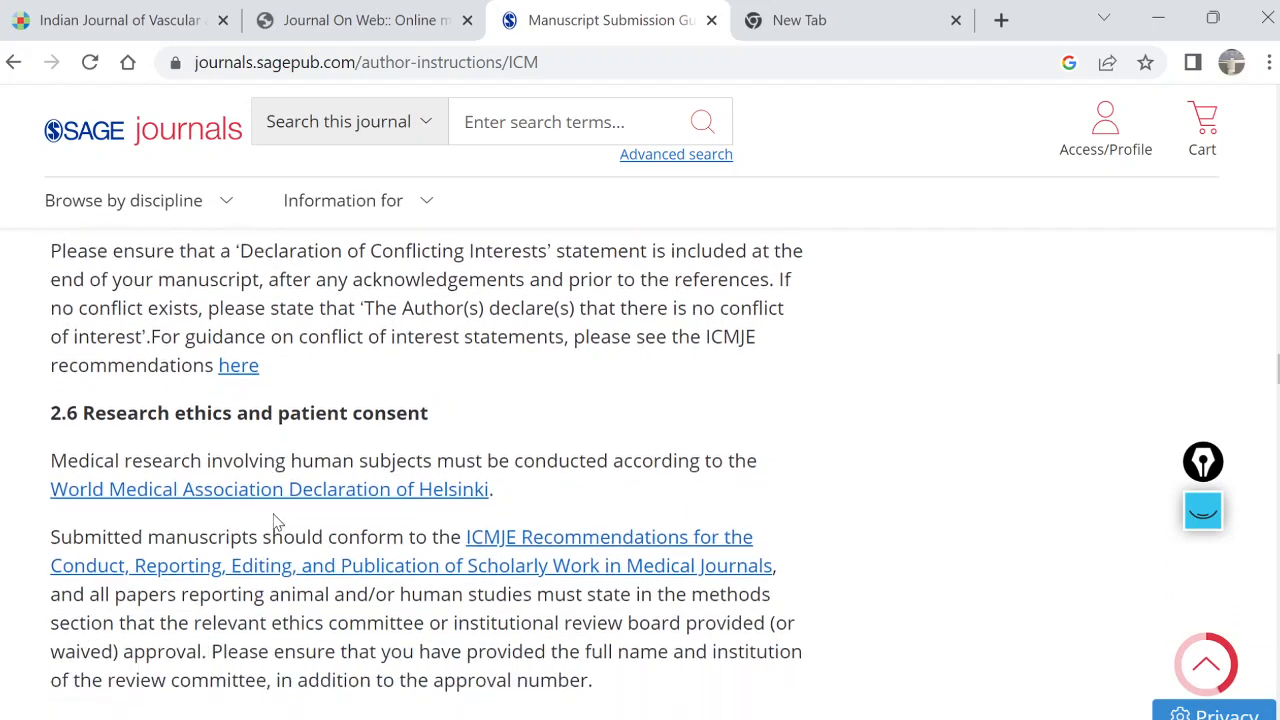
scroll(down, 3)
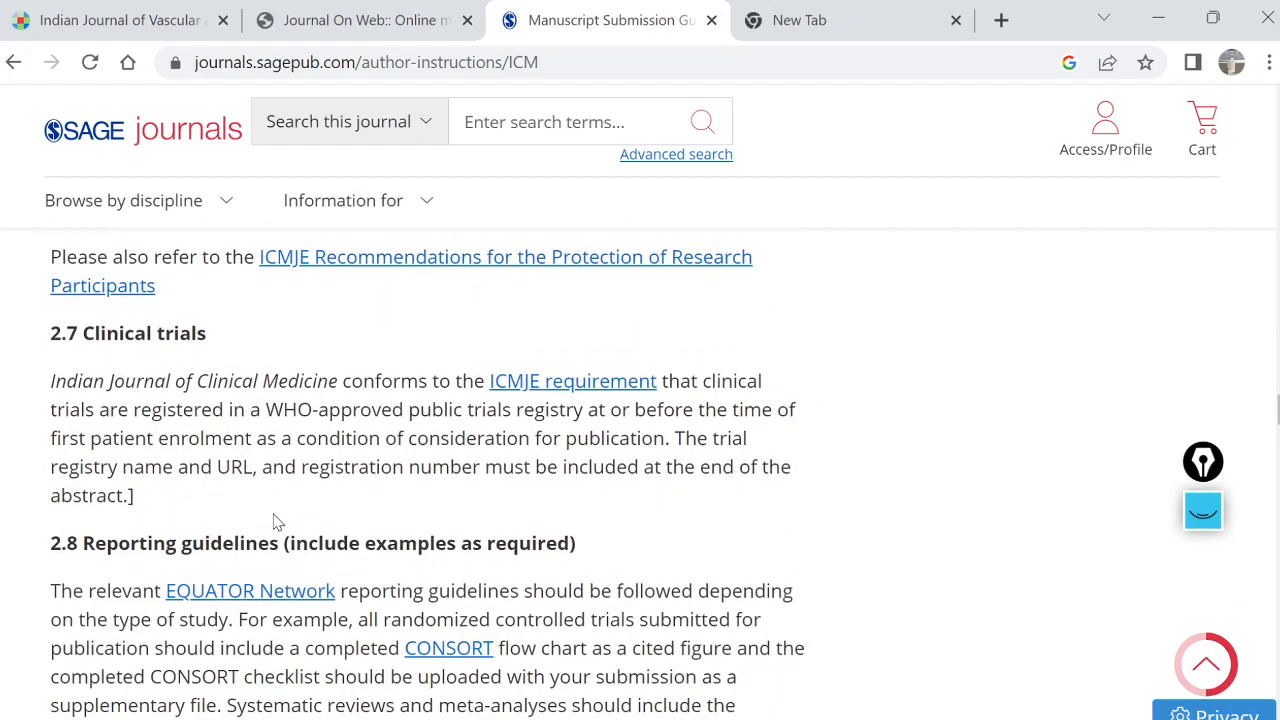
scroll(down, 3)
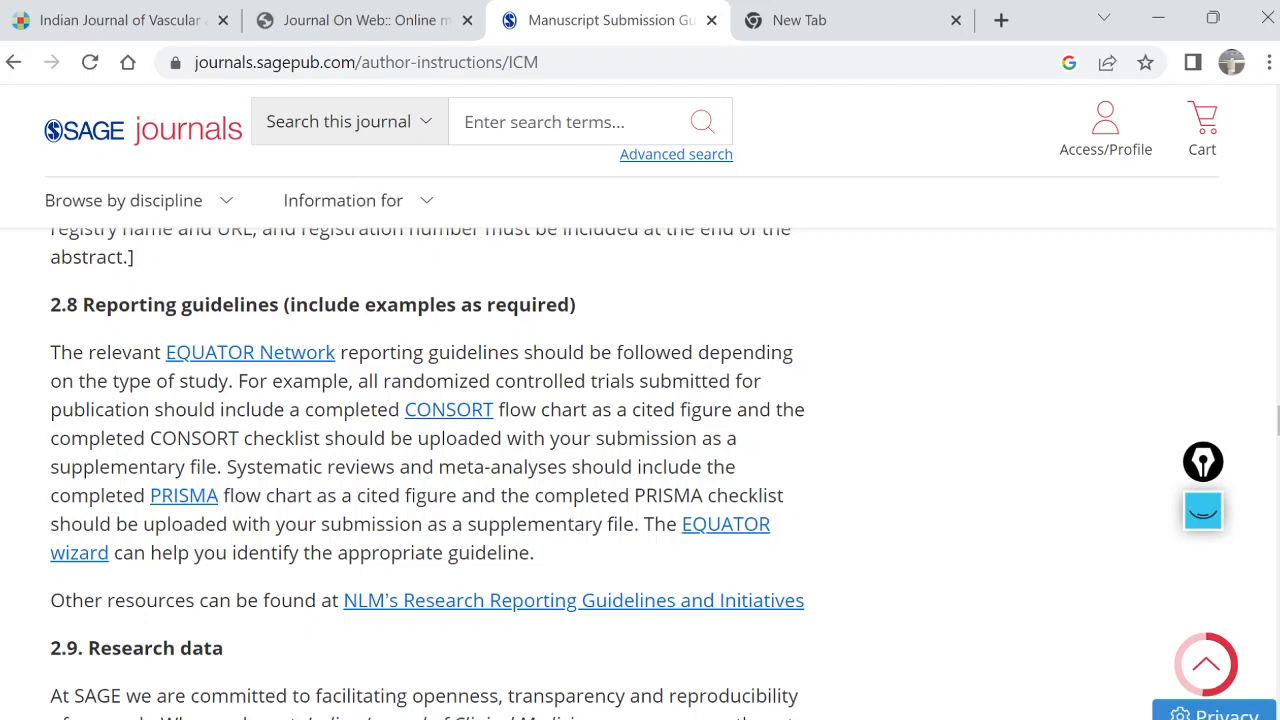
scroll(down, 3)
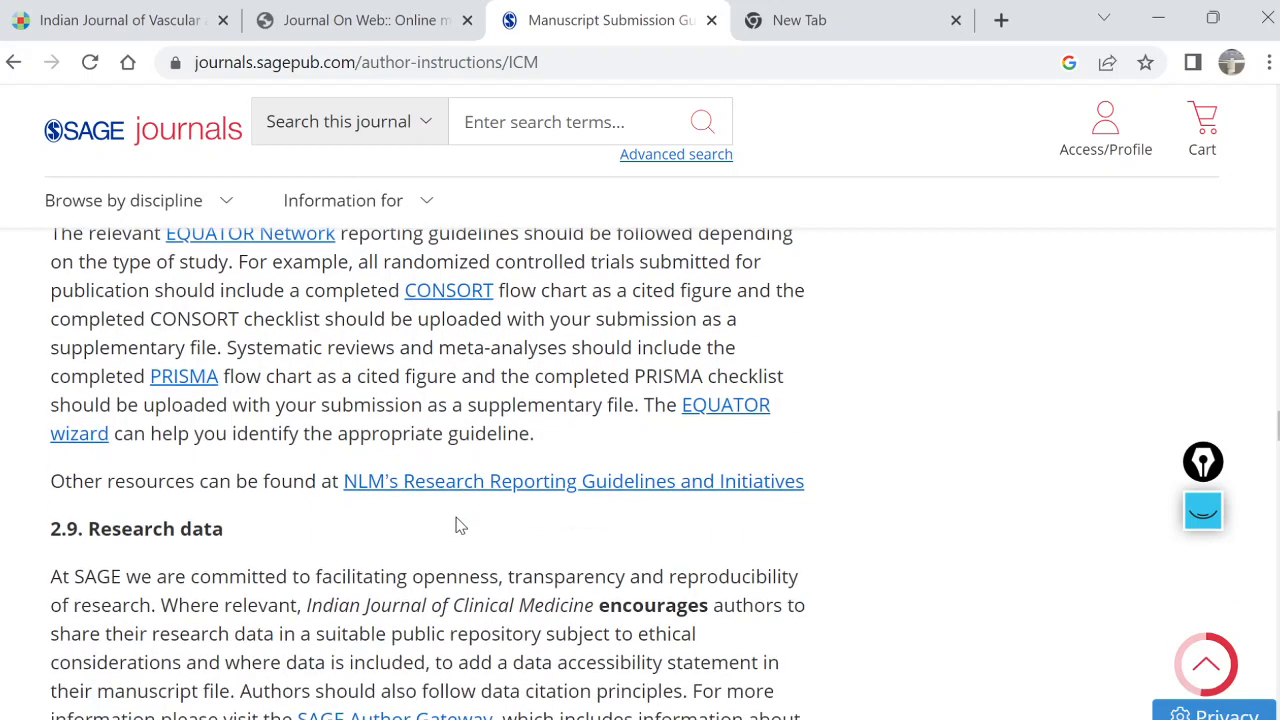
scroll(down, 3)
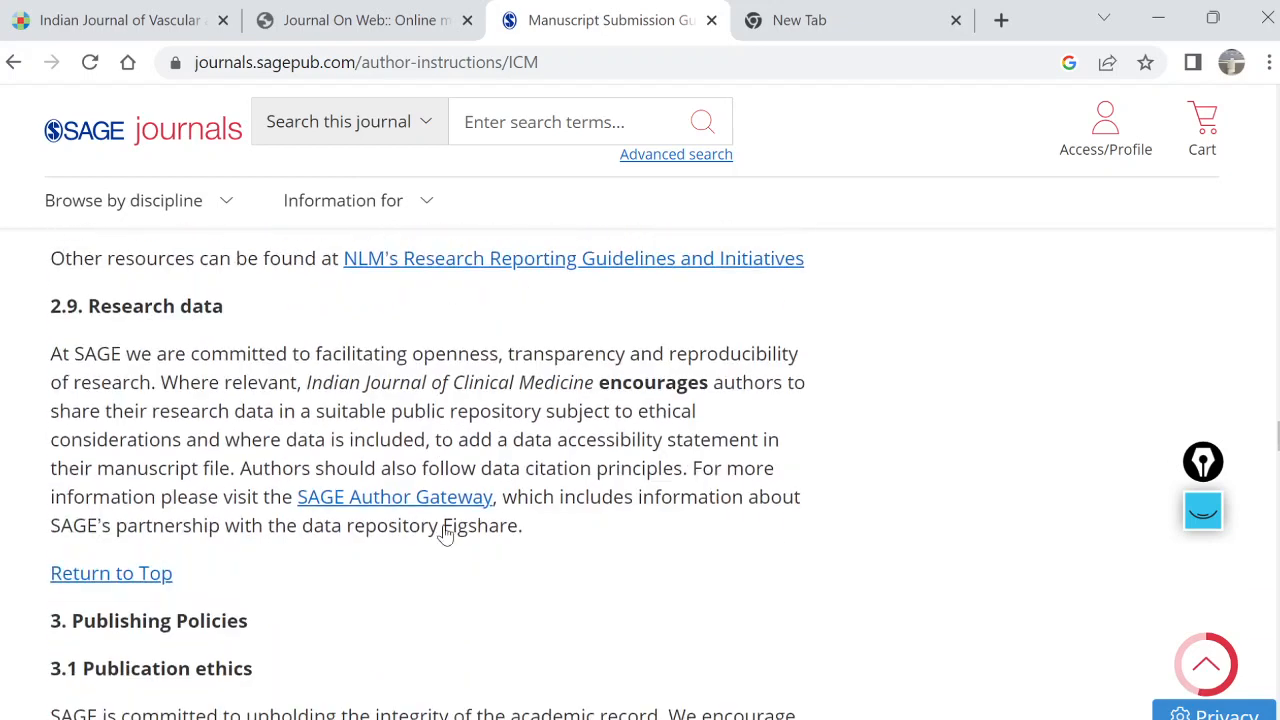
scroll(down, 3)
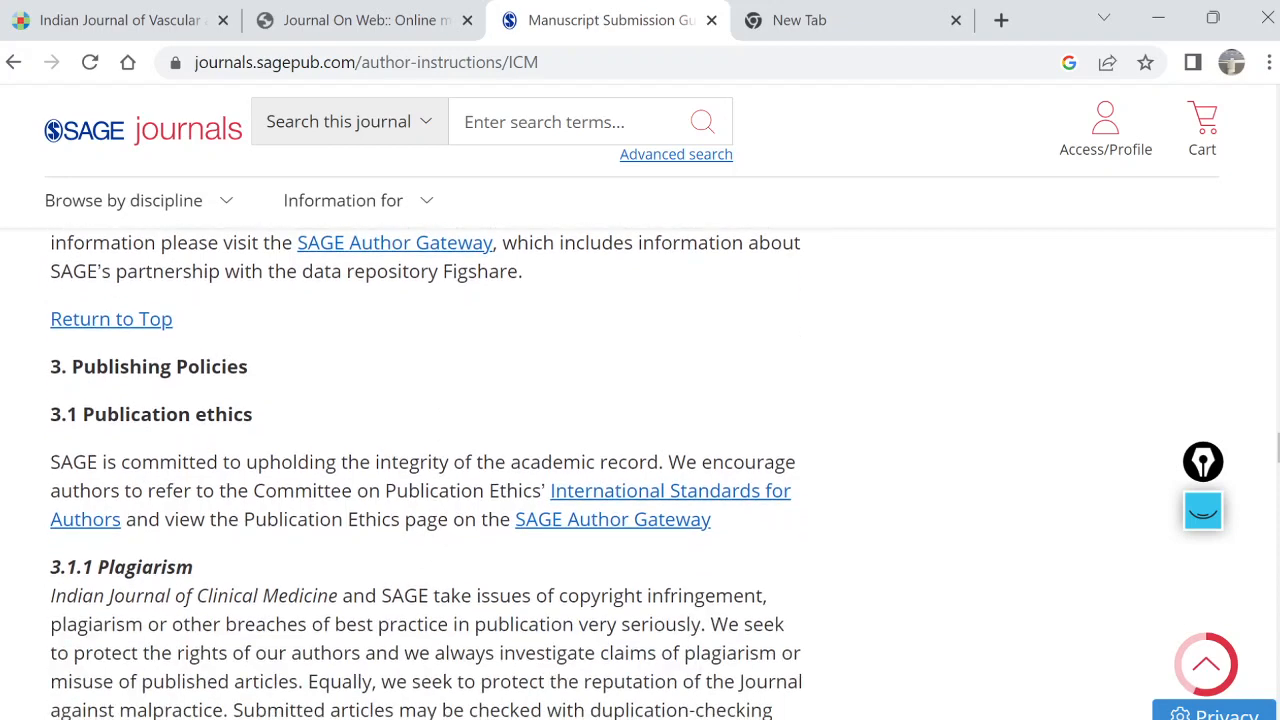
scroll(down, 3)
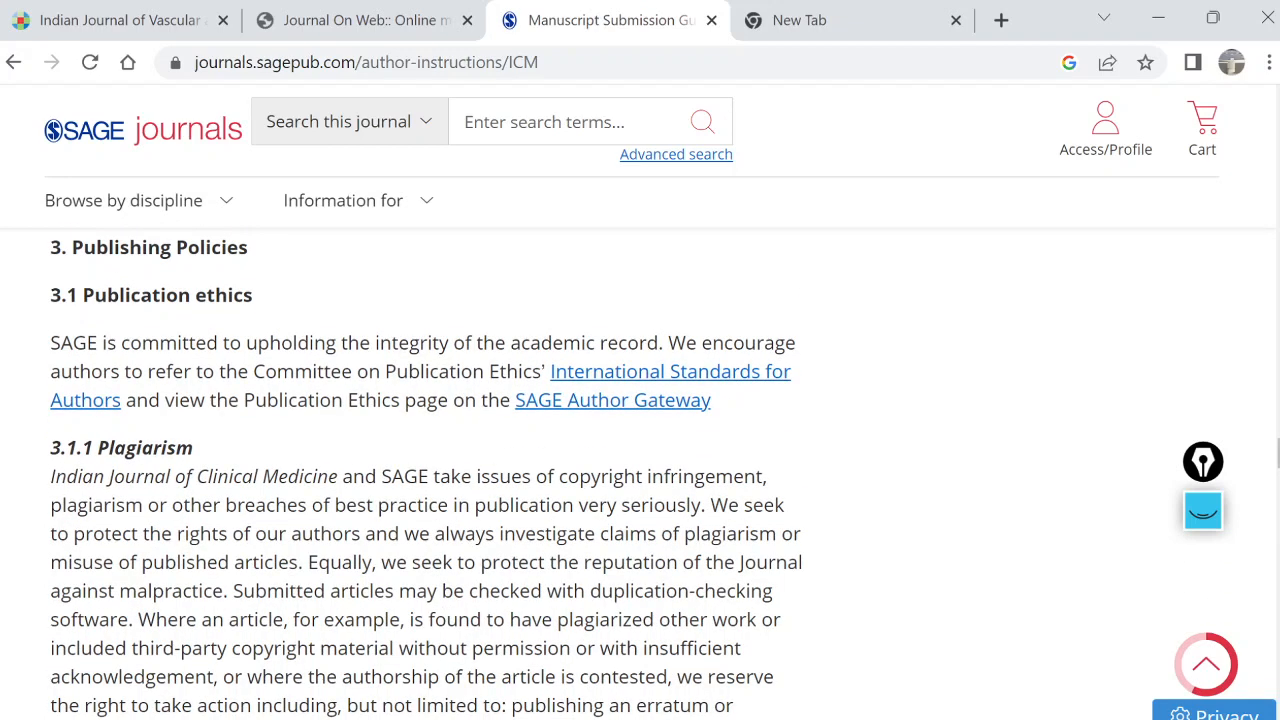
scroll(down, 3)
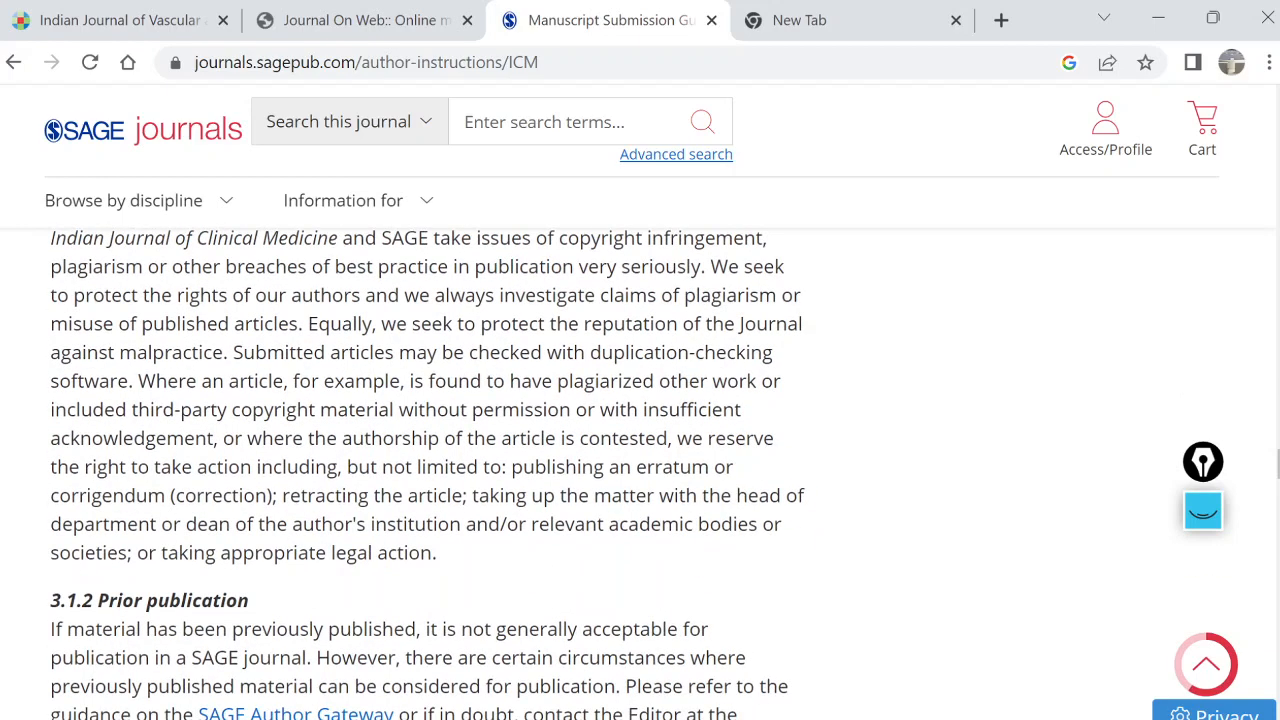
scroll(down, 3)
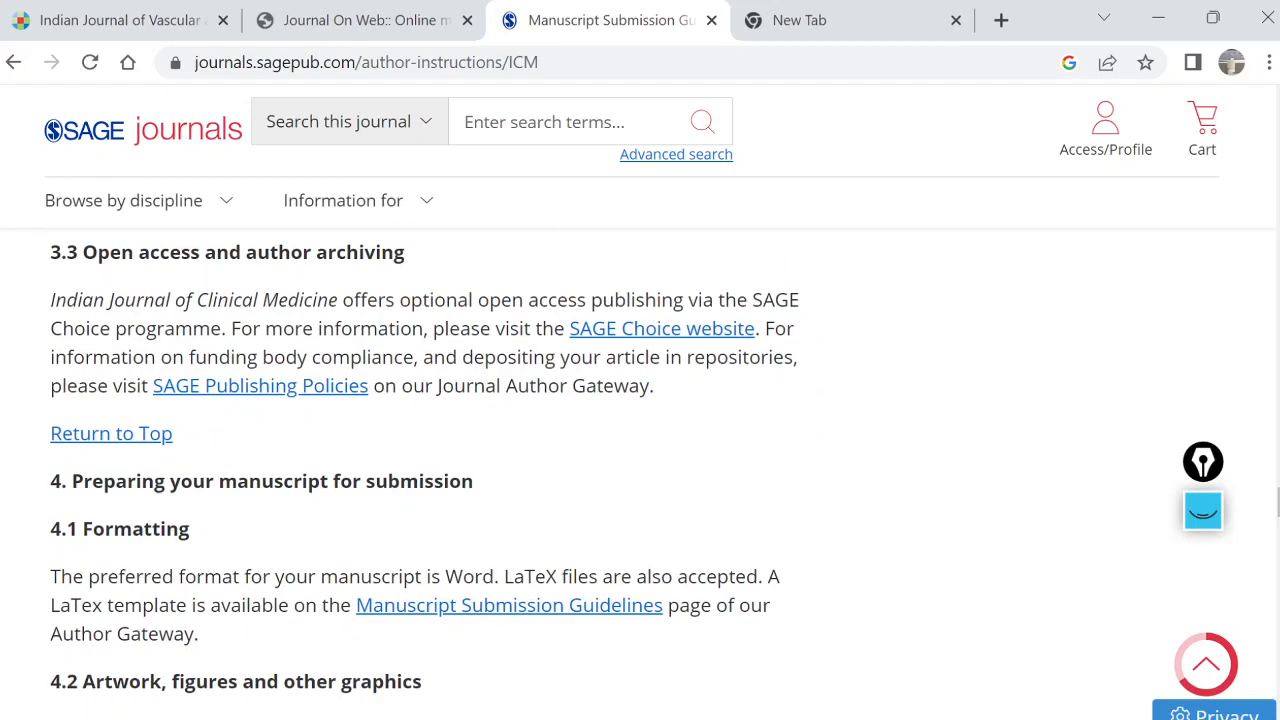
scroll(down, 3)
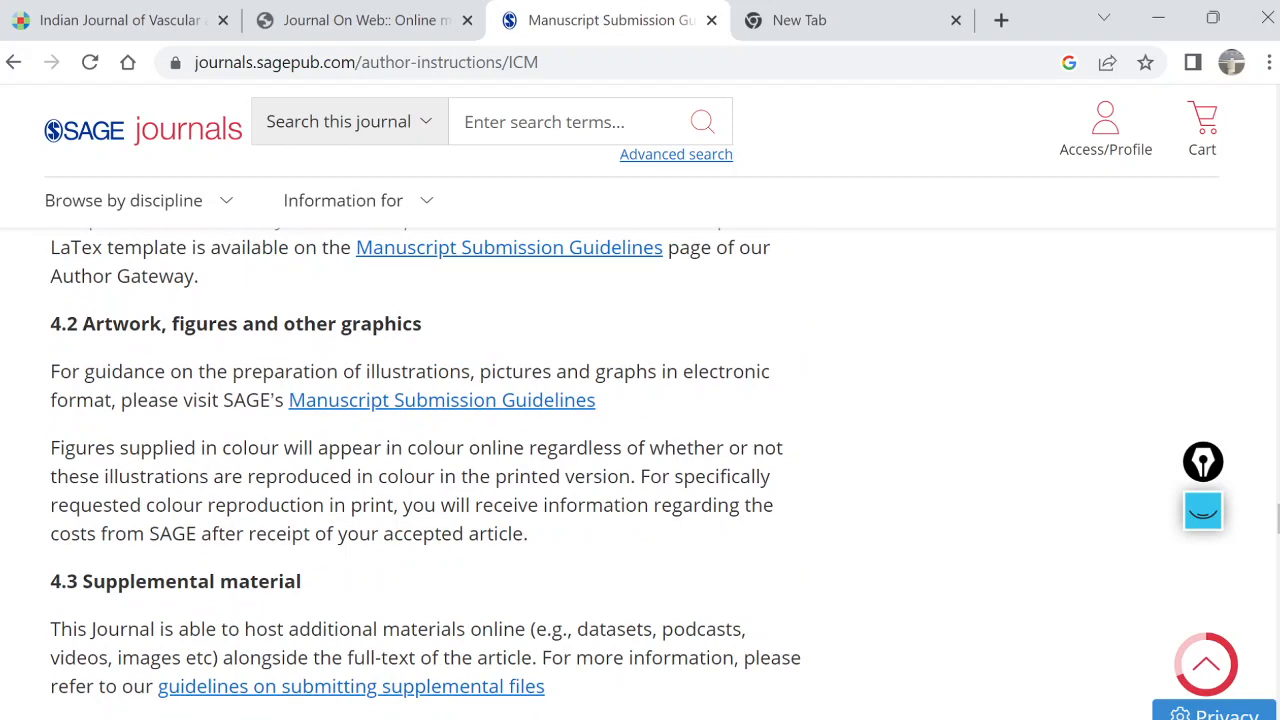
scroll(up, 3)
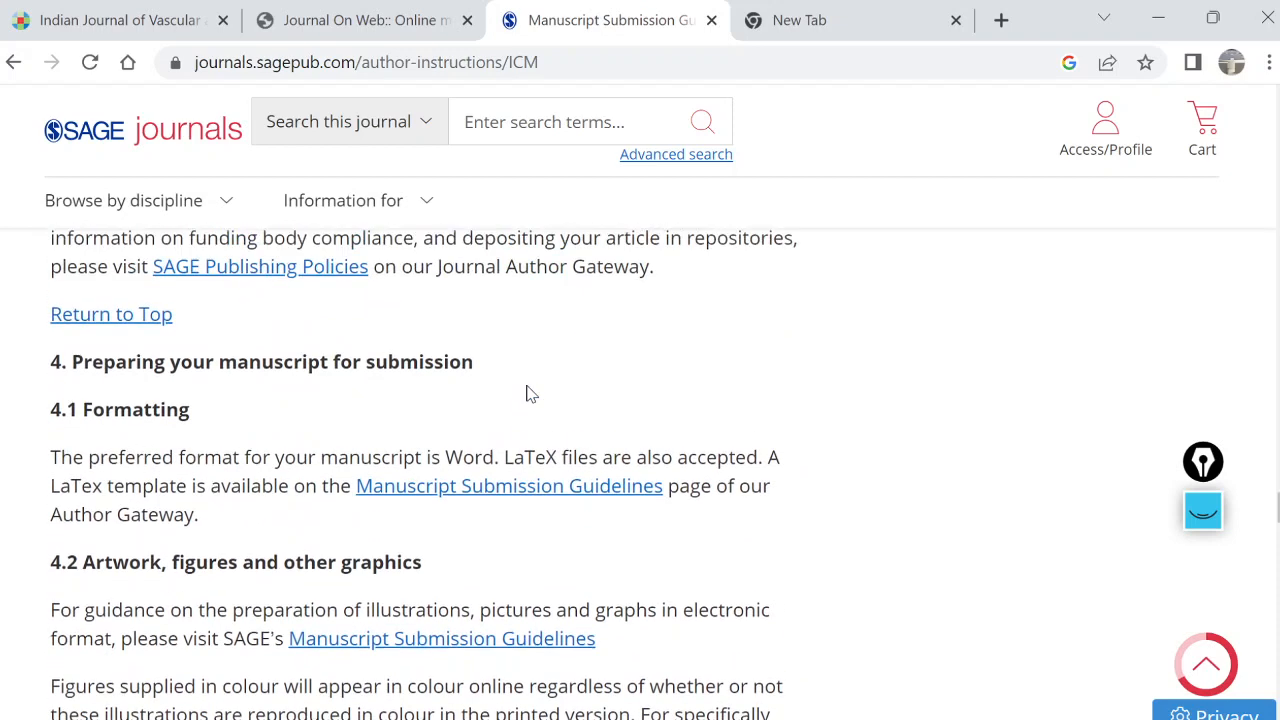
scroll(up, 3)
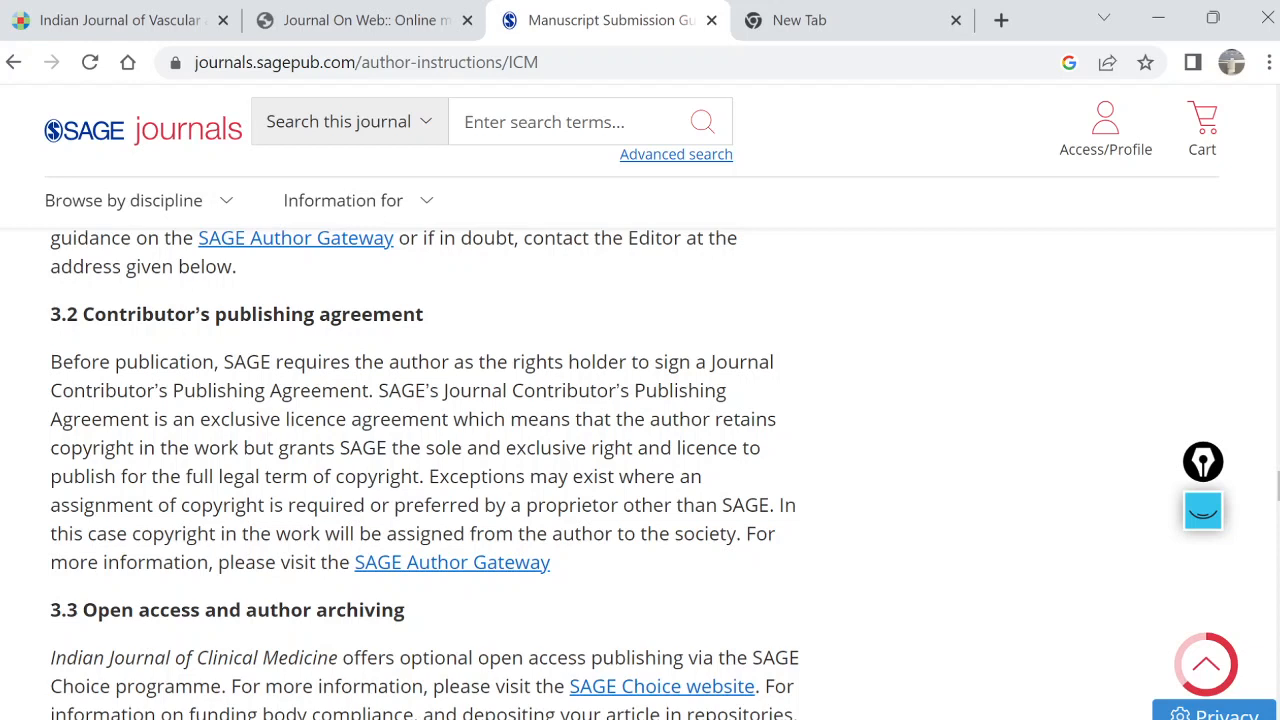
mouse_move(884, 27)
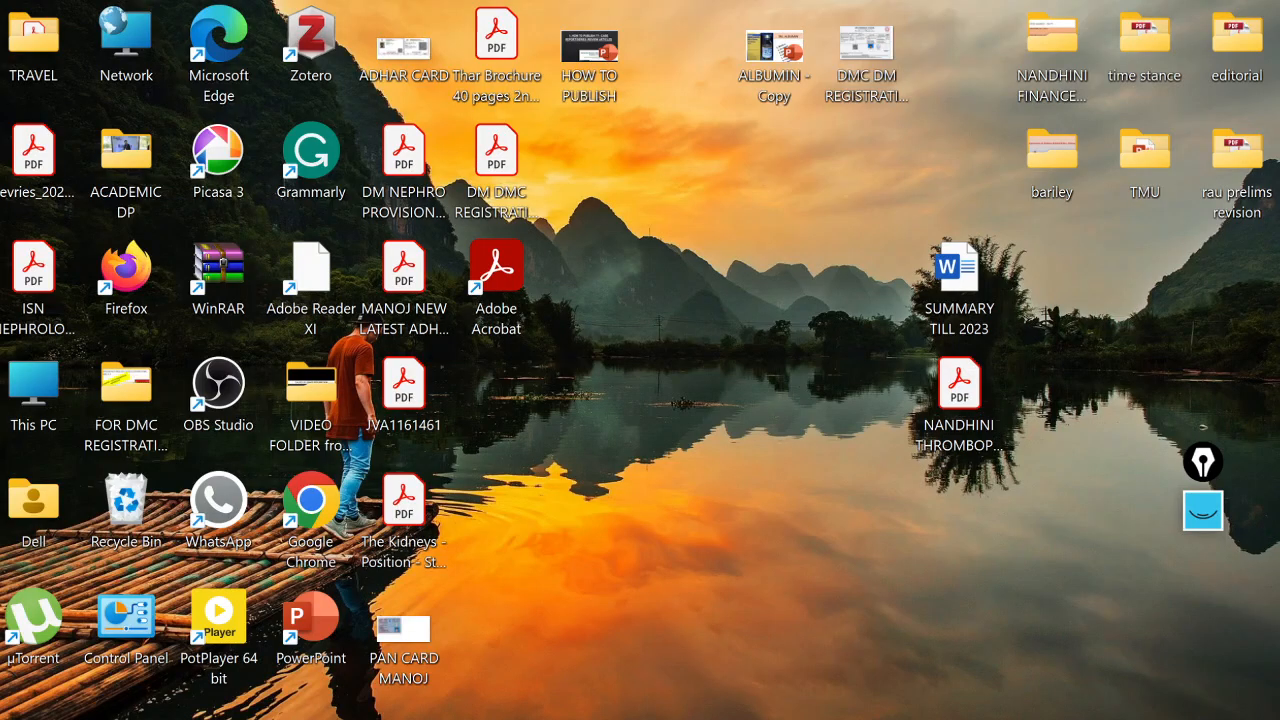
Reopen the HOW TO PUBLISH deck from the desktop and go to slide 6, 'Example 2'
double_click(589, 35)
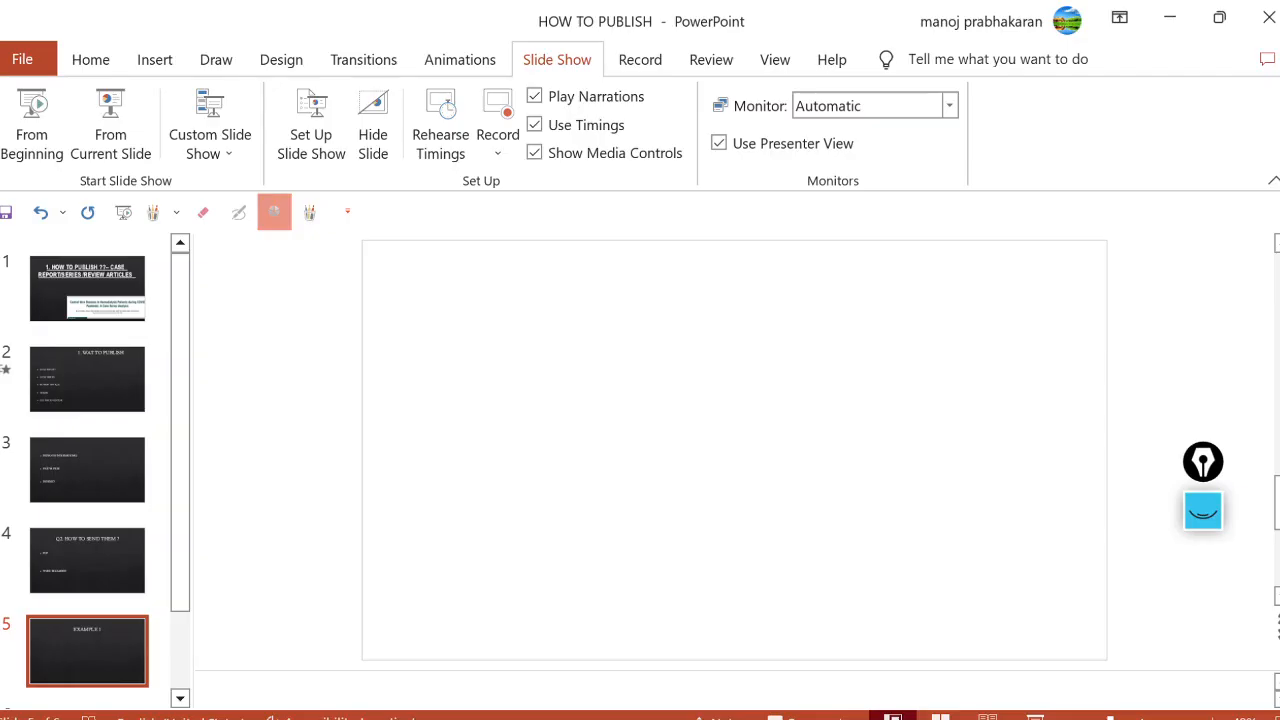
click(87, 560)
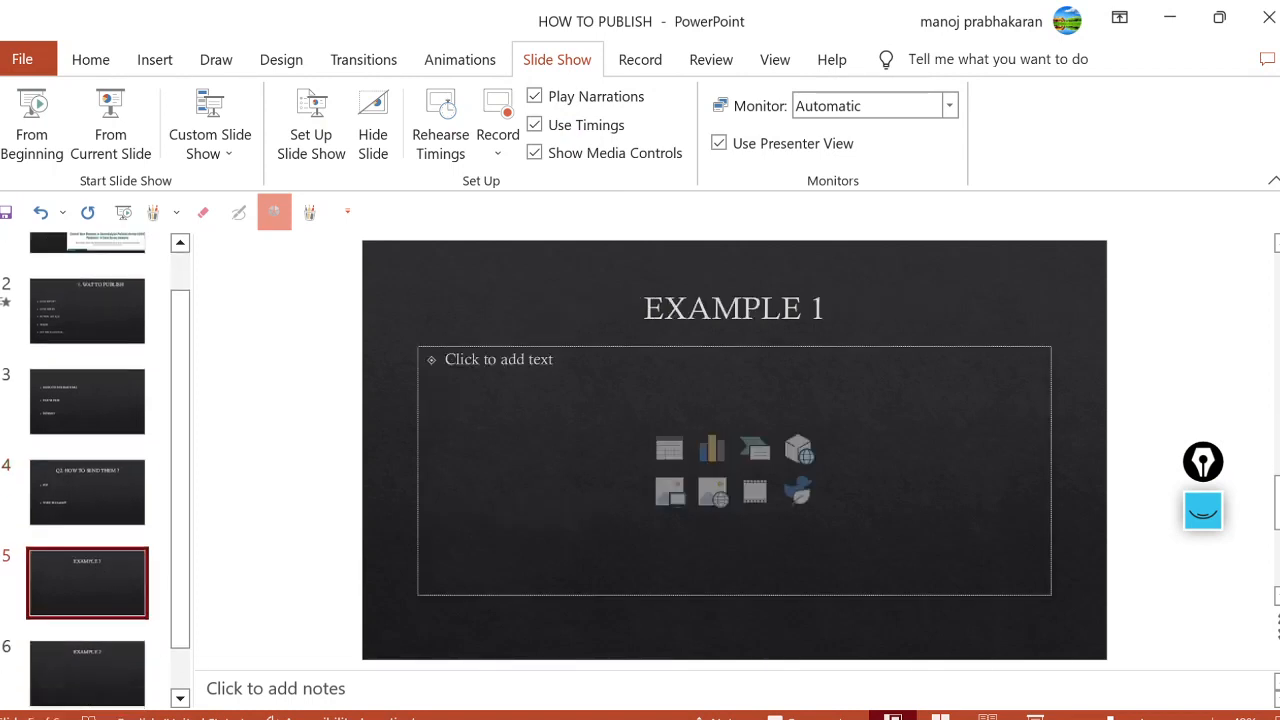
click(87, 655)
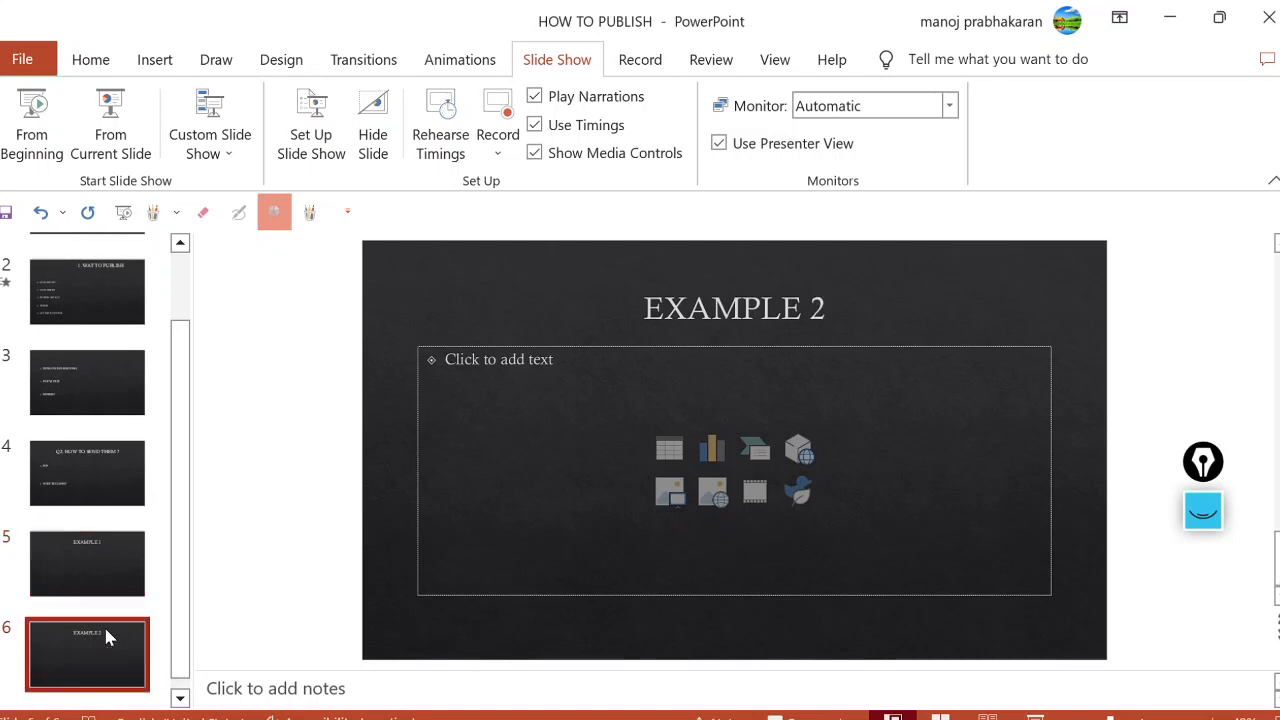
mouse_move(140, 622)
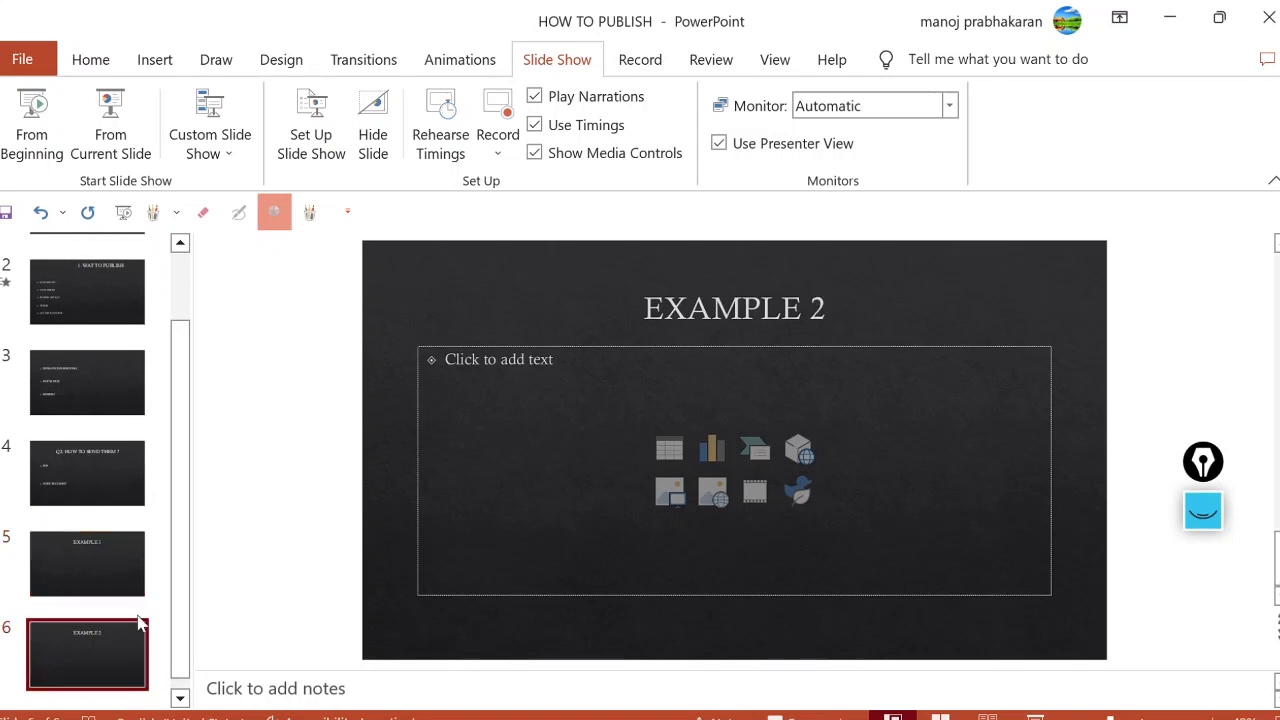